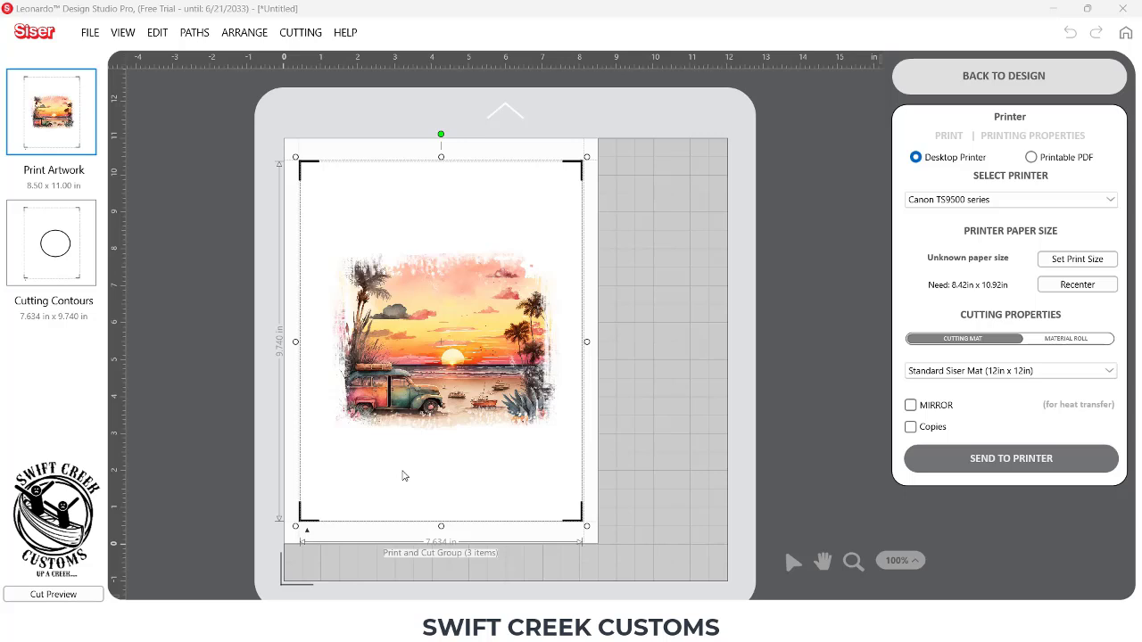
pyautogui.moveTo(444, 396)
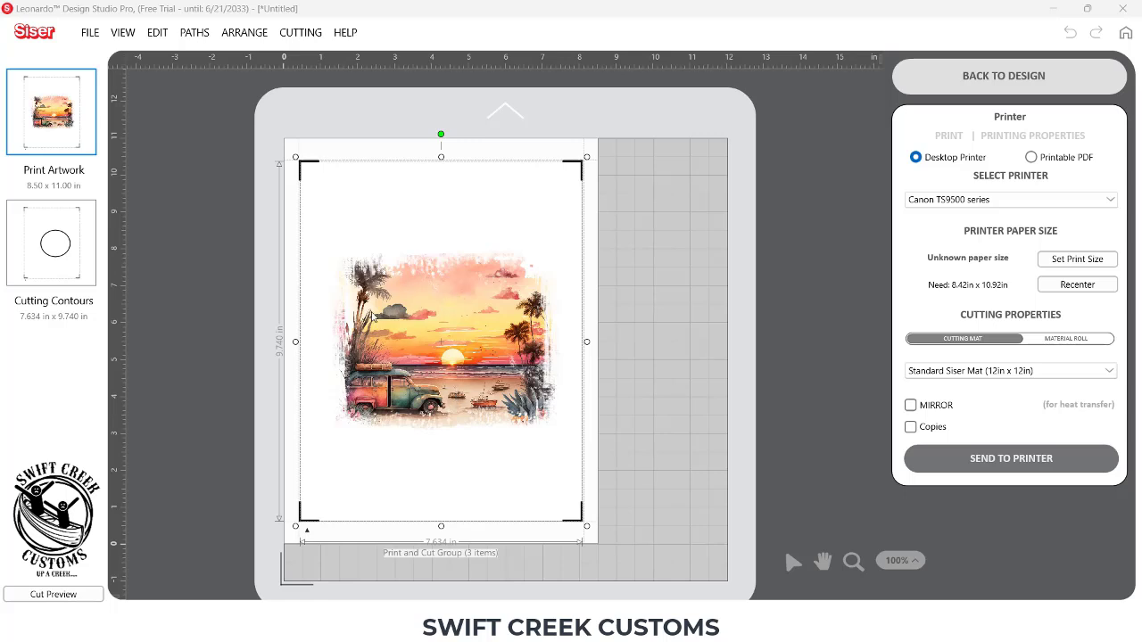
pyautogui.moveTo(400, 391)
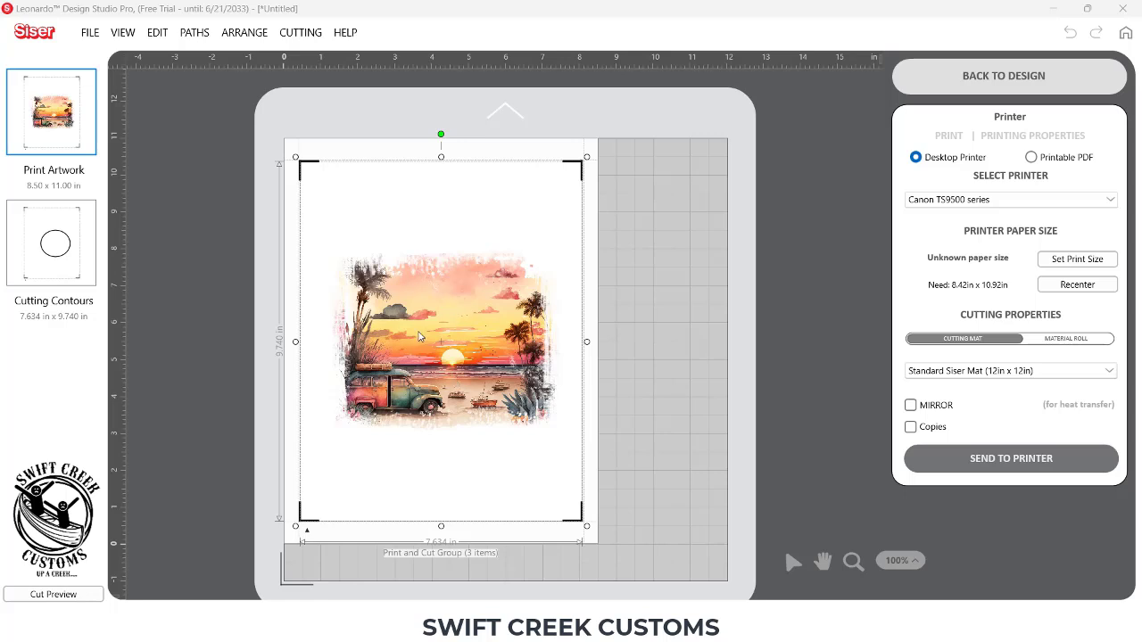
pyautogui.moveTo(486, 323)
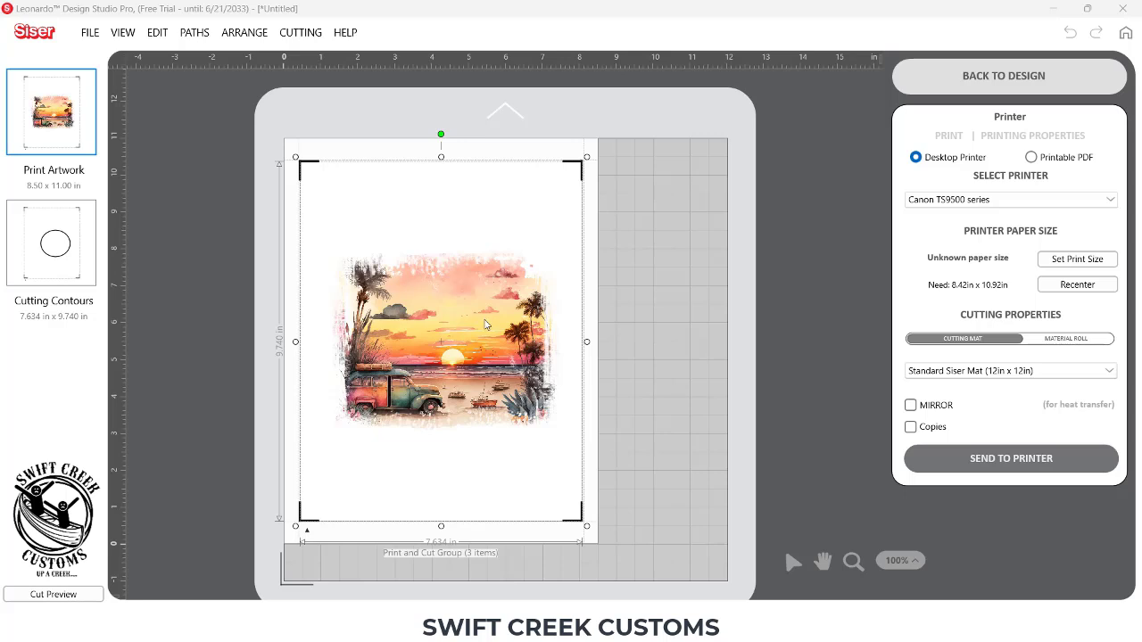
pyautogui.moveTo(484, 323)
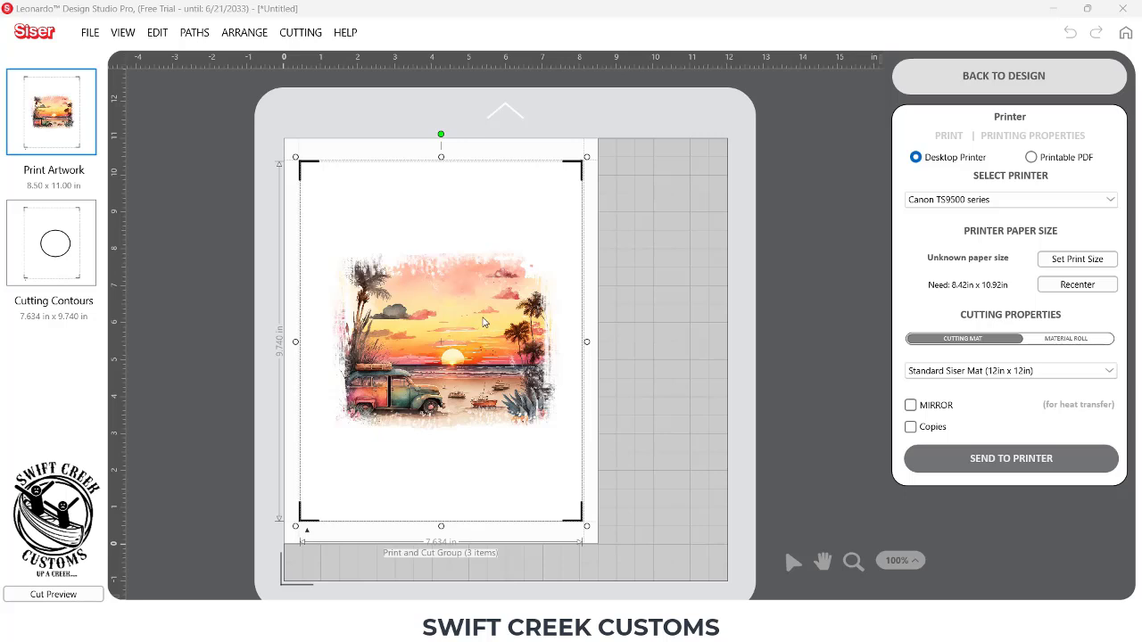
pyautogui.moveTo(687, 268)
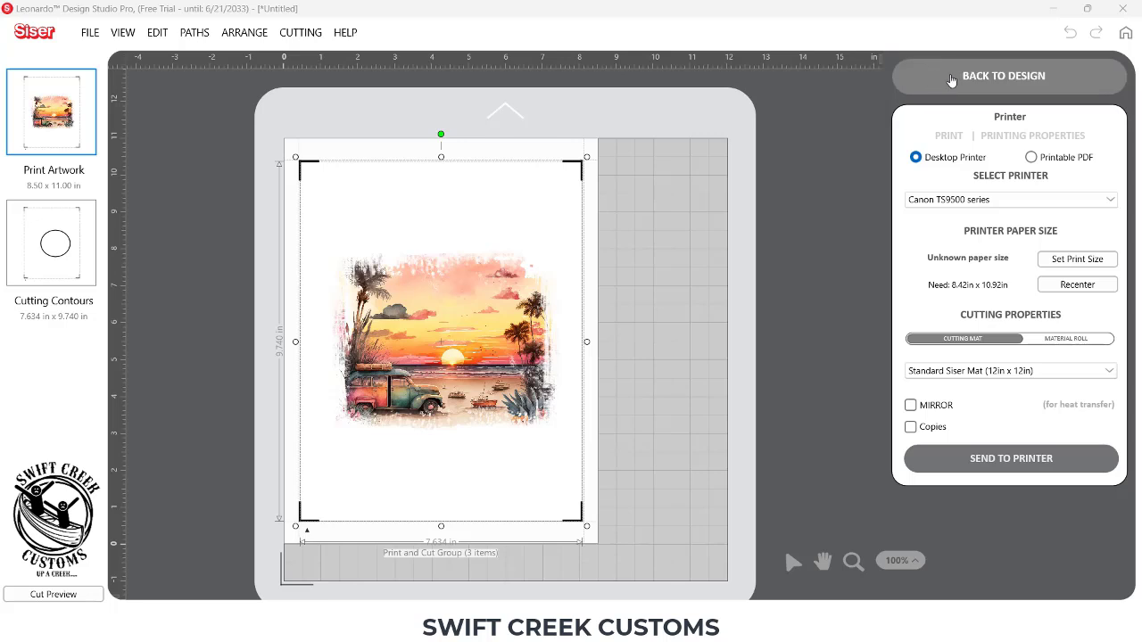
# - Return to the design, start a second blank document, and browse for a file to open
pyautogui.click(1003, 76)
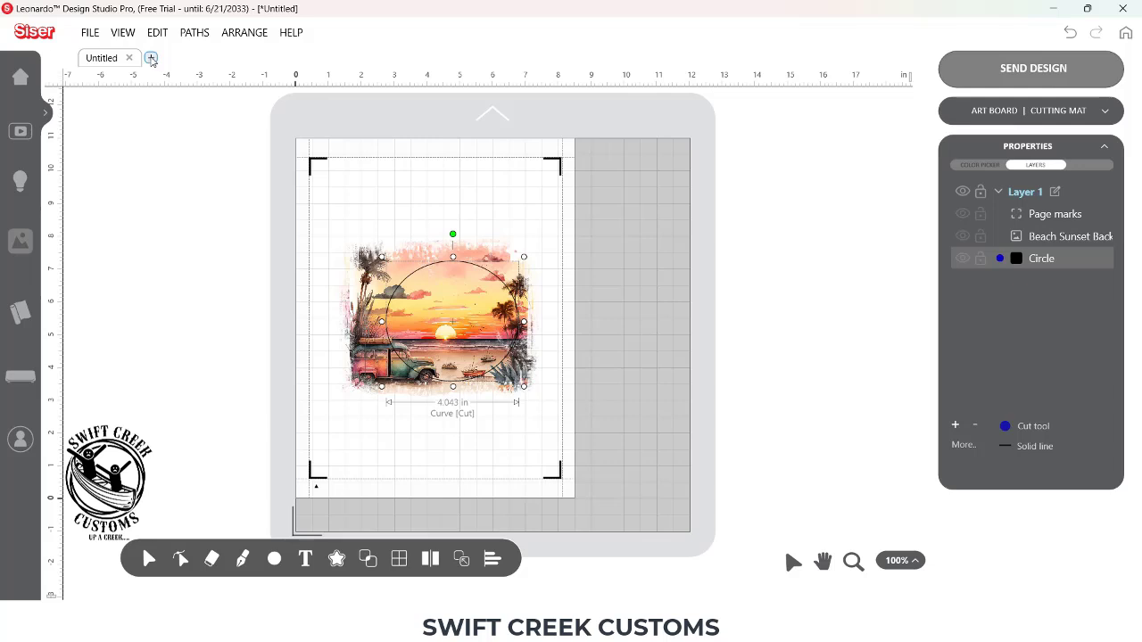
pyautogui.click(150, 58)
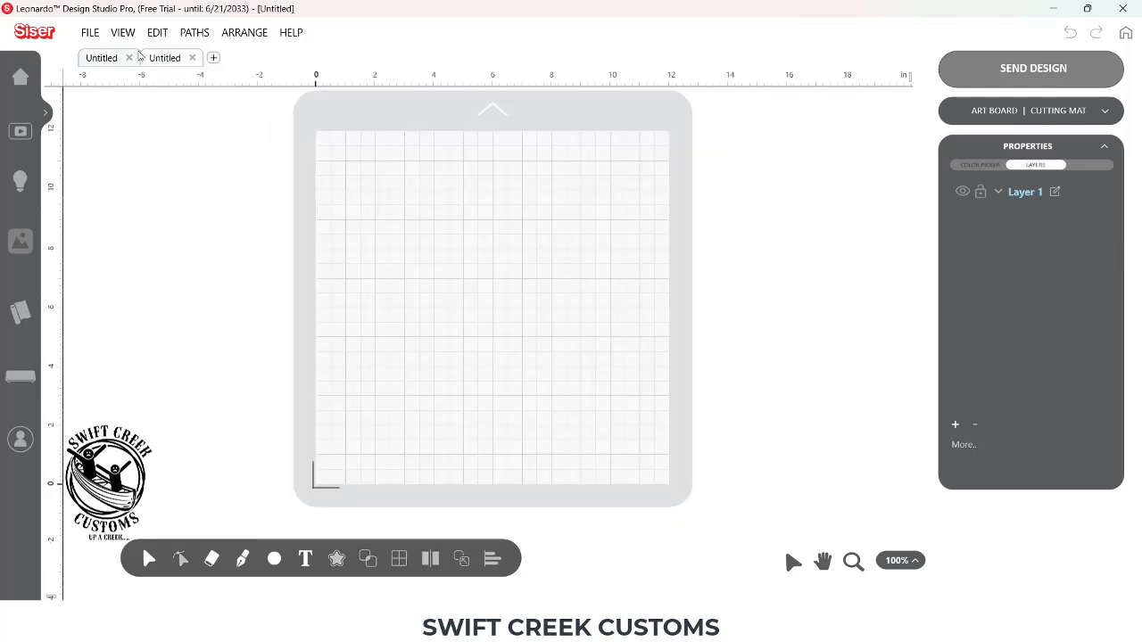
pyautogui.click(89, 32)
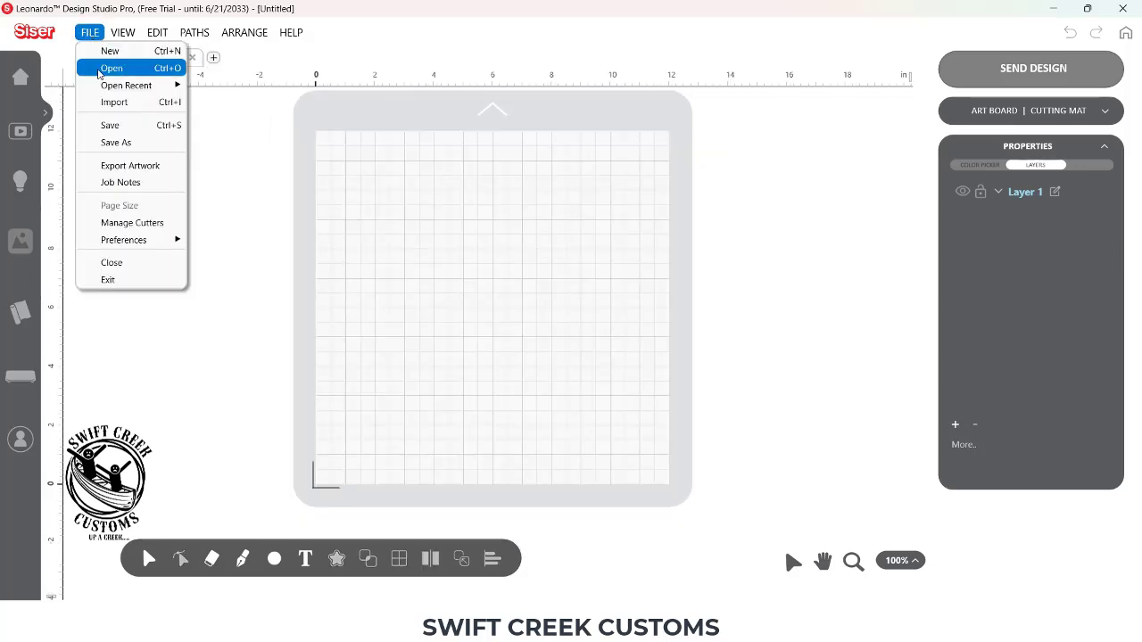
pyautogui.click(110, 68)
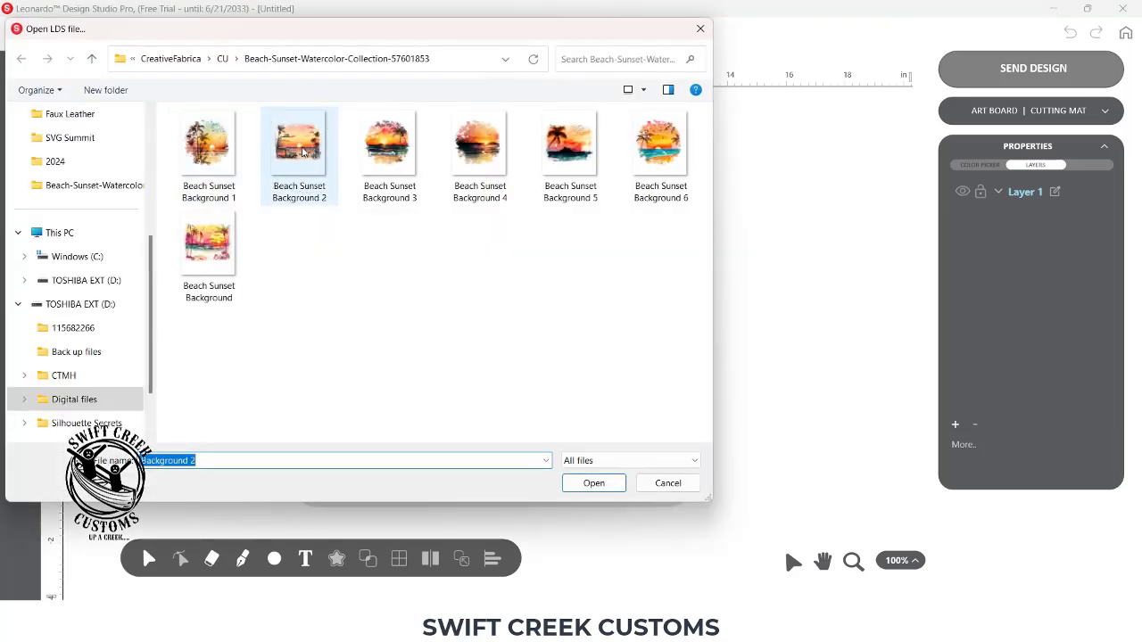
pyautogui.moveTo(299, 143)
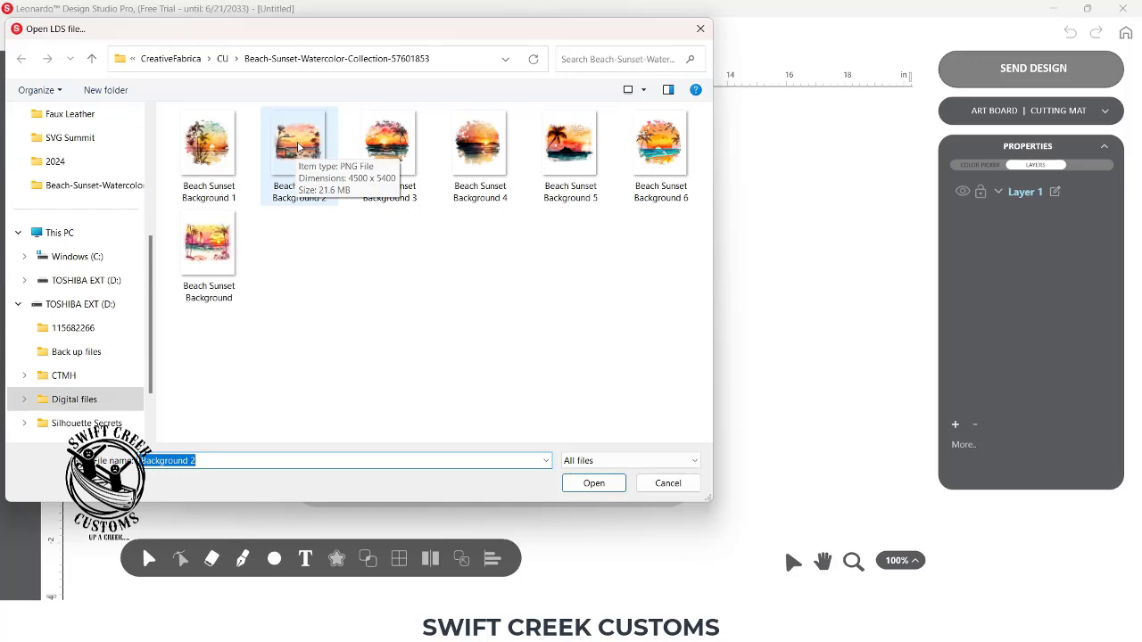
# - Import Beach Sunset Background 2 into the new document as a background image
pyautogui.click(593, 482)
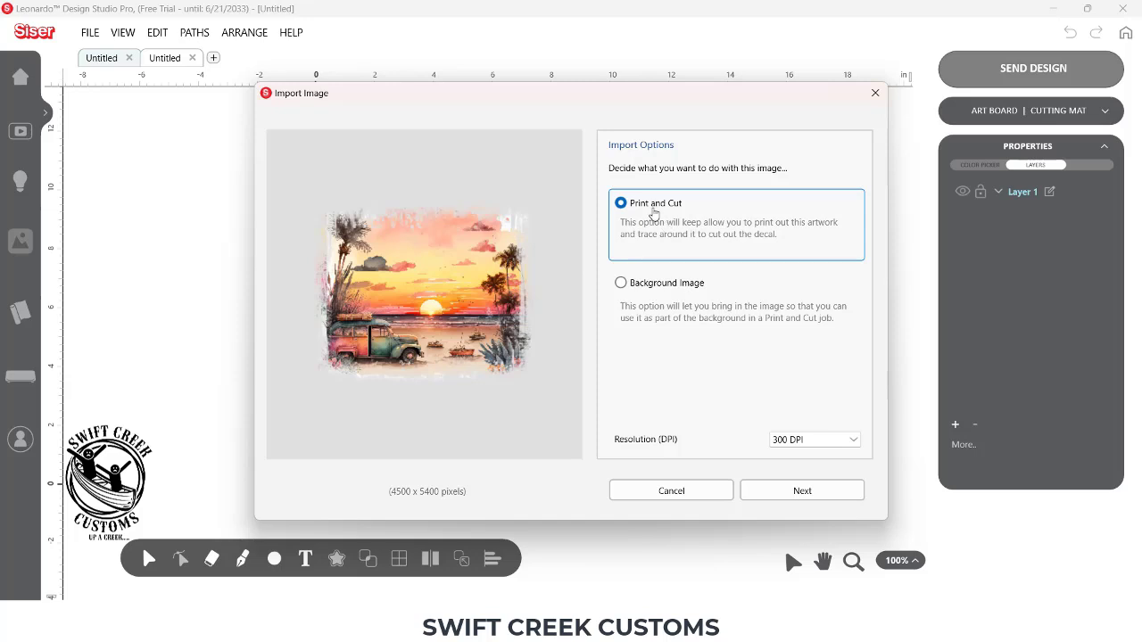
pyautogui.moveTo(511, 381)
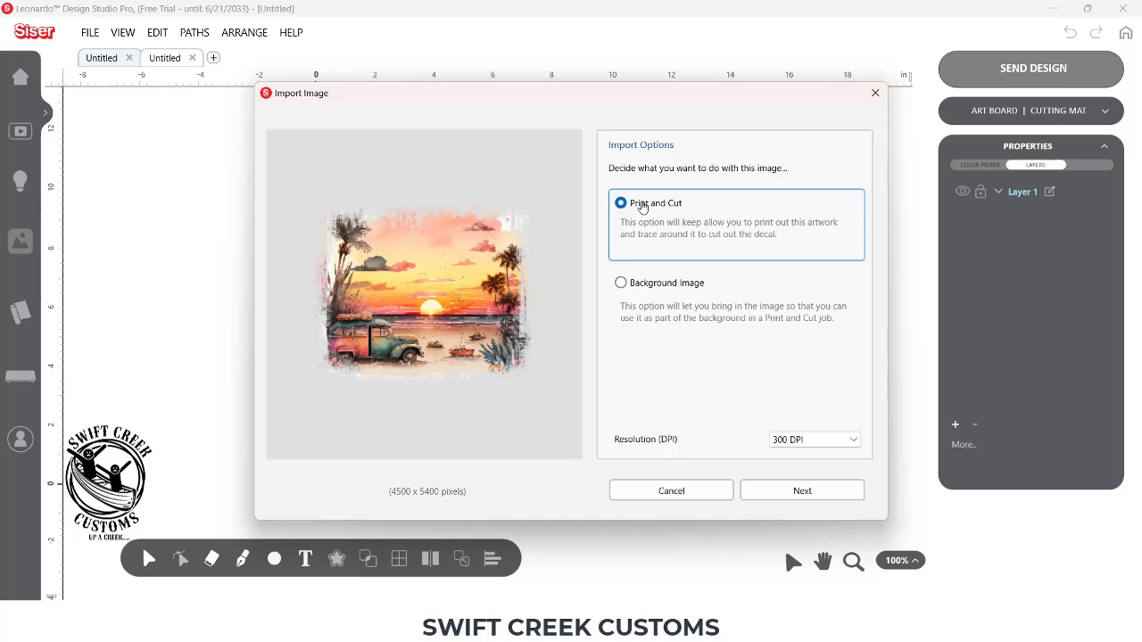
pyautogui.moveTo(687, 212)
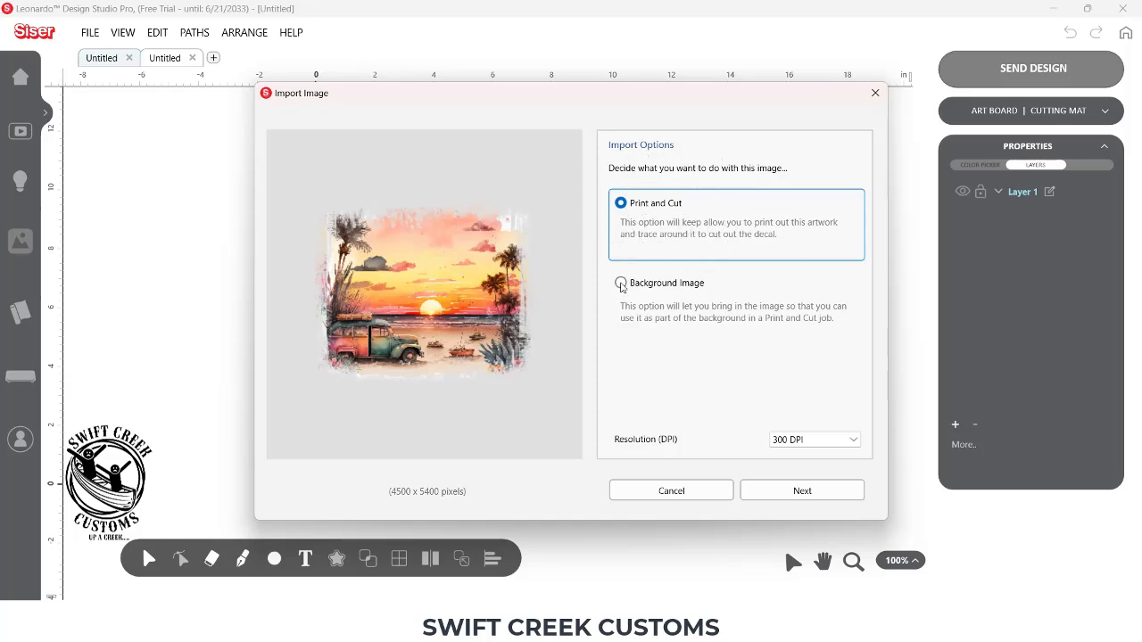
pyautogui.click(620, 282)
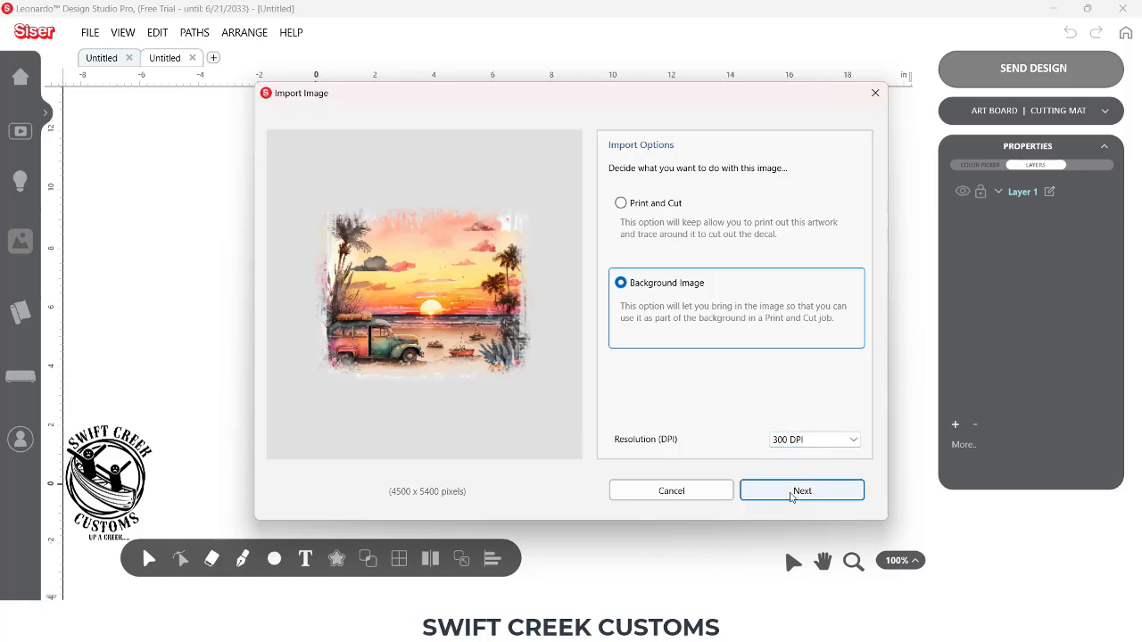
pyautogui.click(801, 490)
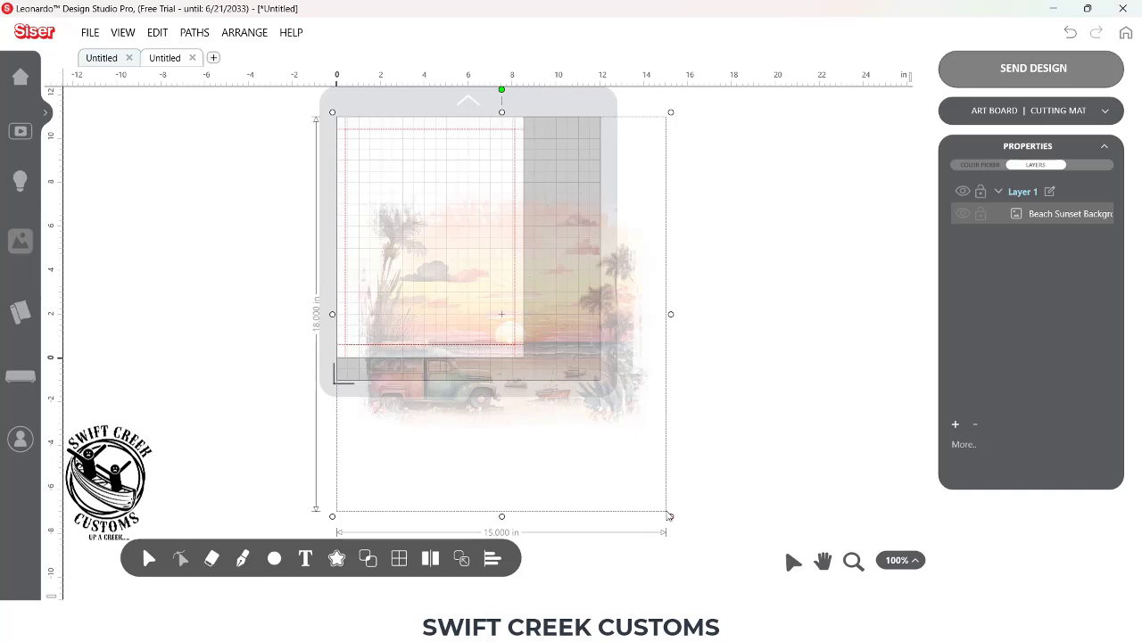
pyautogui.moveTo(664, 517)
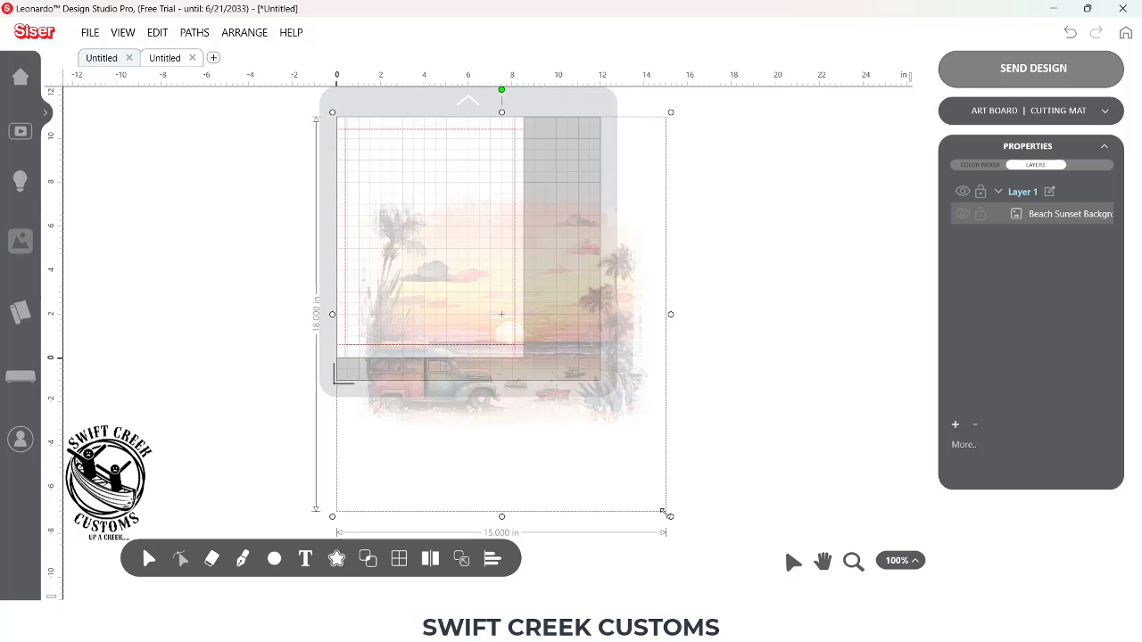
# - Shrink the beach sunset image to about 7.2 by 8.6 inches on the mat
pyautogui.moveTo(671, 515); pyautogui.dragTo(552, 375)
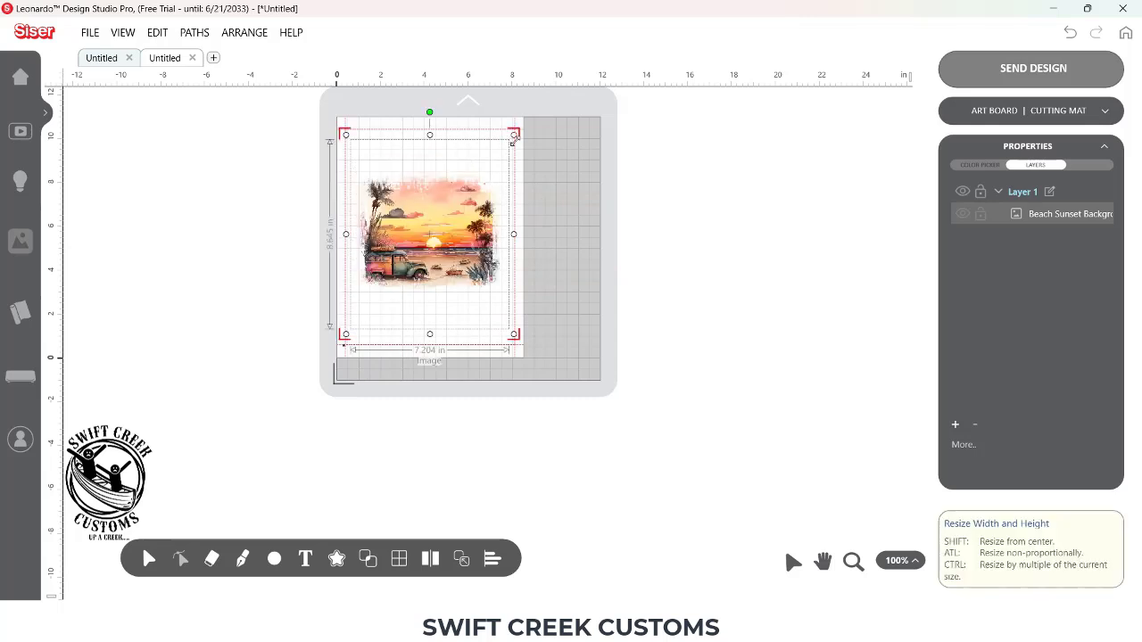
pyautogui.moveTo(413, 155)
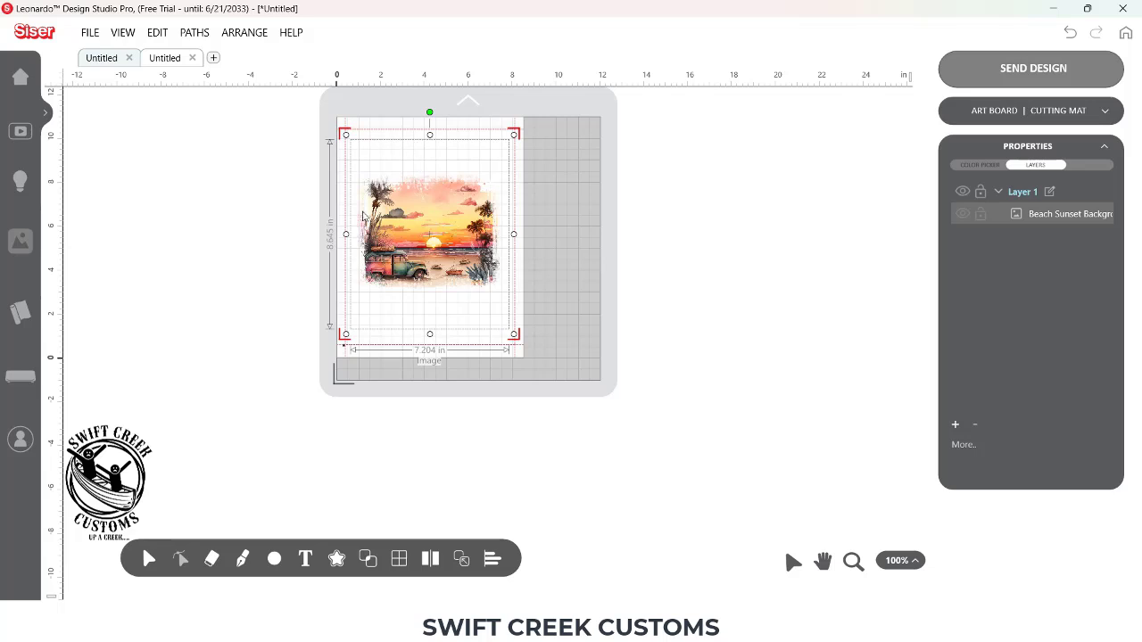
pyautogui.moveTo(399, 301)
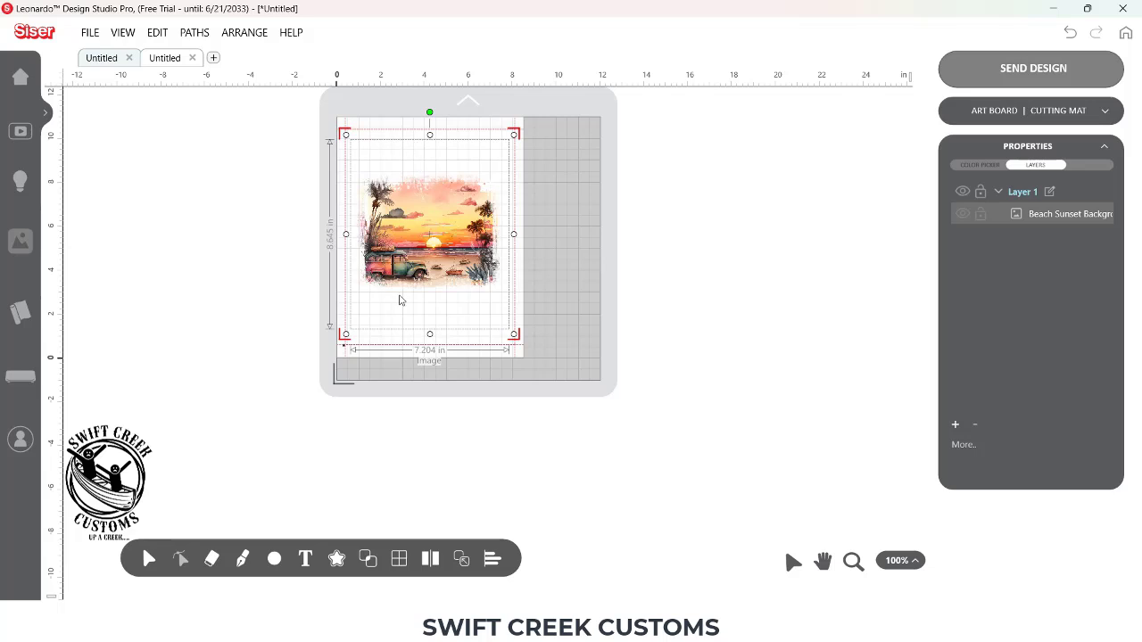
pyautogui.moveTo(398, 237)
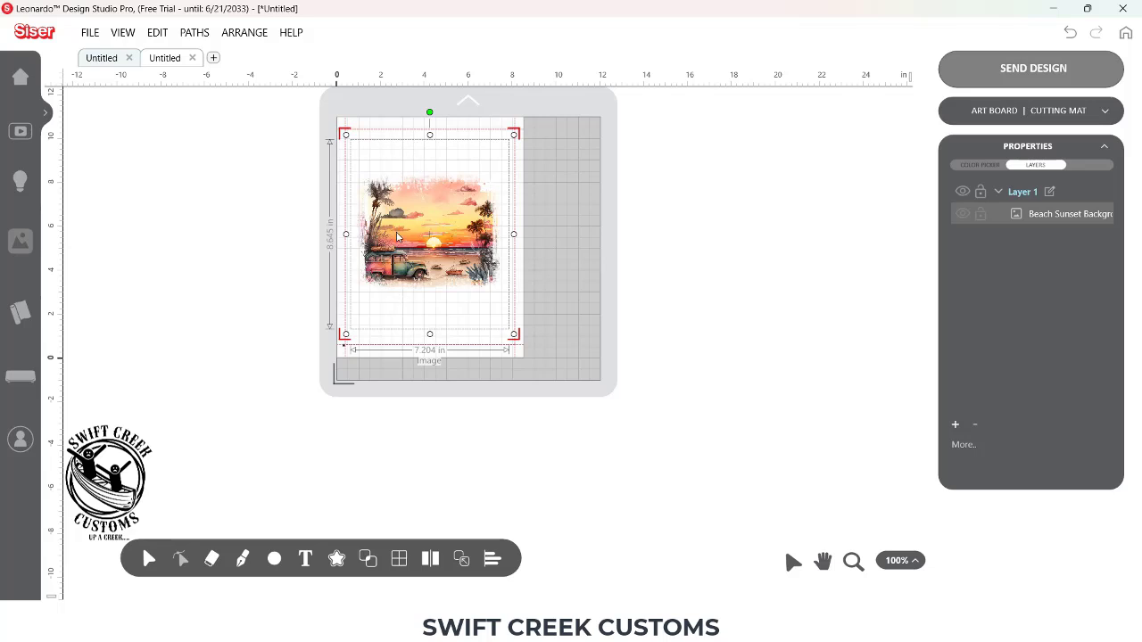
pyautogui.moveTo(428, 219)
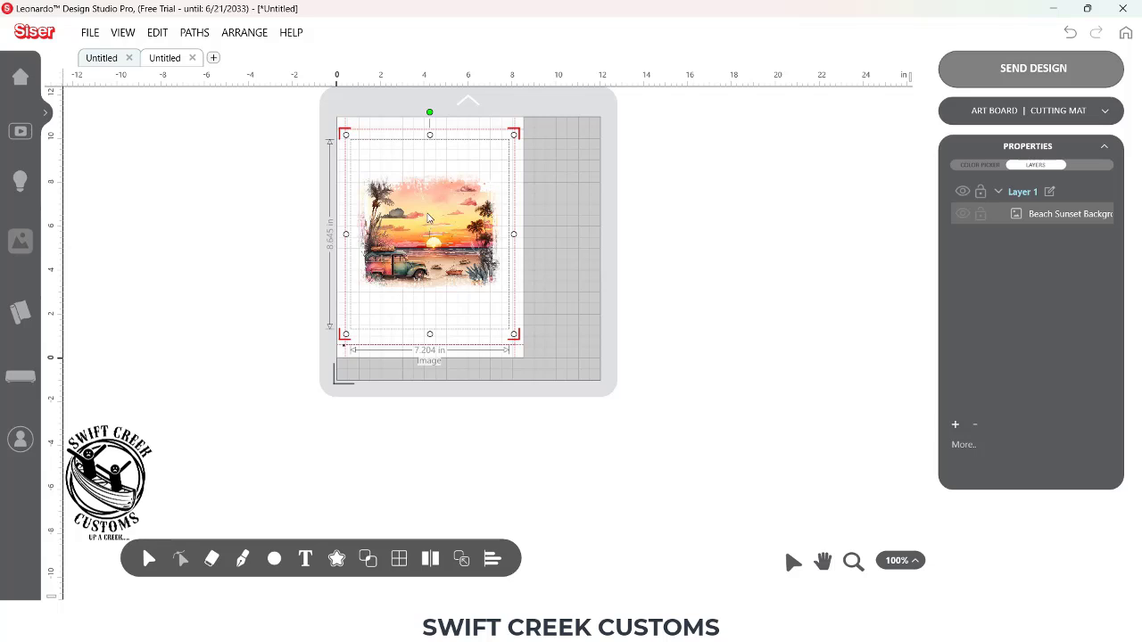
pyautogui.moveTo(379, 142)
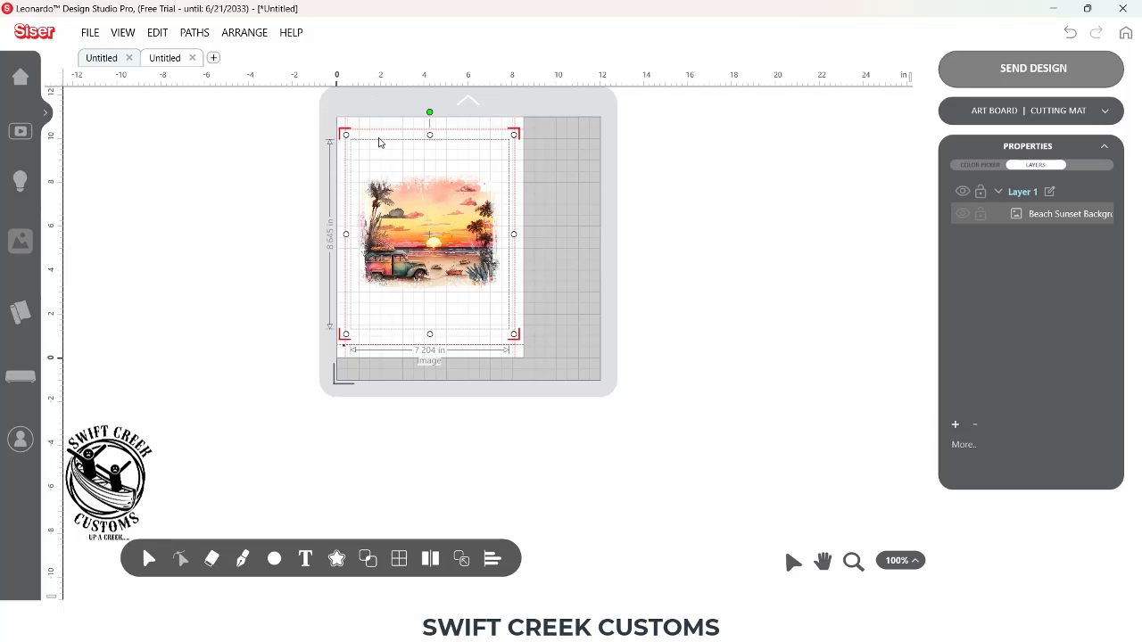
pyautogui.moveTo(520, 123)
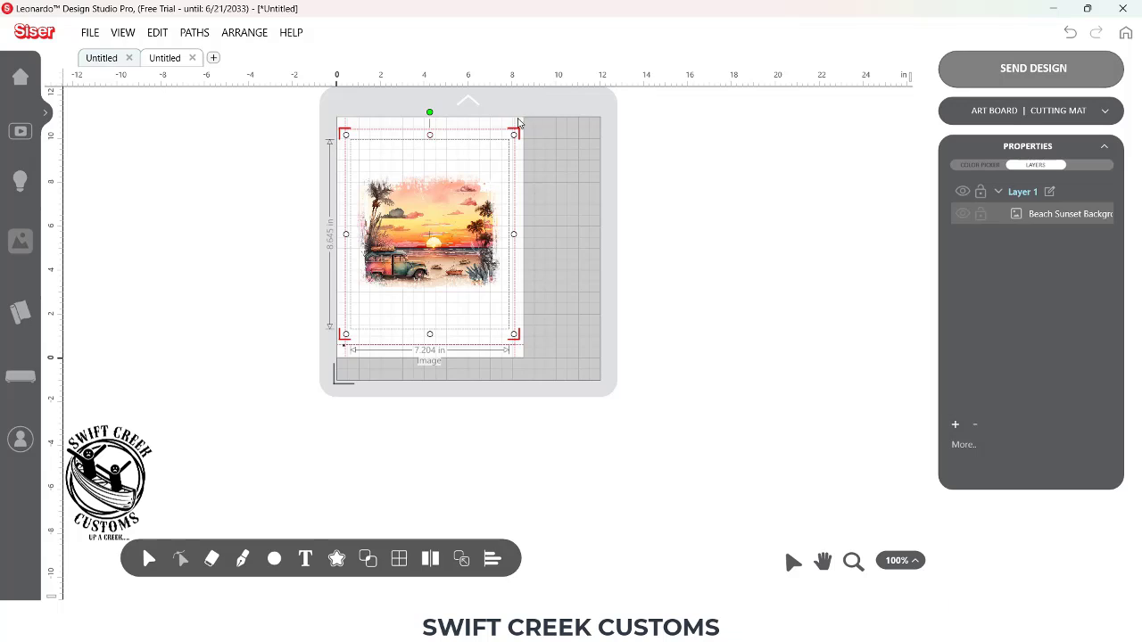
pyautogui.moveTo(512, 135)
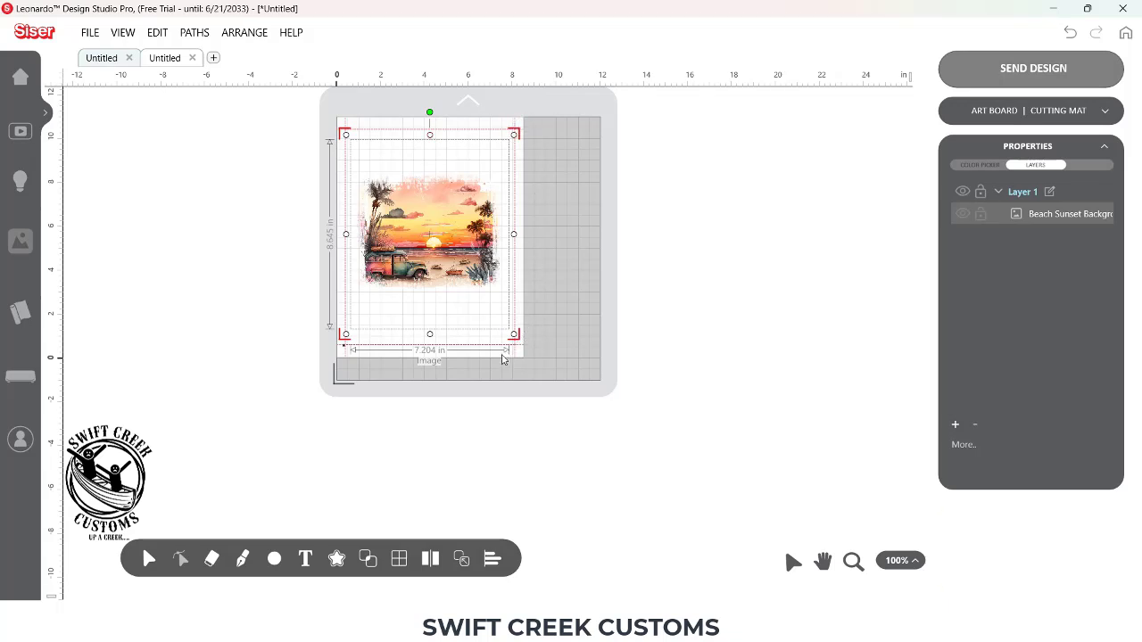
pyautogui.moveTo(718, 261)
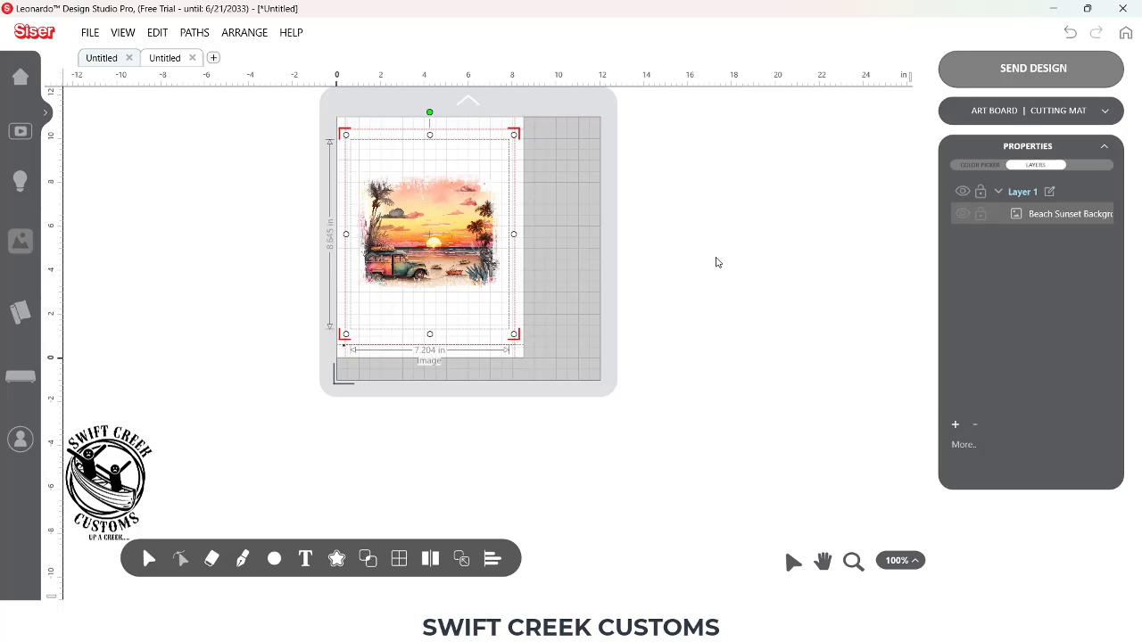
pyautogui.moveTo(486, 144)
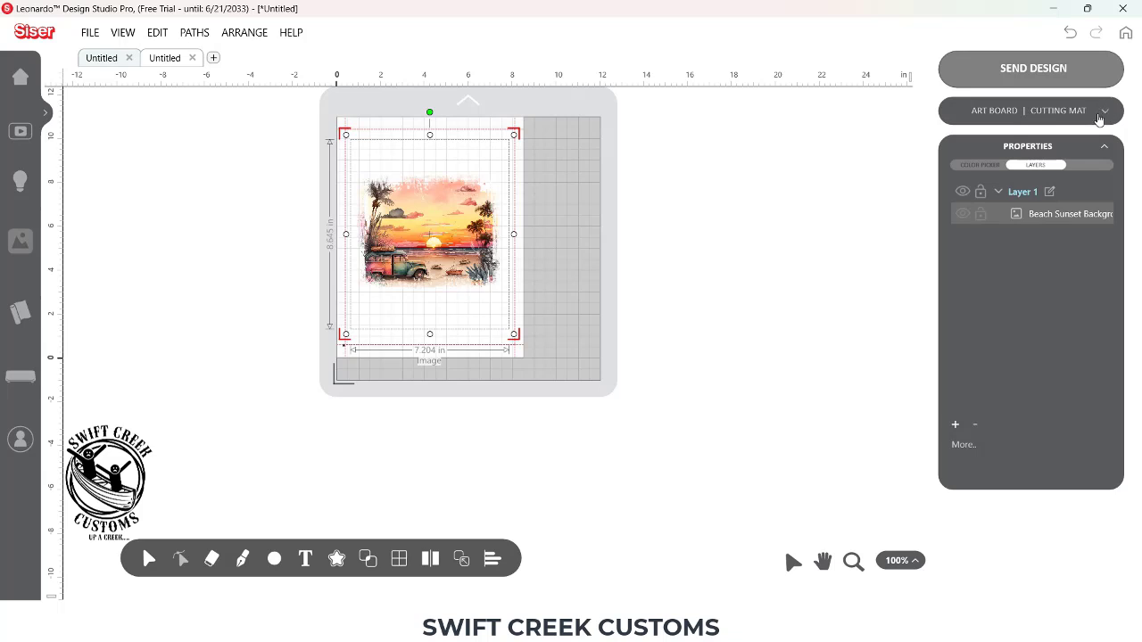
# - Enable Page Marks in the Art Board | Cutting Mat panel
pyautogui.click(1104, 110)
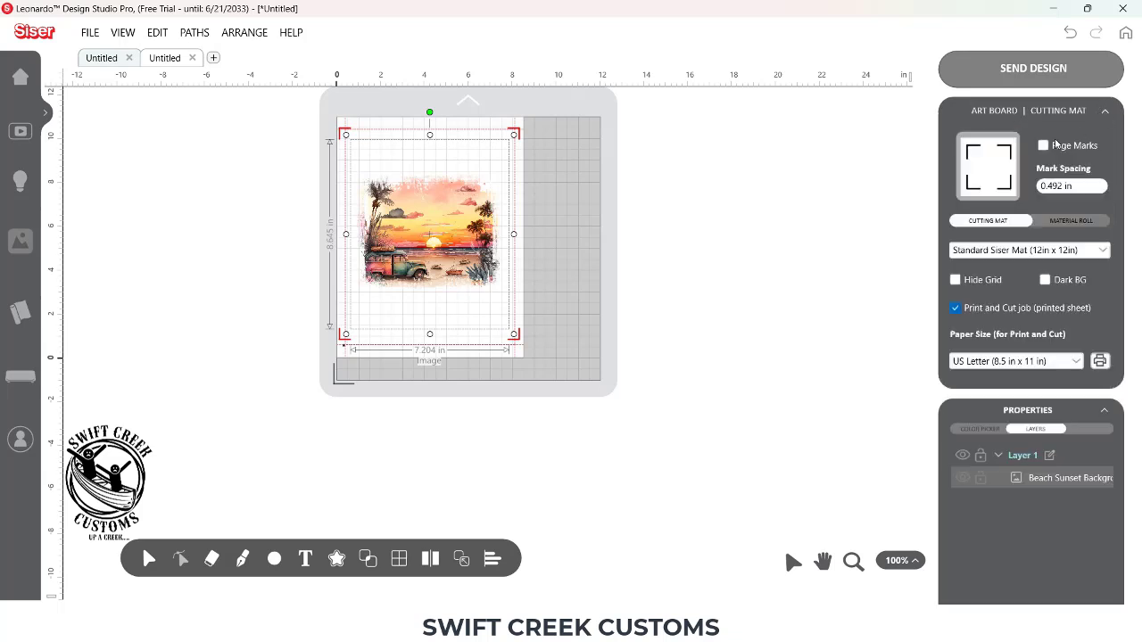
pyautogui.moveTo(985, 312)
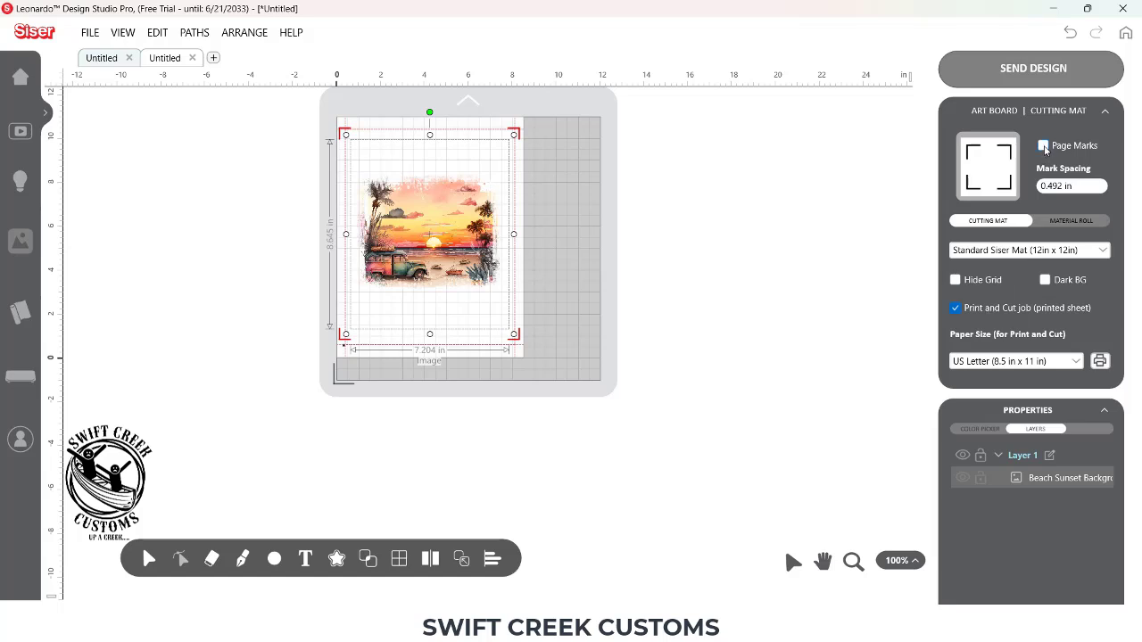
pyautogui.click(1043, 145)
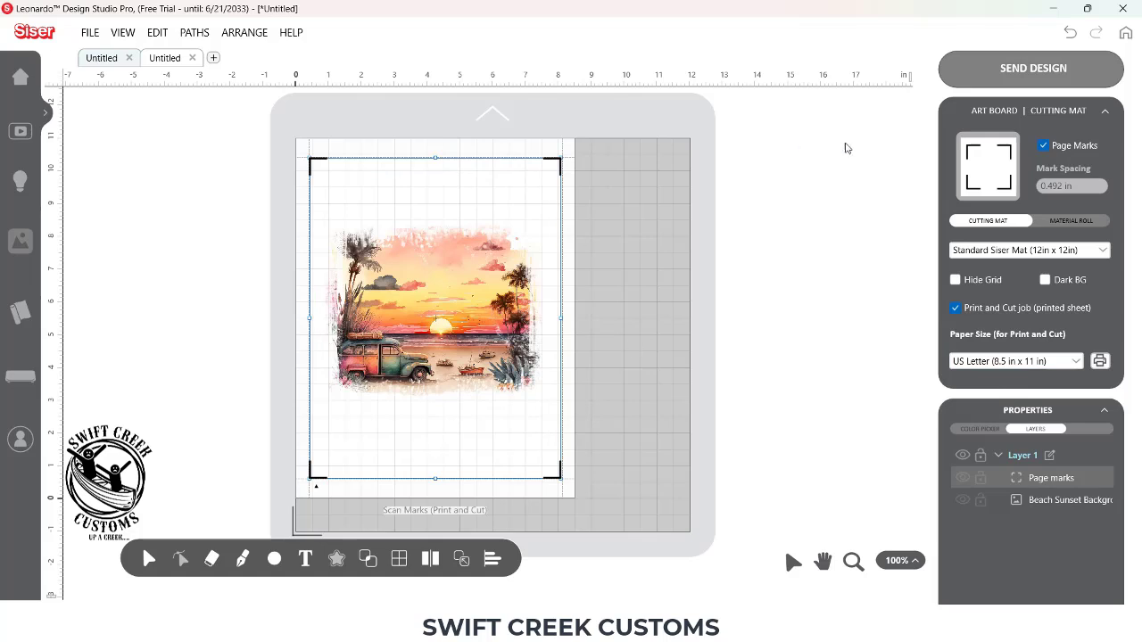
pyautogui.moveTo(1017, 73)
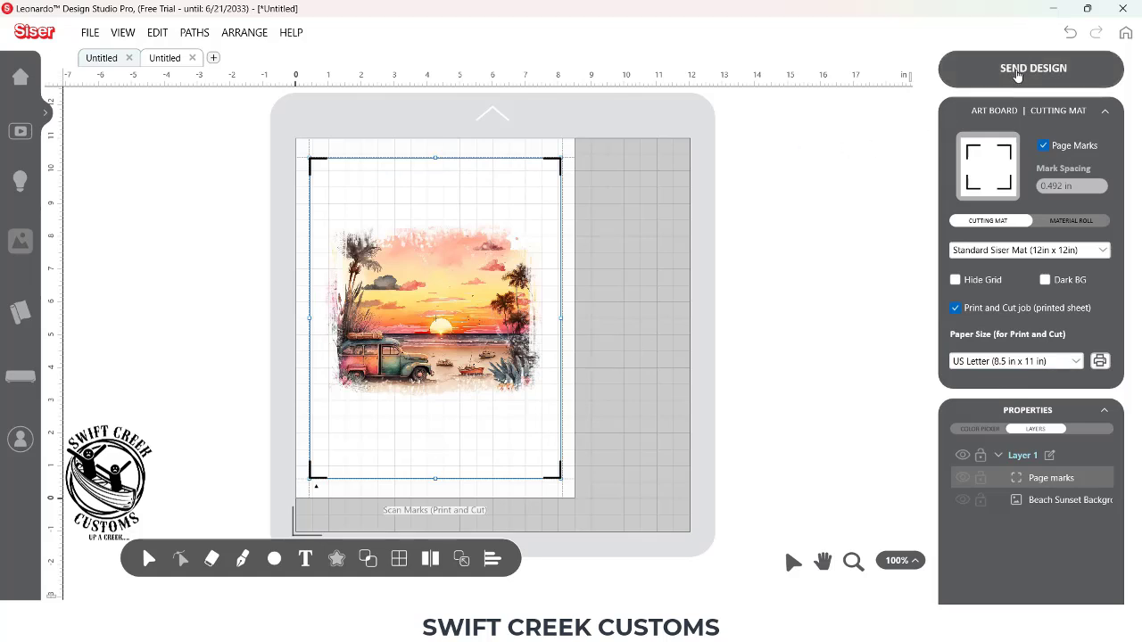
pyautogui.click(1030, 68)
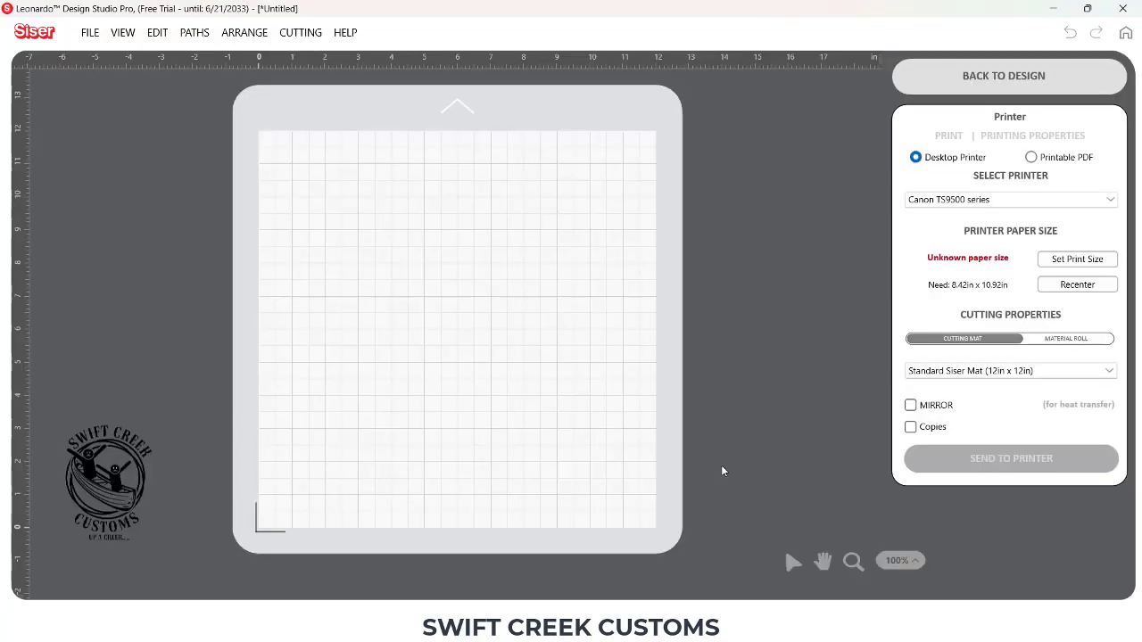
pyautogui.moveTo(928, 84)
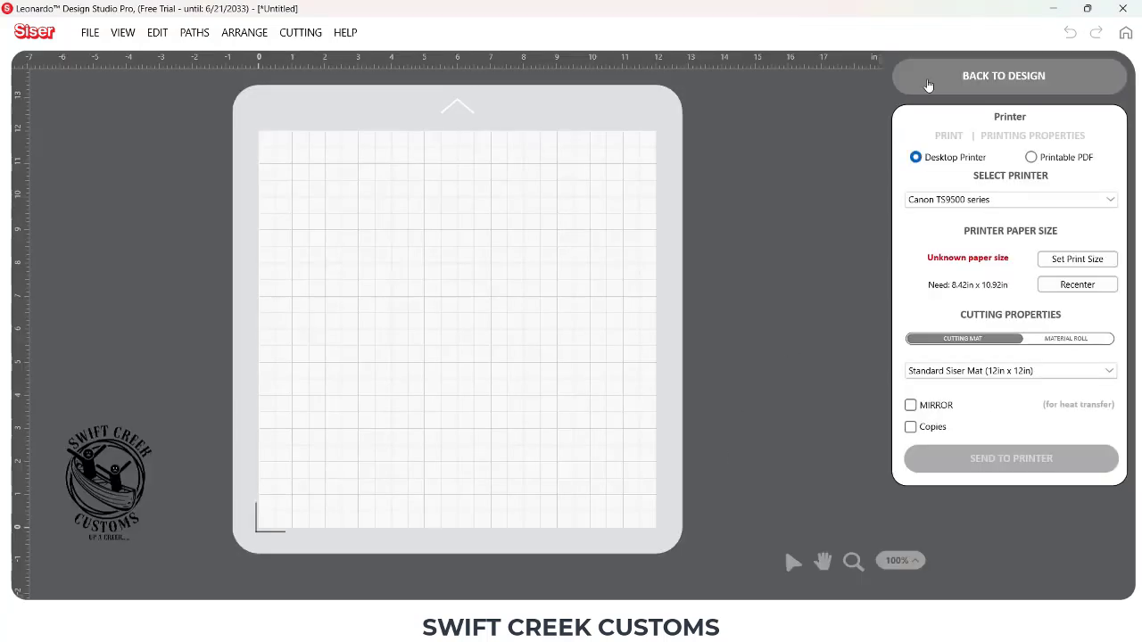
pyautogui.click(1003, 75)
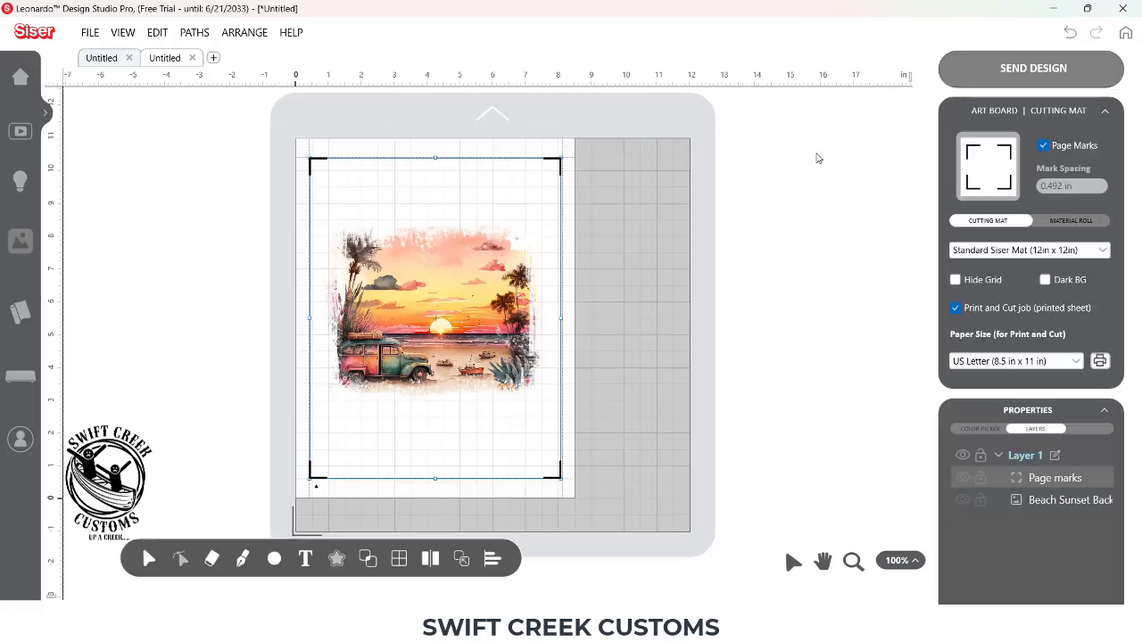
# - Draw a 4.26 by 4.17 inch circle over the image, leaving it unfilled
pyautogui.click(274, 559)
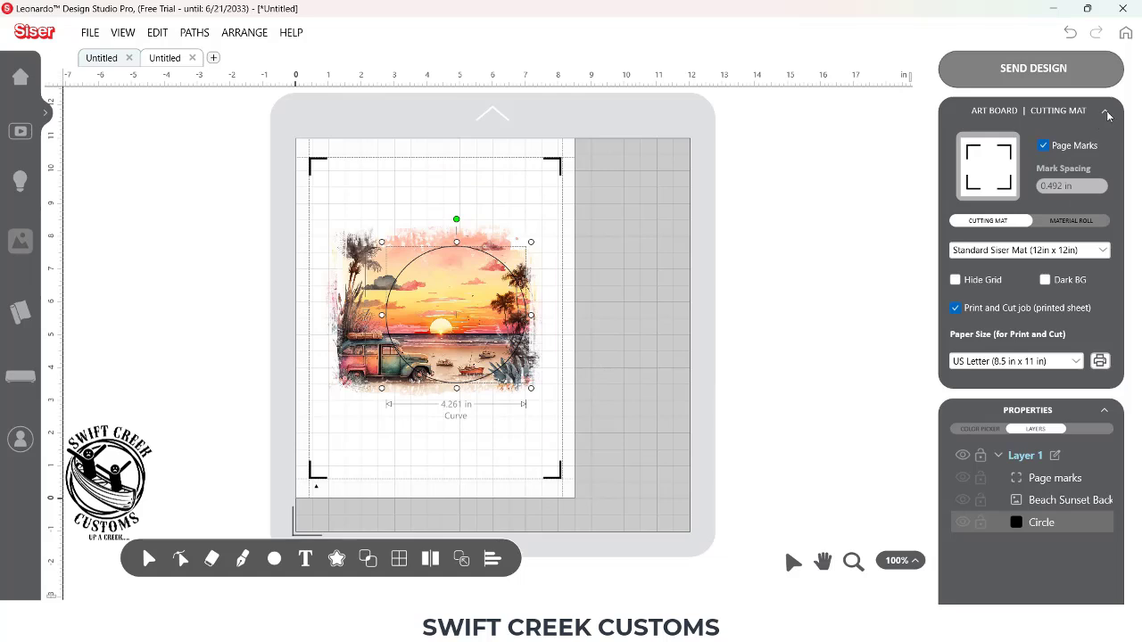
pyautogui.click(1106, 110)
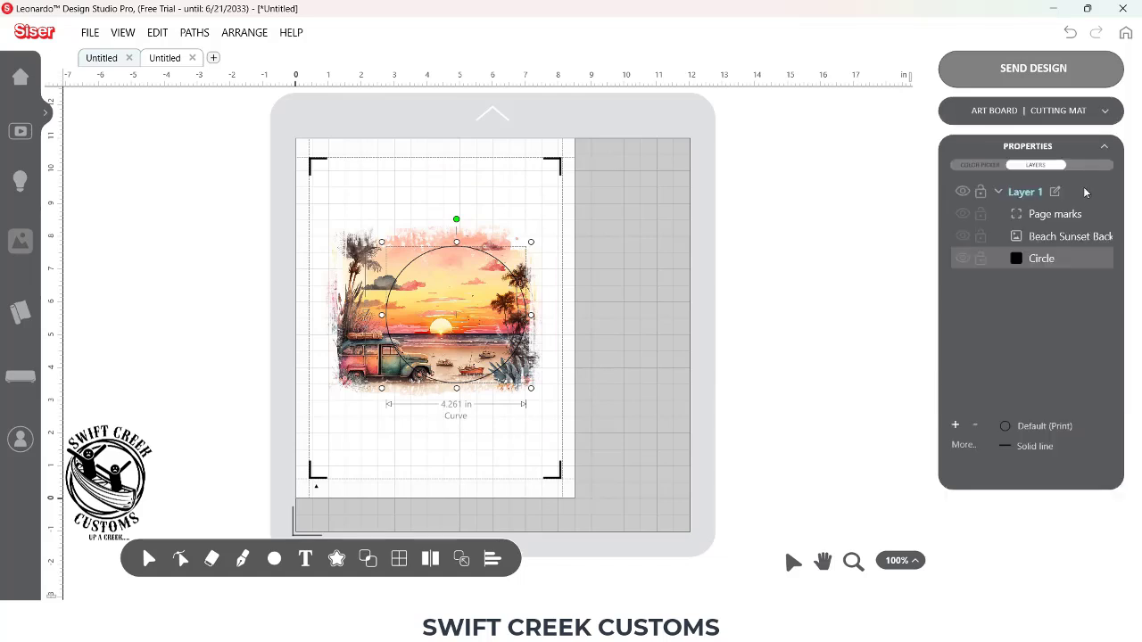
pyautogui.click(978, 164)
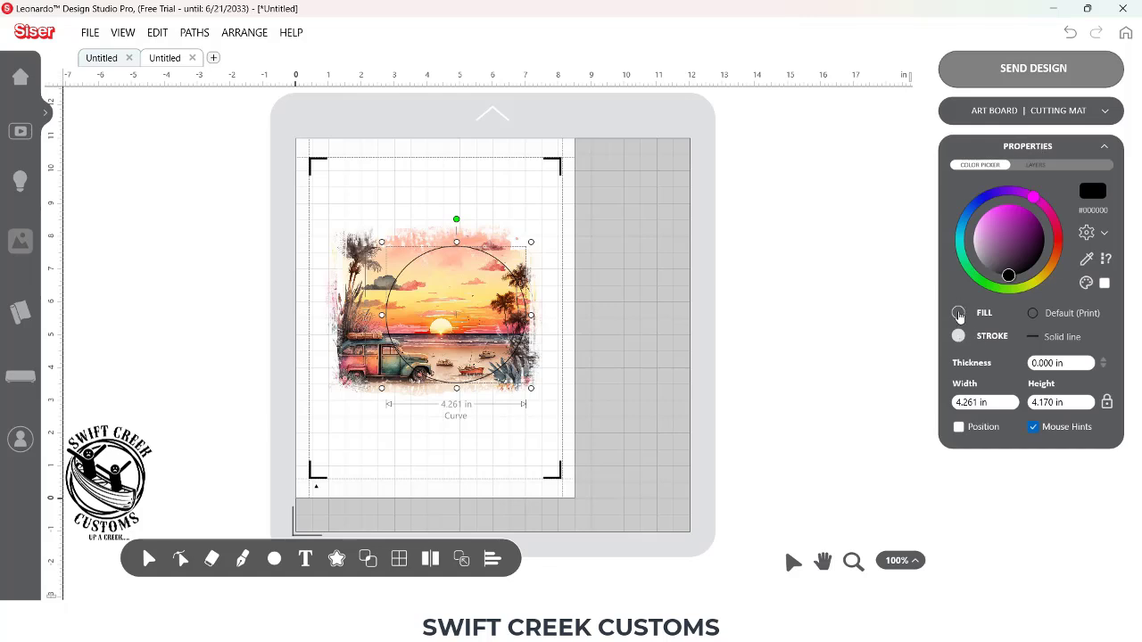
pyautogui.click(958, 313)
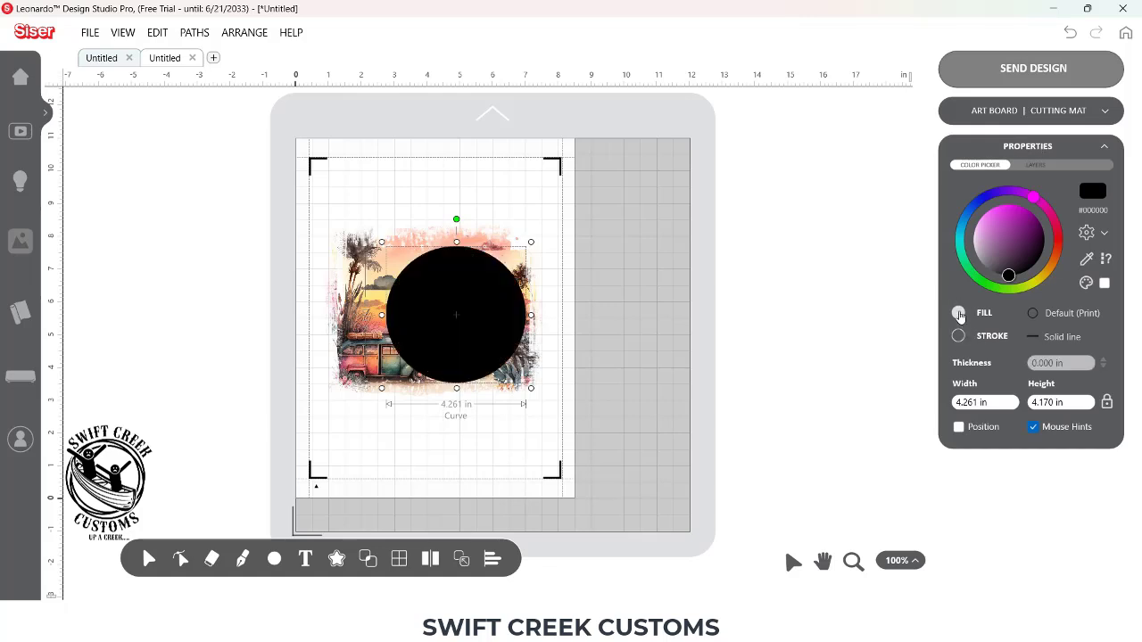
pyautogui.click(958, 336)
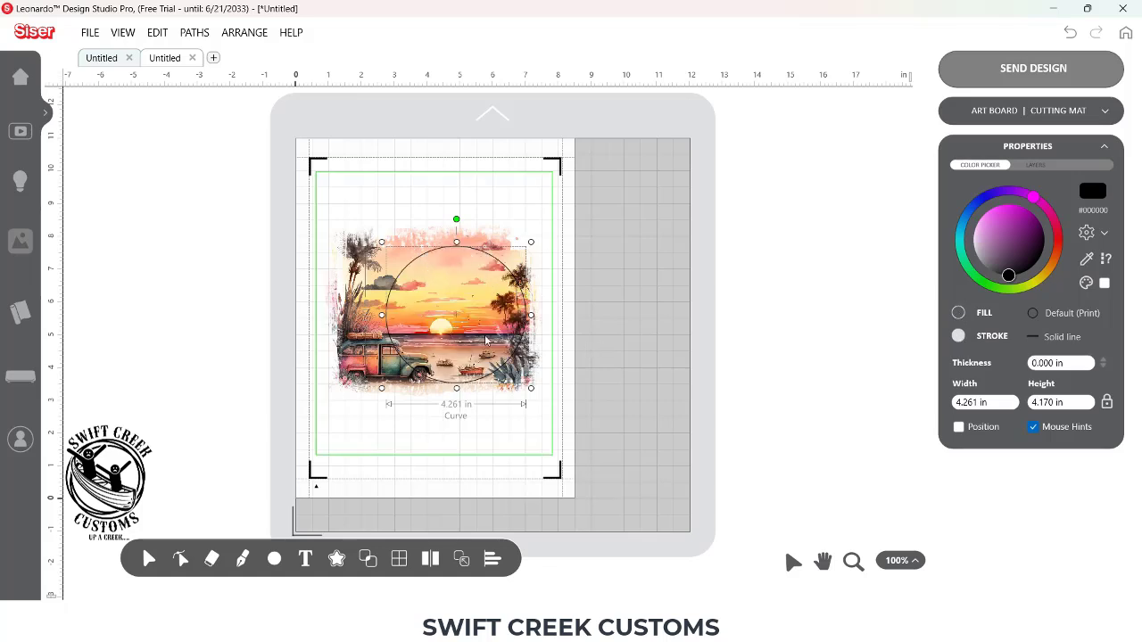
pyautogui.click(828, 283)
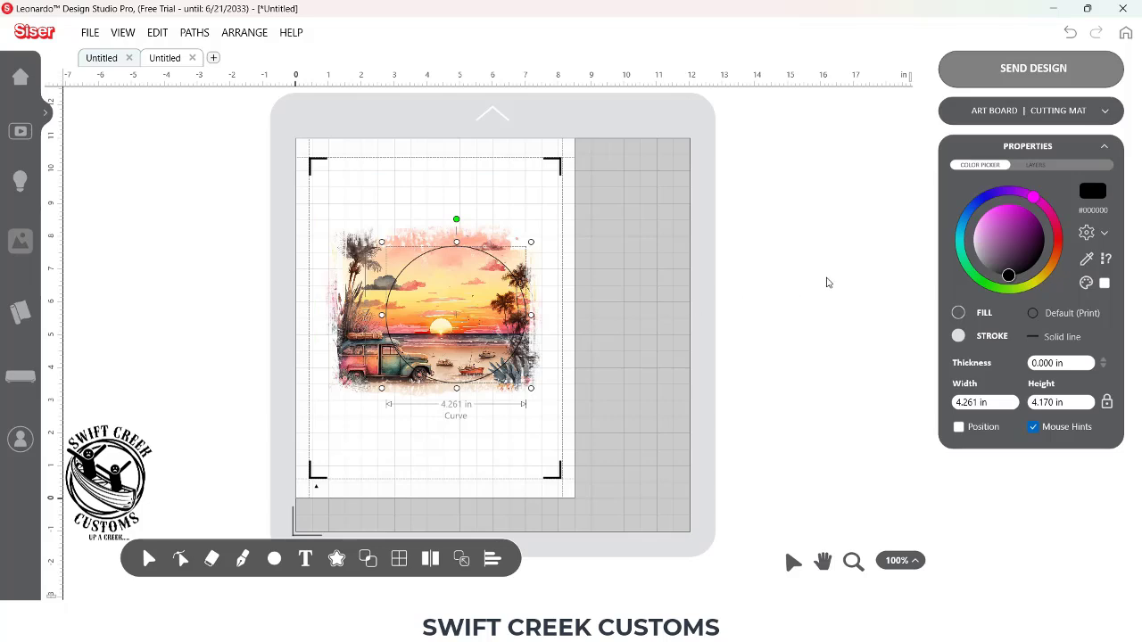
pyautogui.moveTo(524, 306)
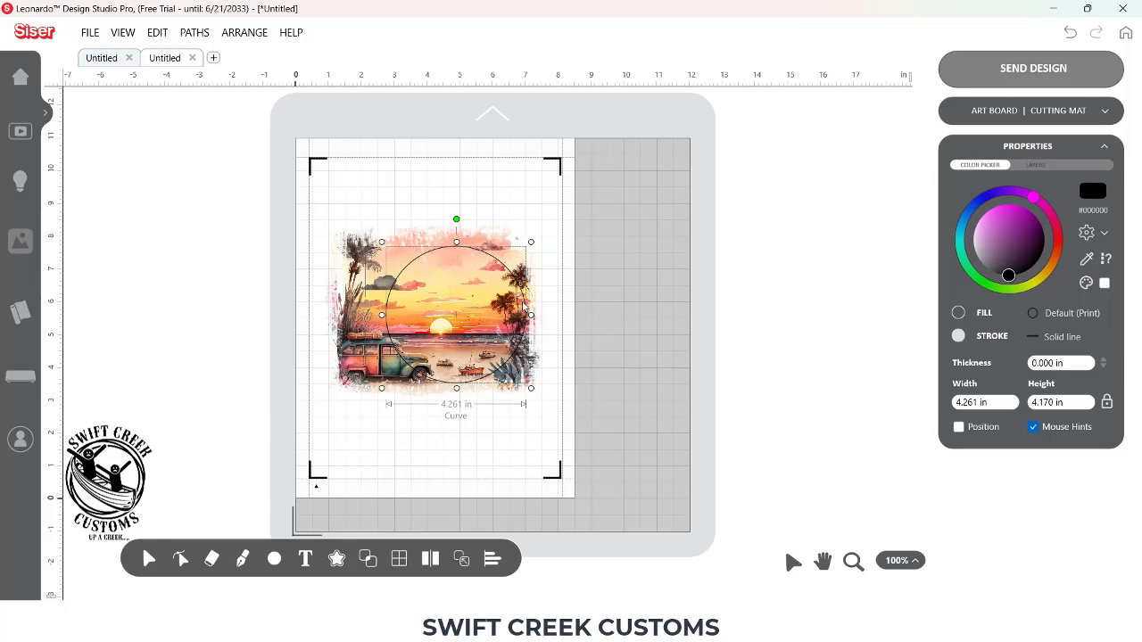
pyautogui.moveTo(861, 272)
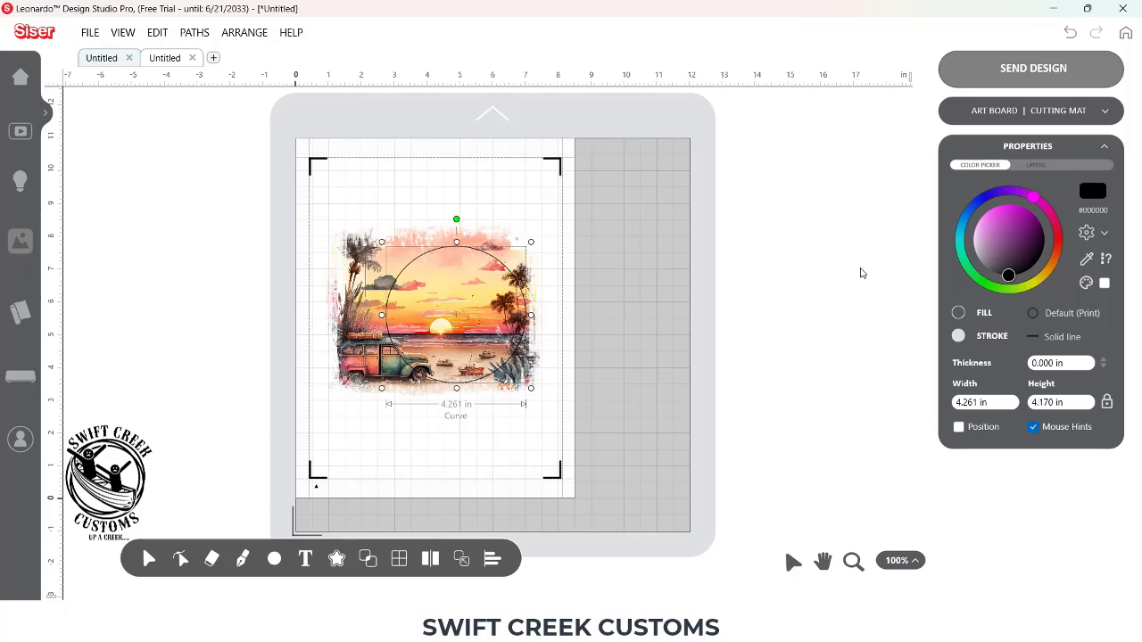
pyautogui.moveTo(1065, 170)
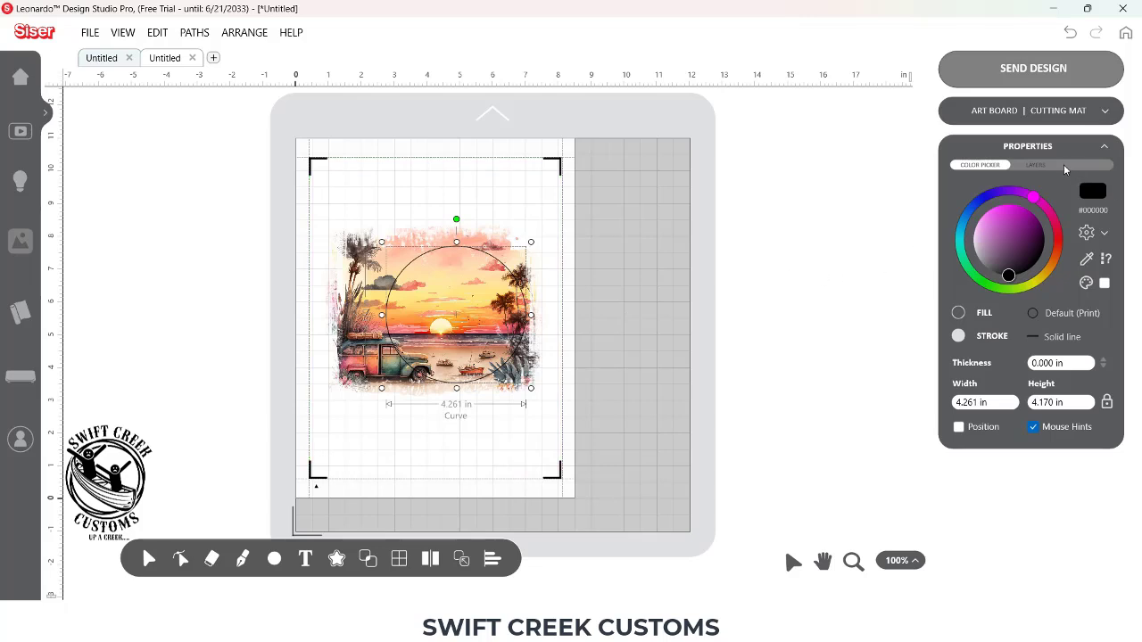
# - Set the circle layer's line type to Cut tool in the Layers list
pyautogui.click(1035, 165)
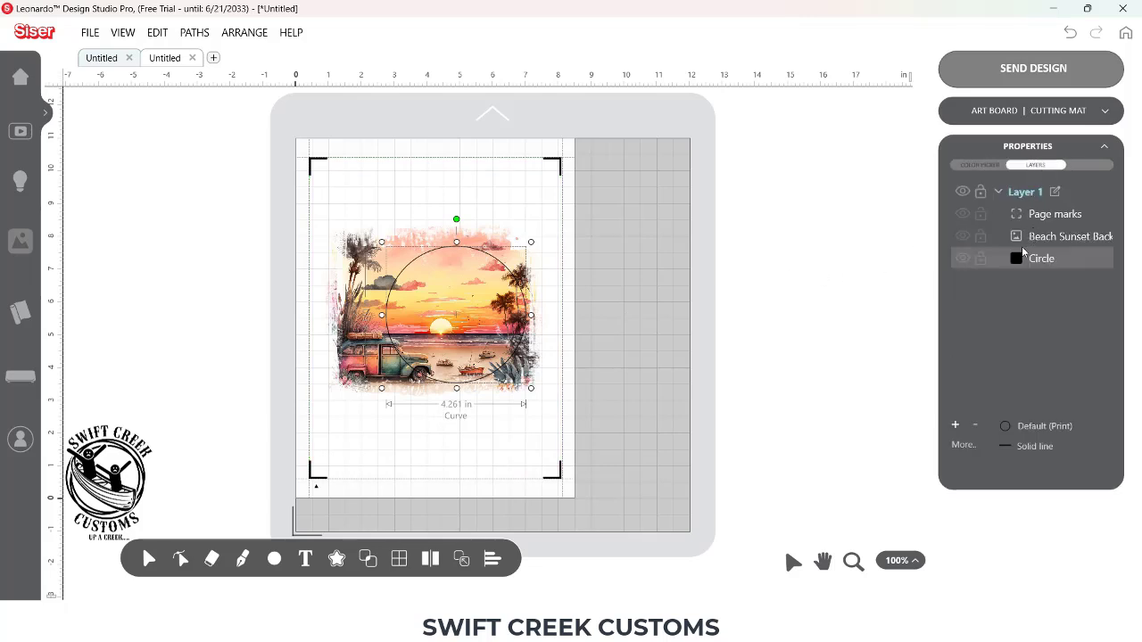
pyautogui.moveTo(999, 225)
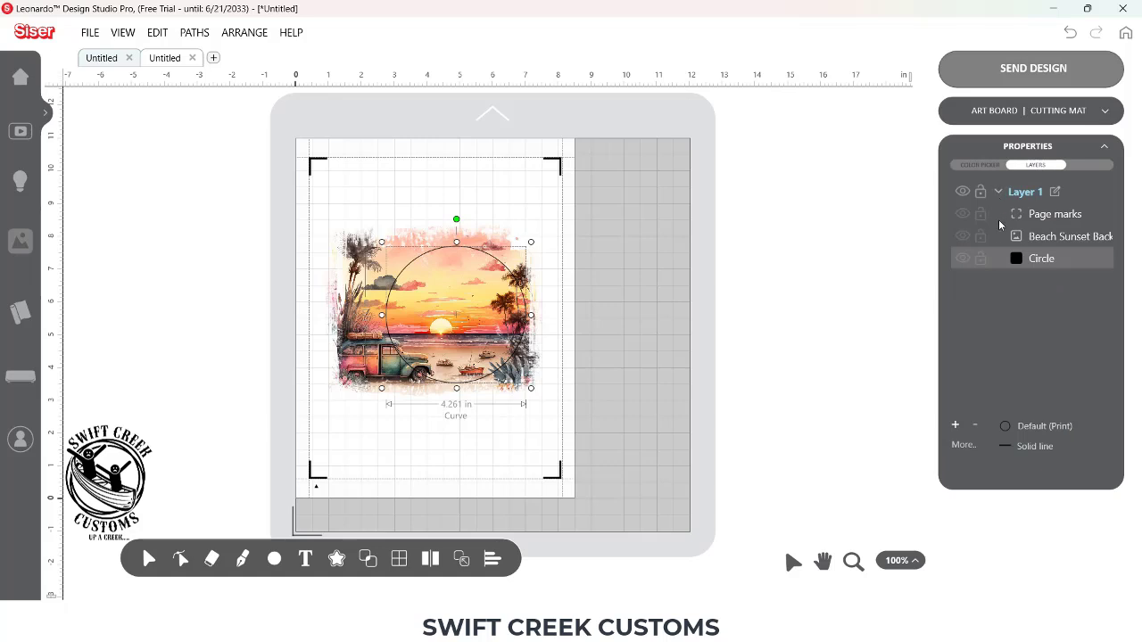
pyautogui.moveTo(999, 261)
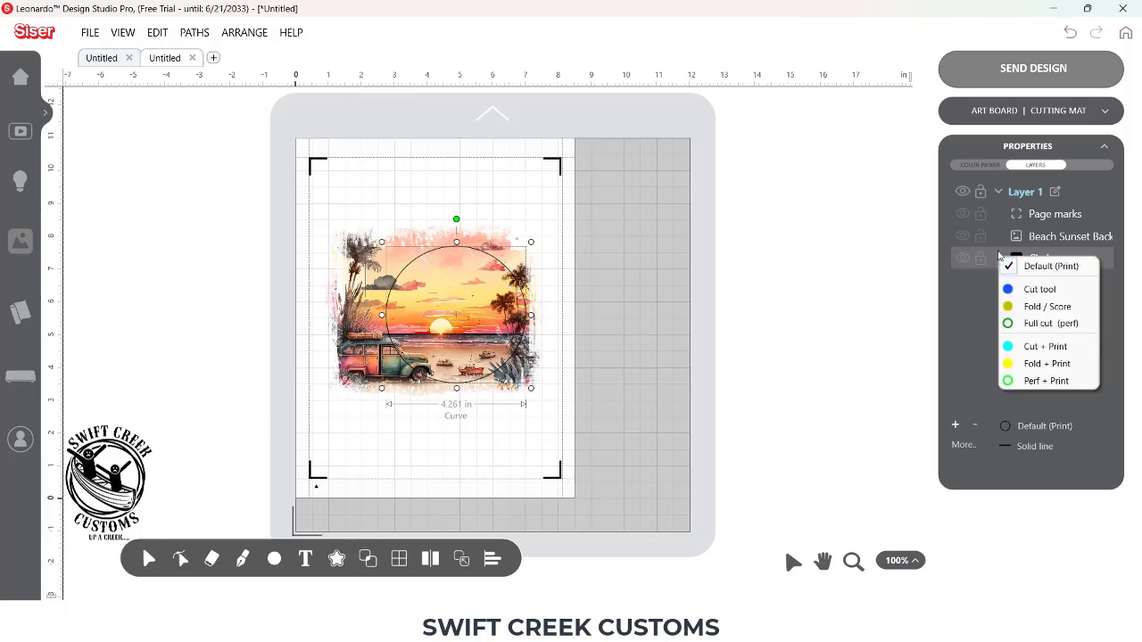
pyautogui.moveTo(1039, 289)
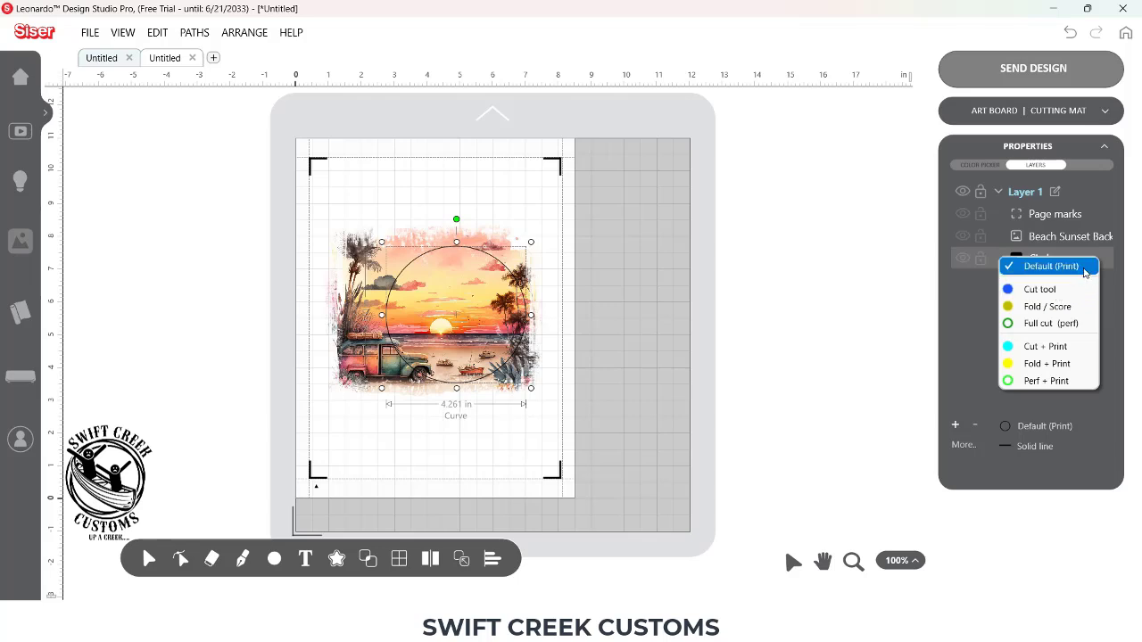
pyautogui.moveTo(1039, 288)
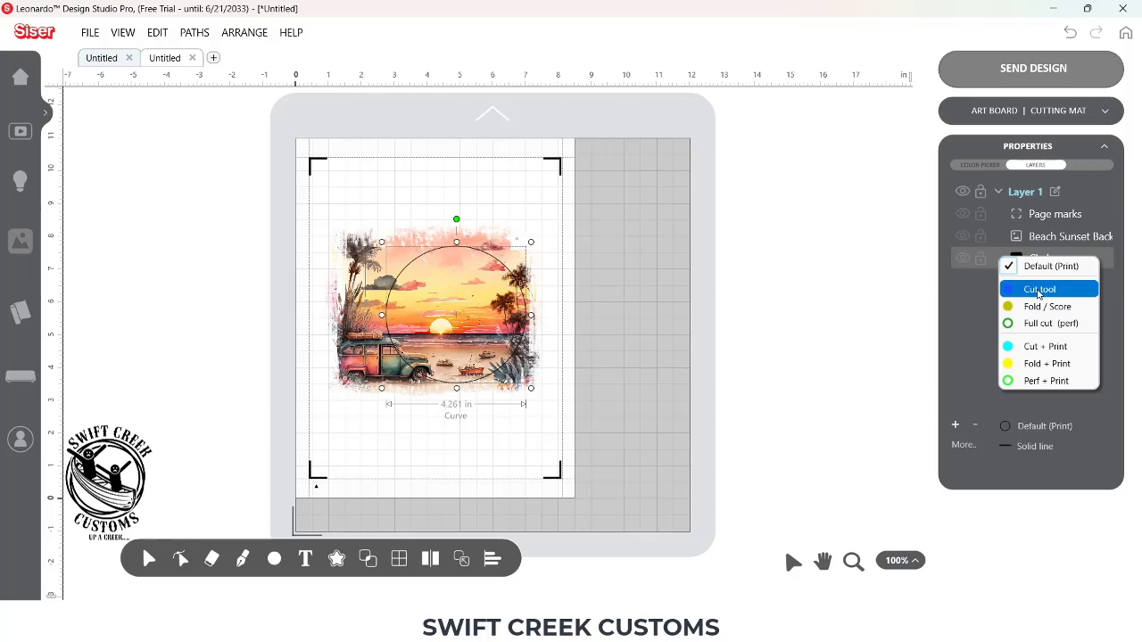
pyautogui.click(1038, 288)
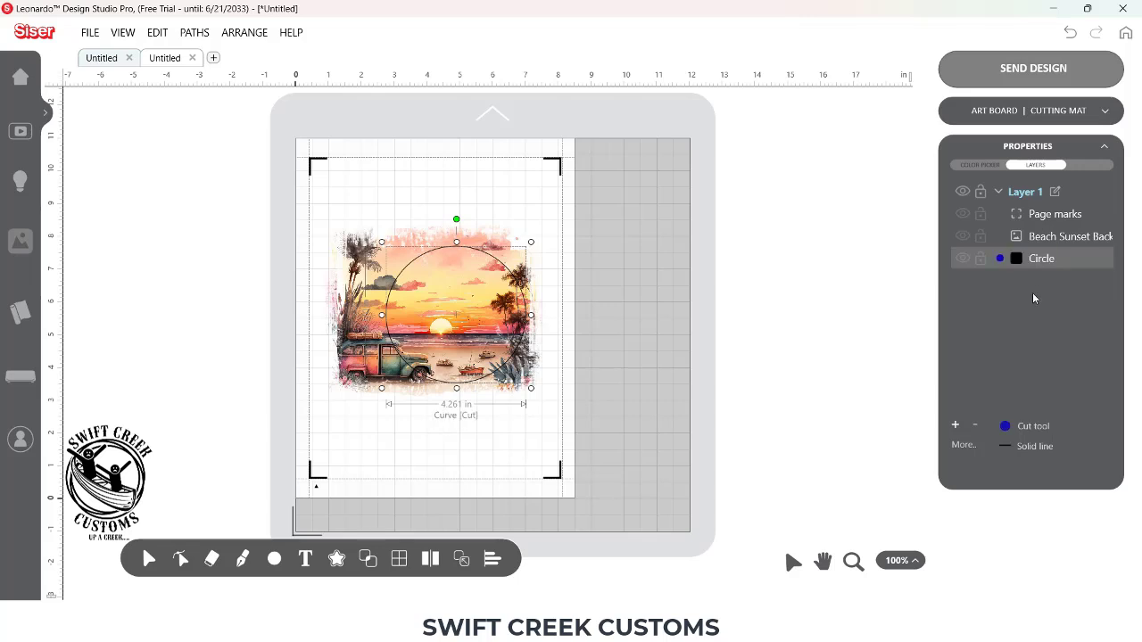
pyautogui.click(468, 422)
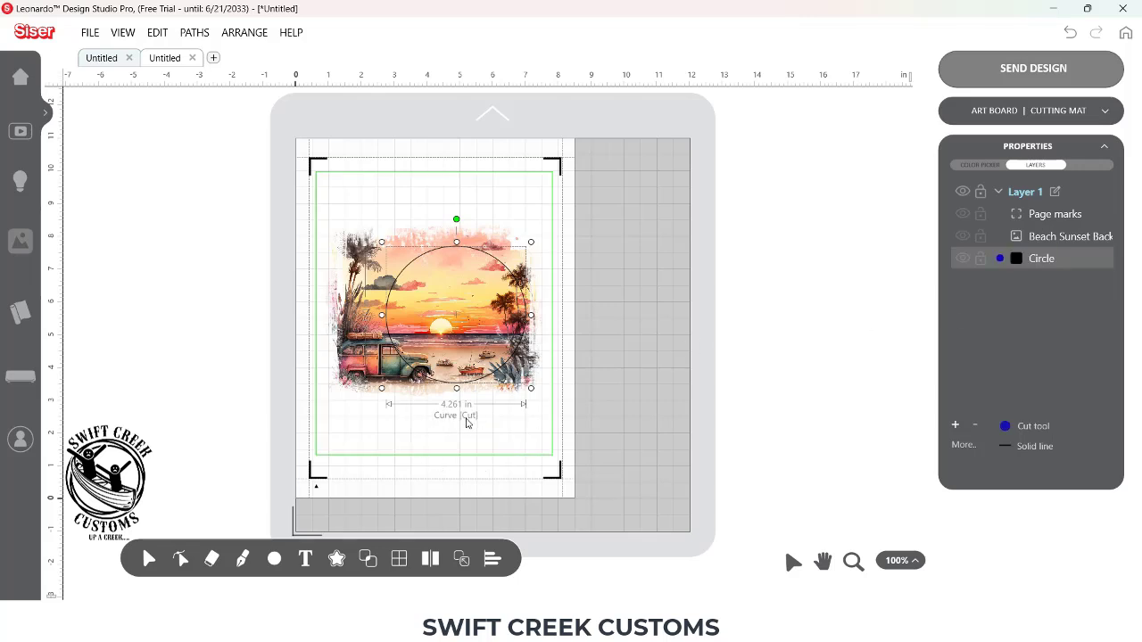
pyautogui.moveTo(483, 421)
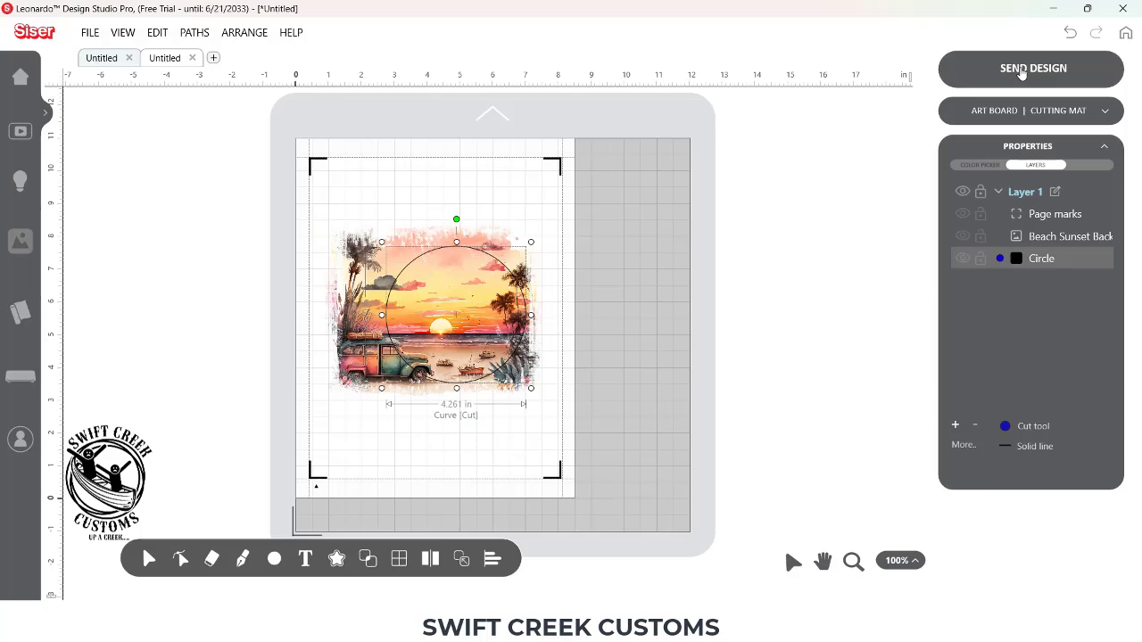
# - Send to print and cut, compare the circle contour and sunset artwork previews, then go back
pyautogui.click(1030, 68)
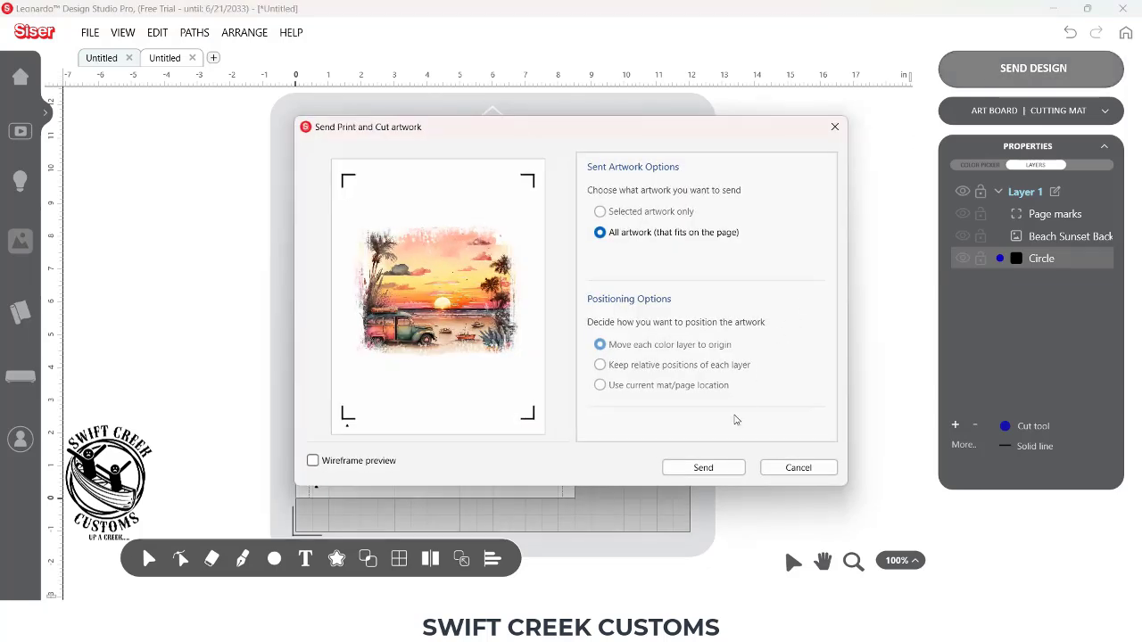
pyautogui.click(703, 468)
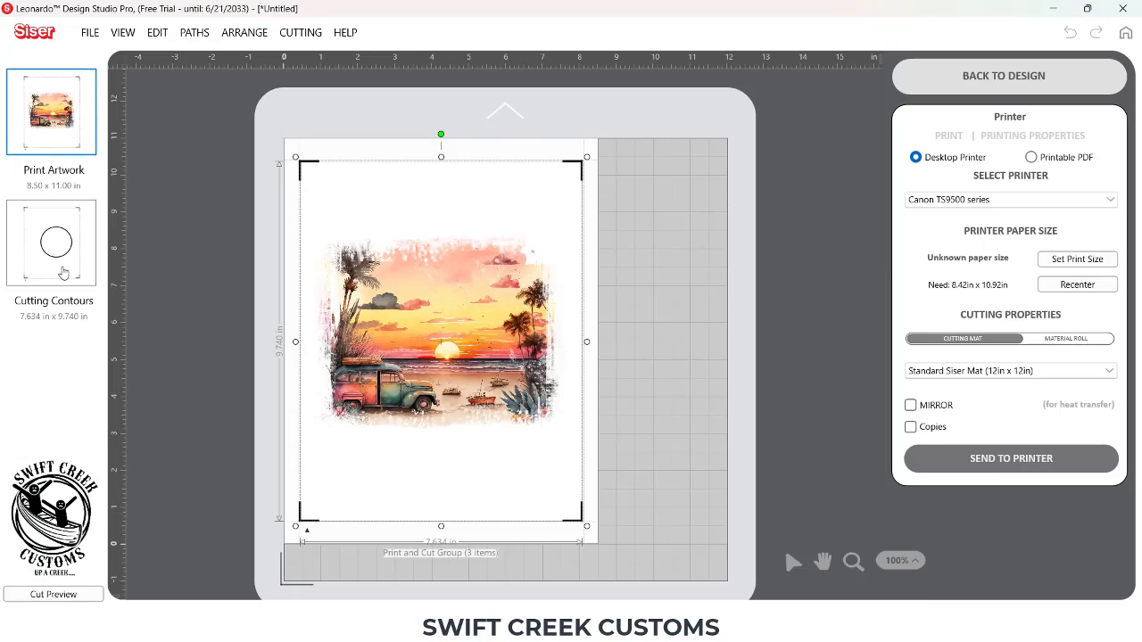
pyautogui.click(51, 242)
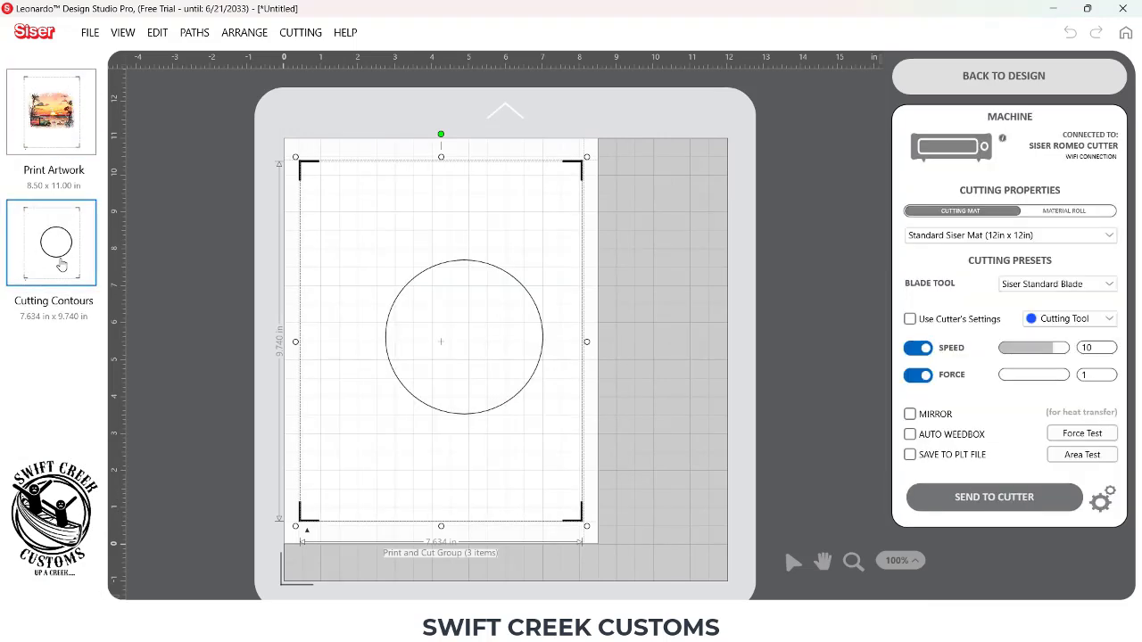
pyautogui.click(51, 112)
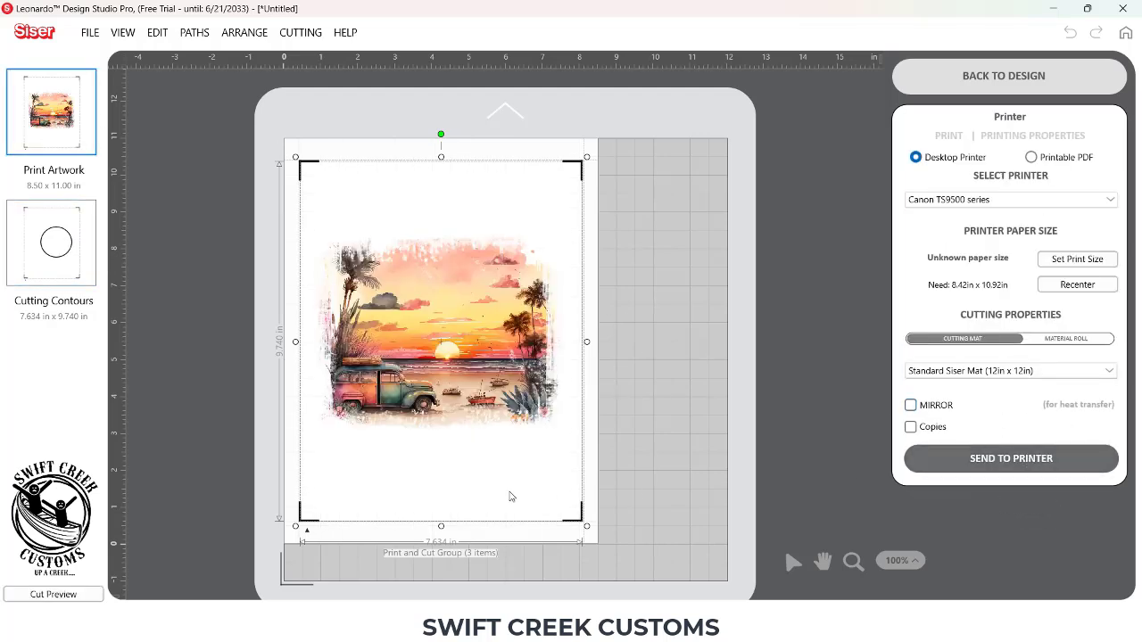
pyautogui.click(50, 243)
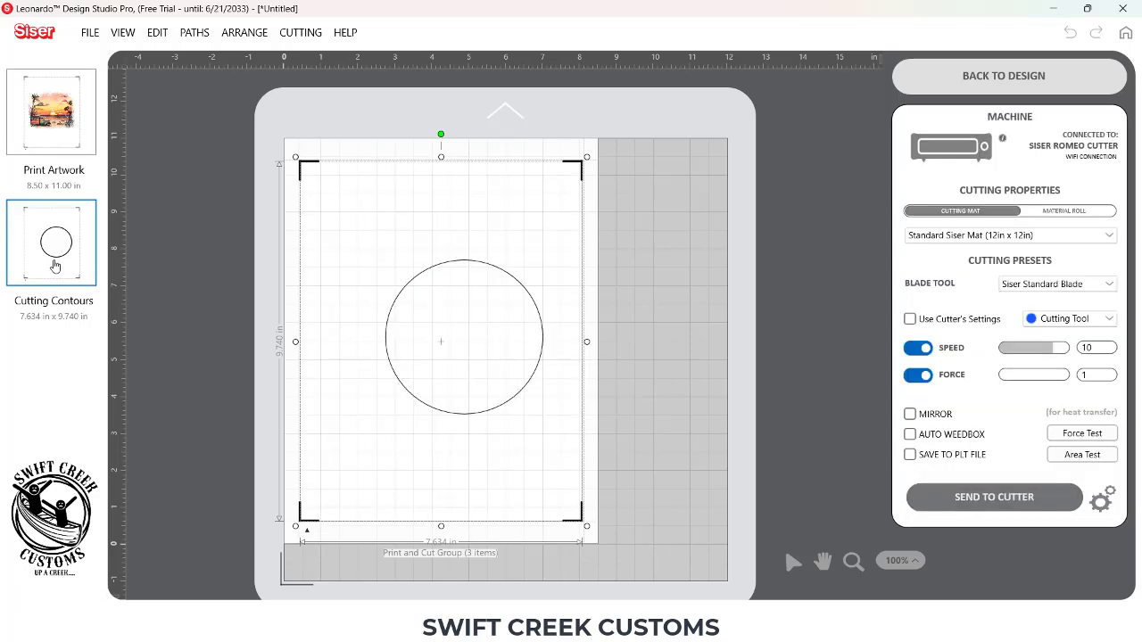
pyautogui.click(52, 111)
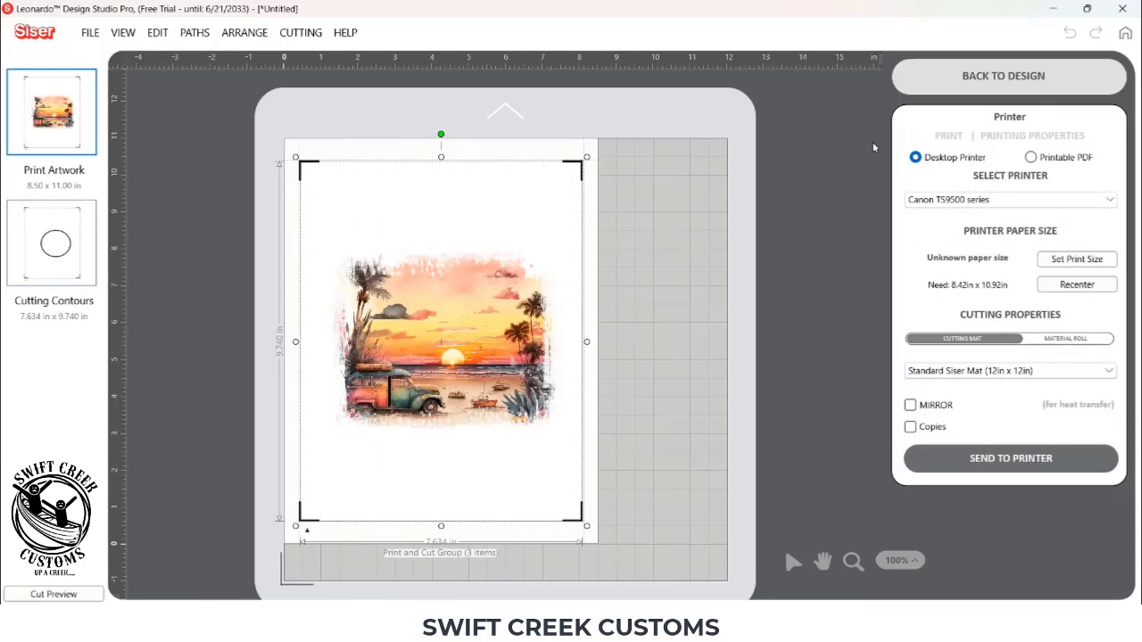
pyautogui.moveTo(941, 79)
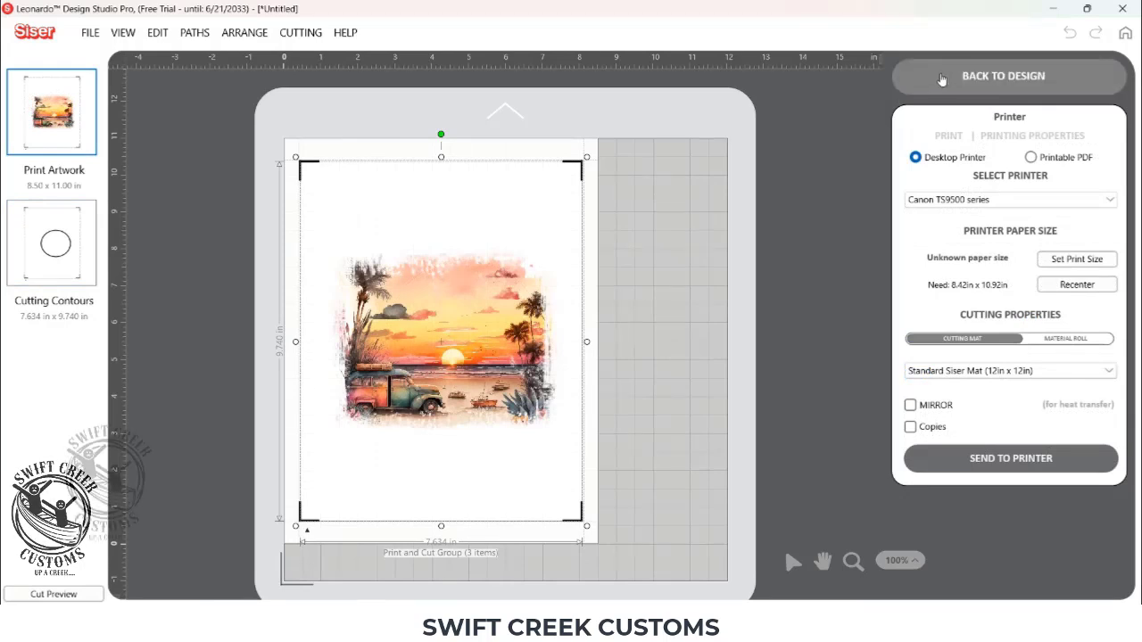
pyautogui.click(1002, 76)
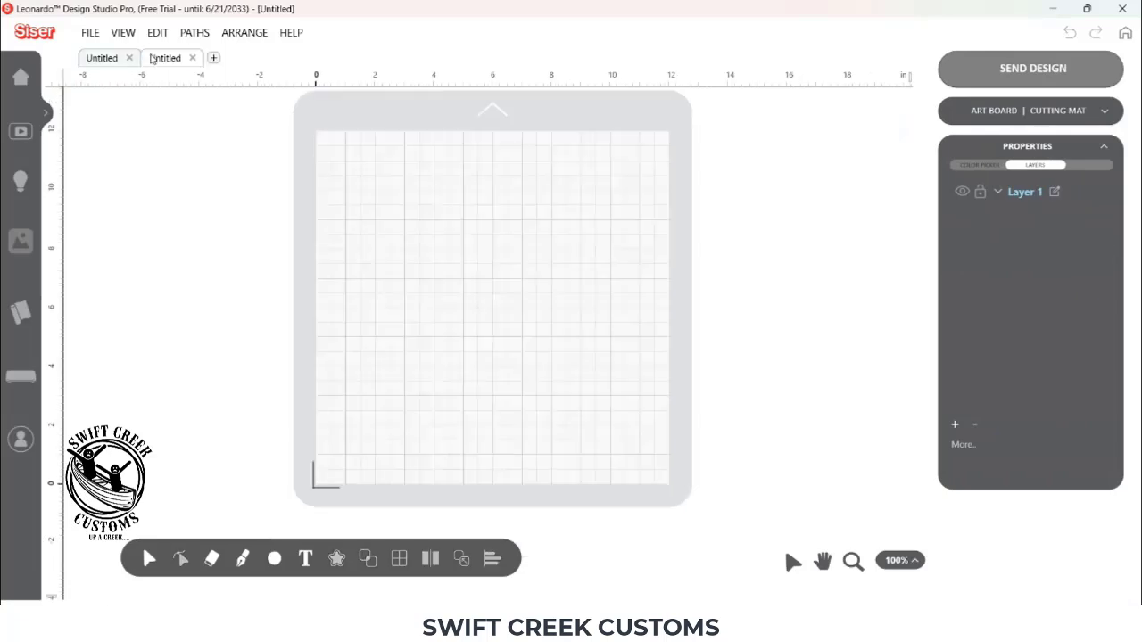
# - Import the sunset image as a background image and shrink it to fit the sheet
pyautogui.click(89, 32)
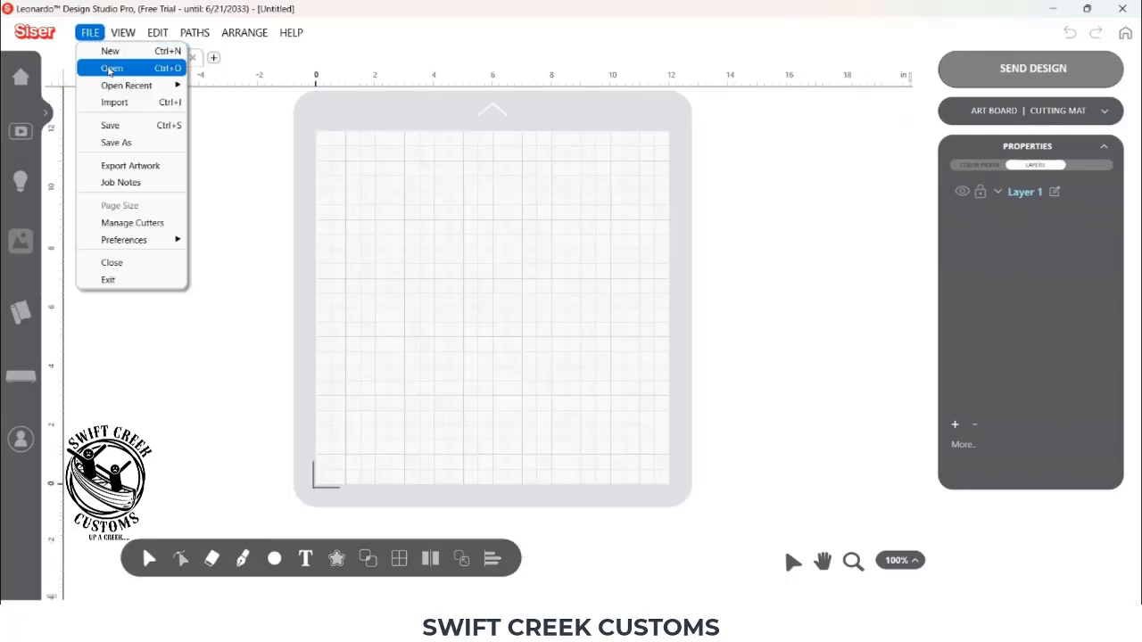
pyautogui.click(110, 50)
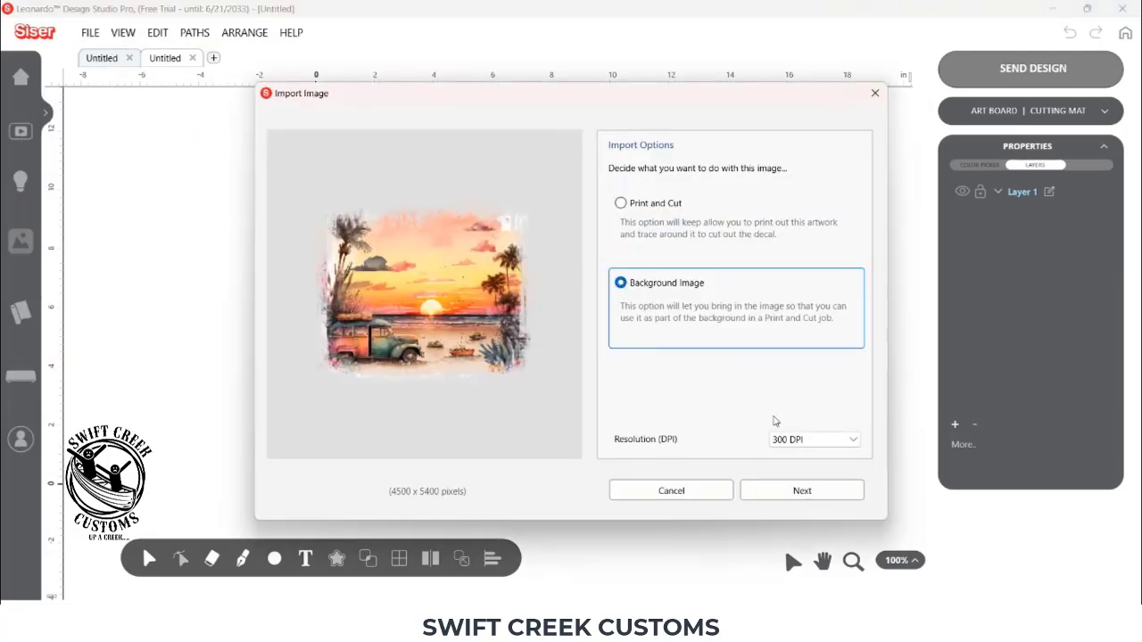
pyautogui.click(800, 490)
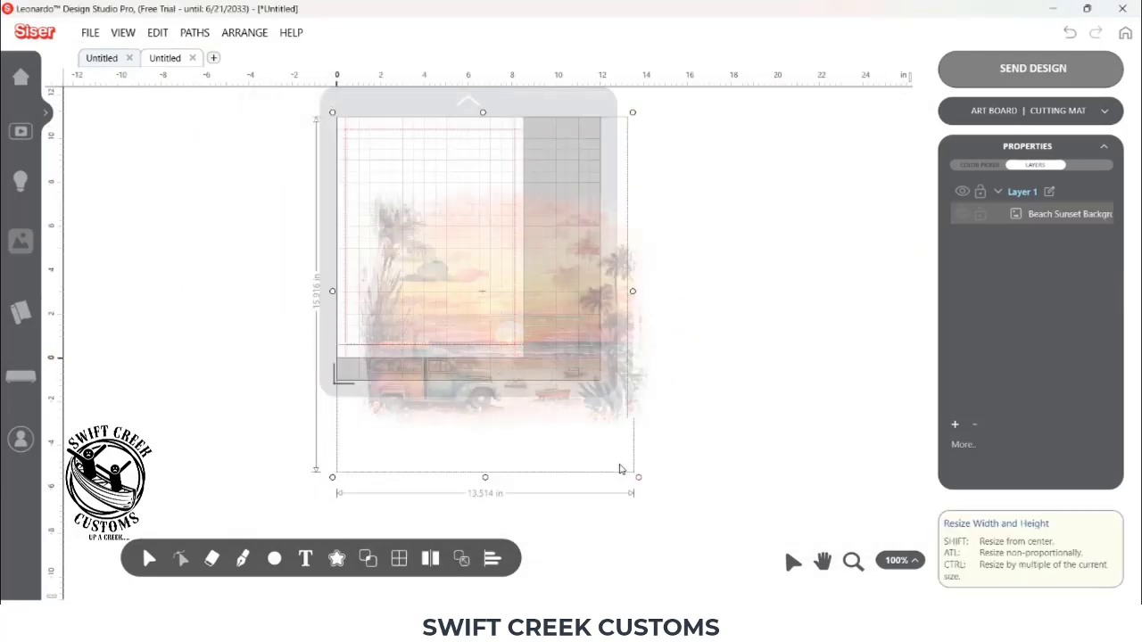
pyautogui.moveTo(634, 469); pyautogui.dragTo(509, 331)
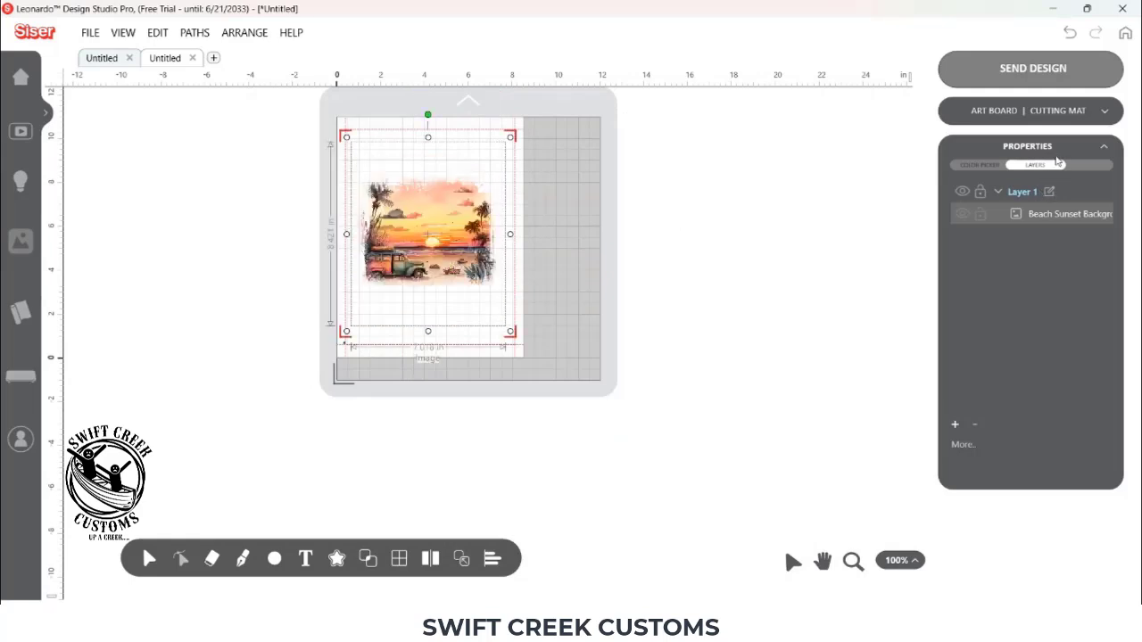
# - Turn on Page Marks in the Art Board panel, then collapse the panel
pyautogui.click(1103, 110)
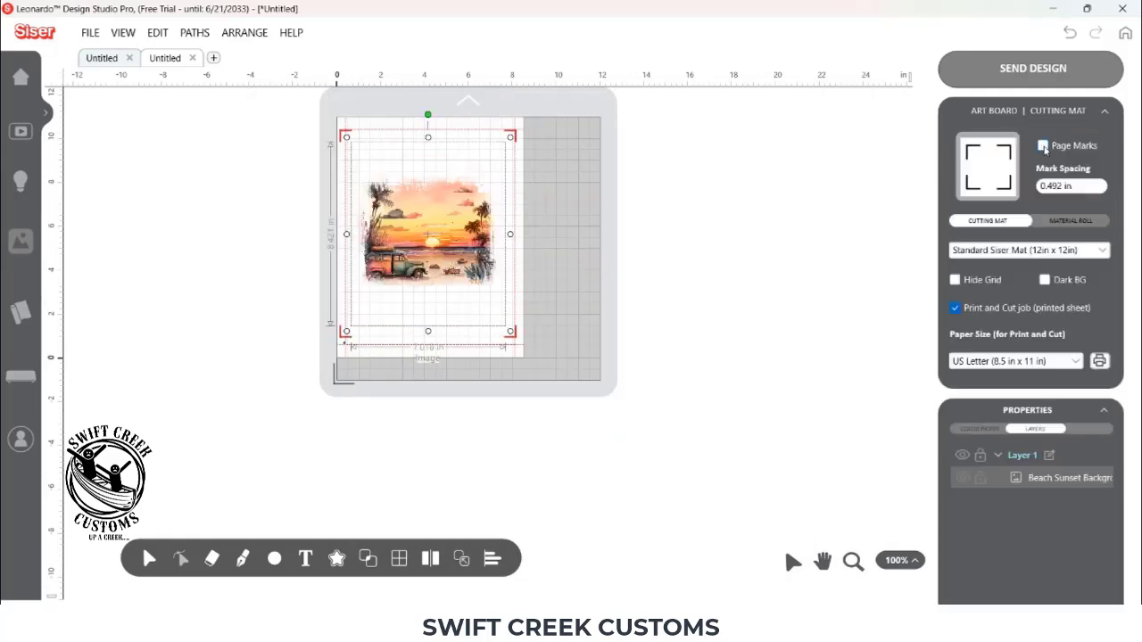
pyautogui.click(1043, 145)
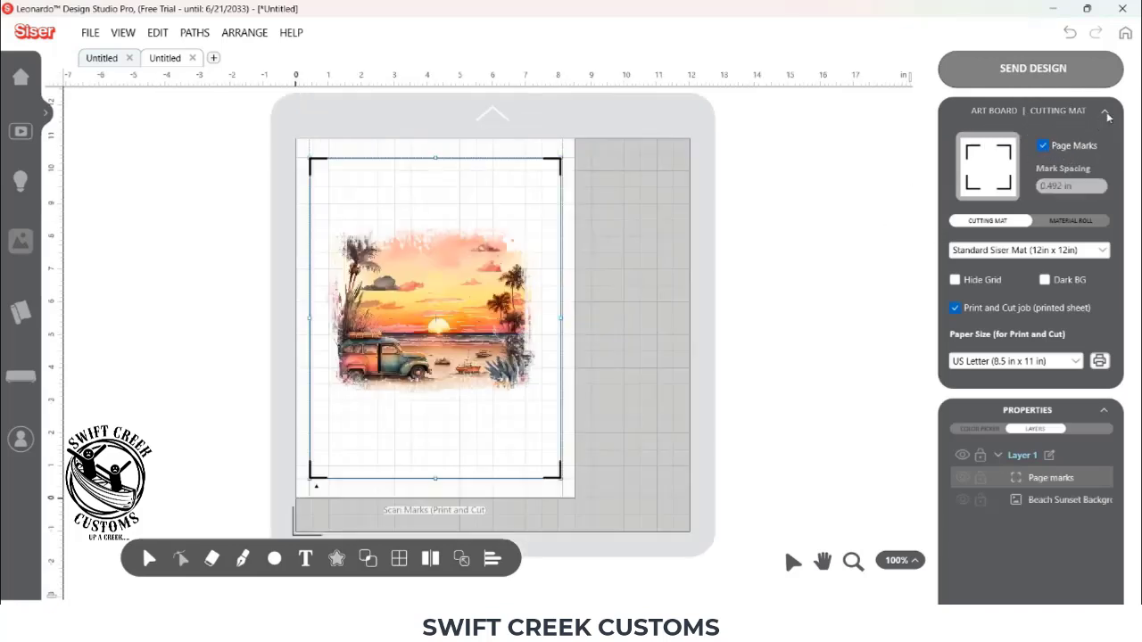
pyautogui.click(1106, 110)
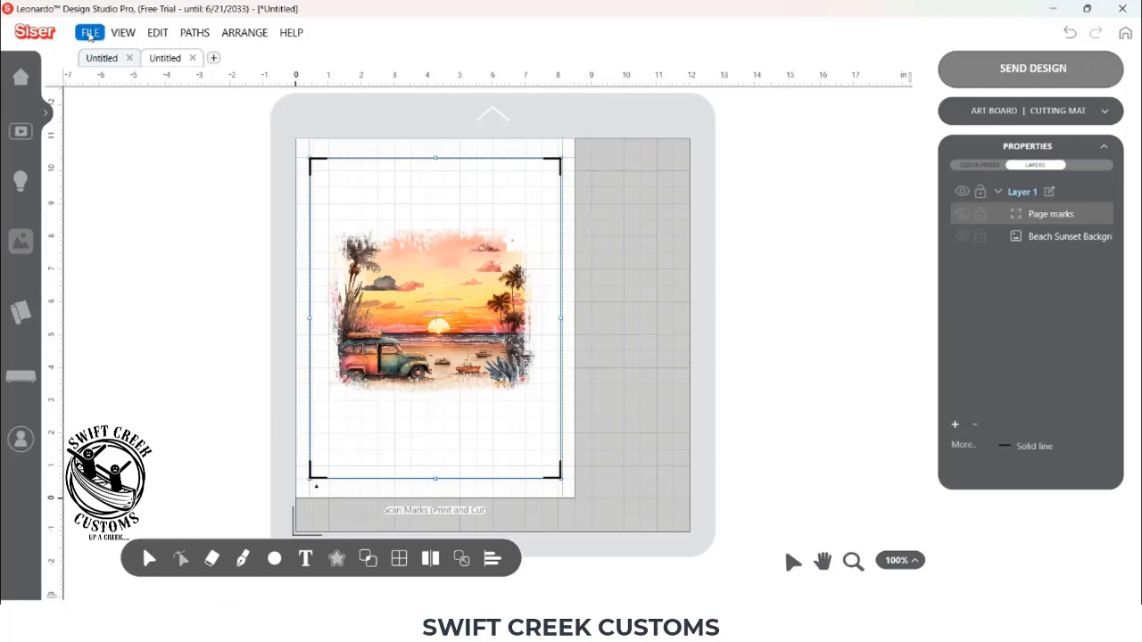
# - Import the Circle SVG as cut only and place it in the design
pyautogui.click(89, 33)
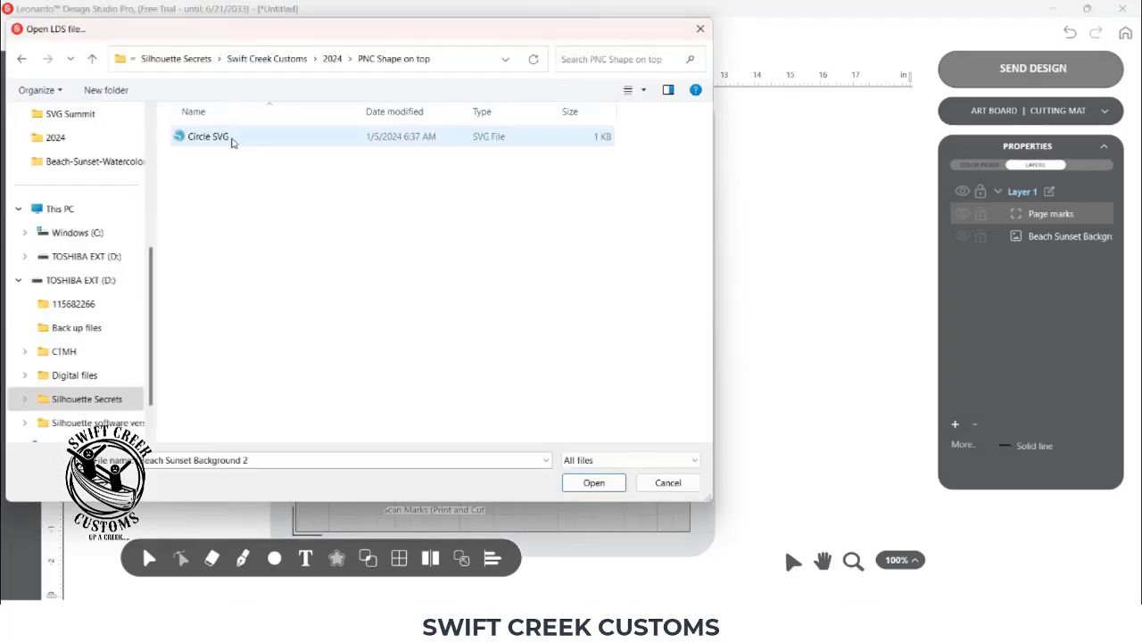
pyautogui.moveTo(206, 136)
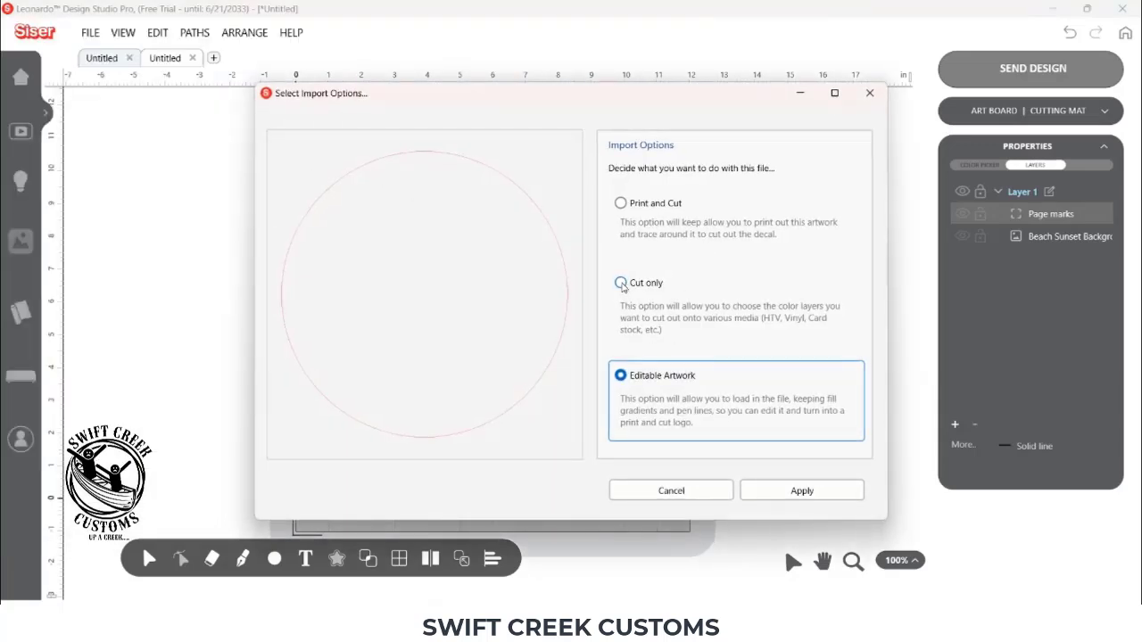
pyautogui.click(620, 283)
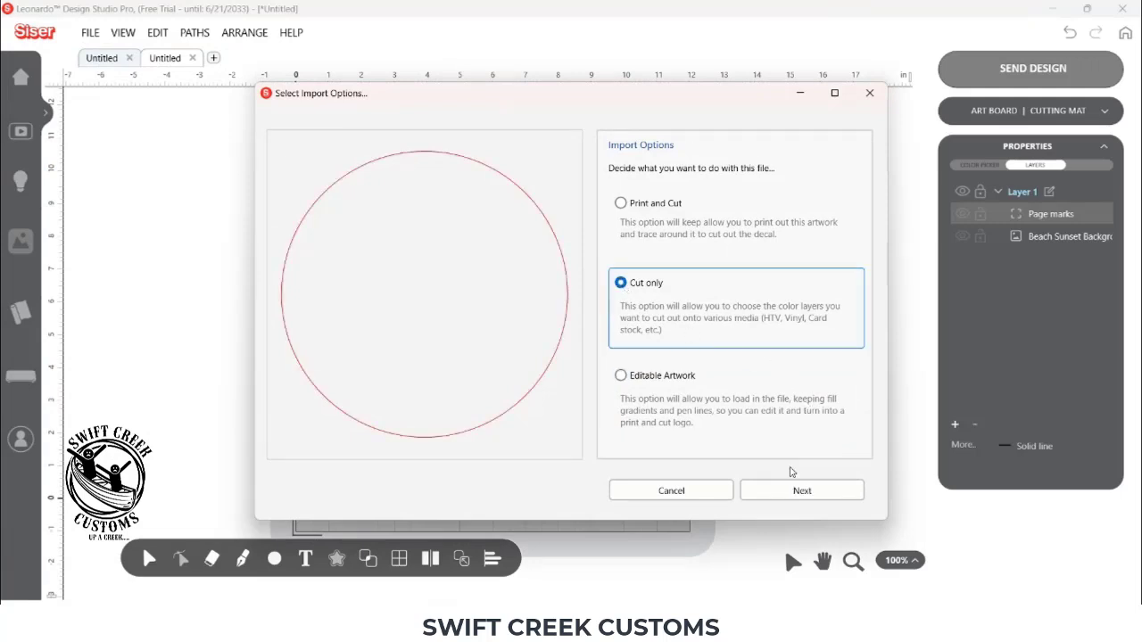
pyautogui.click(801, 490)
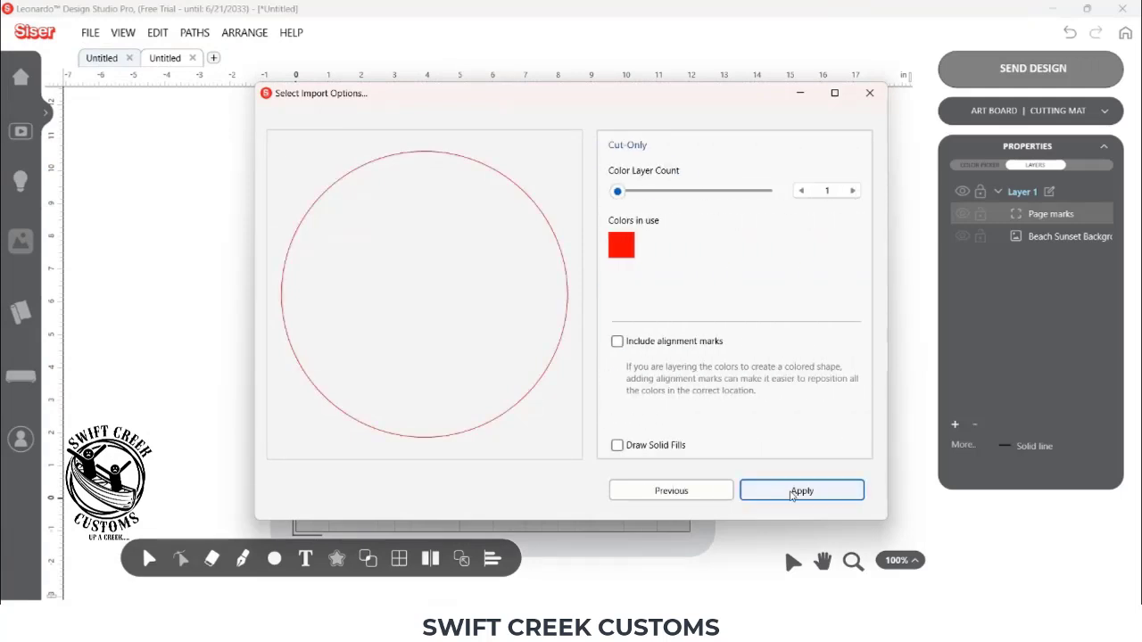
pyautogui.click(800, 490)
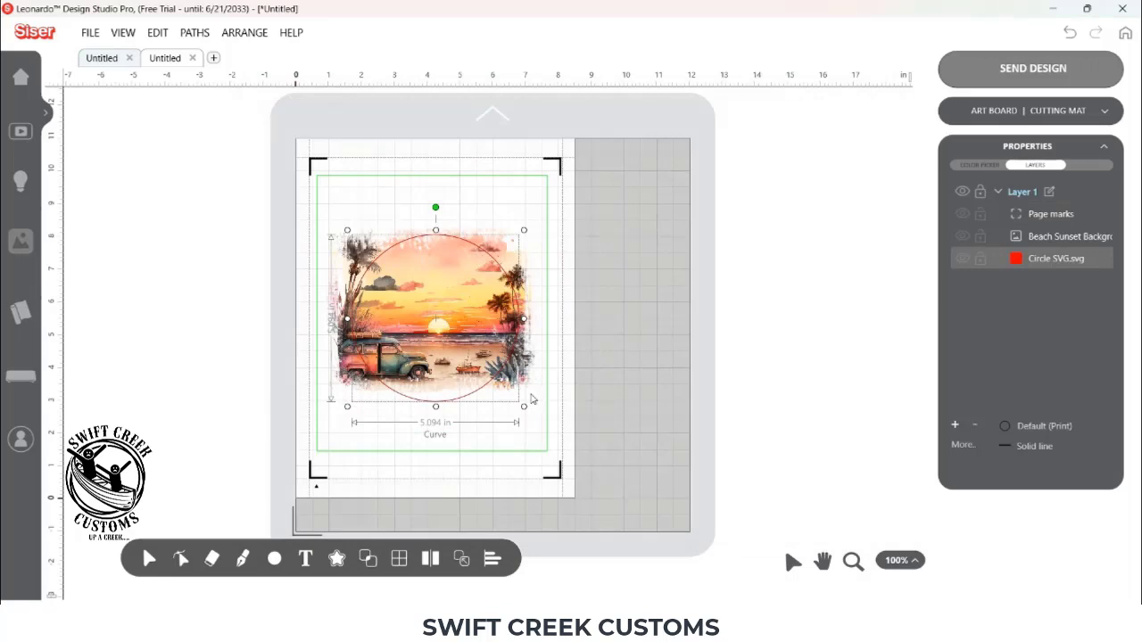
# - Shrink the circle to 4.160 in over the sunset, set it as a cut line, and send to print and cut
pyautogui.moveTo(522, 407); pyautogui.dragTo(493, 379)
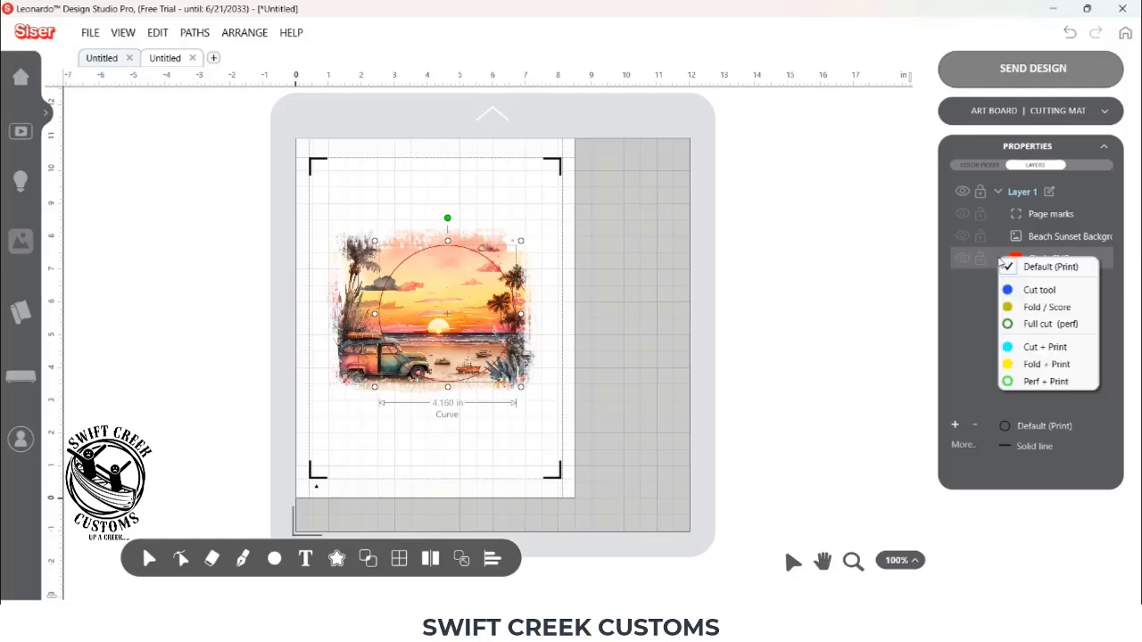
pyautogui.click(1038, 289)
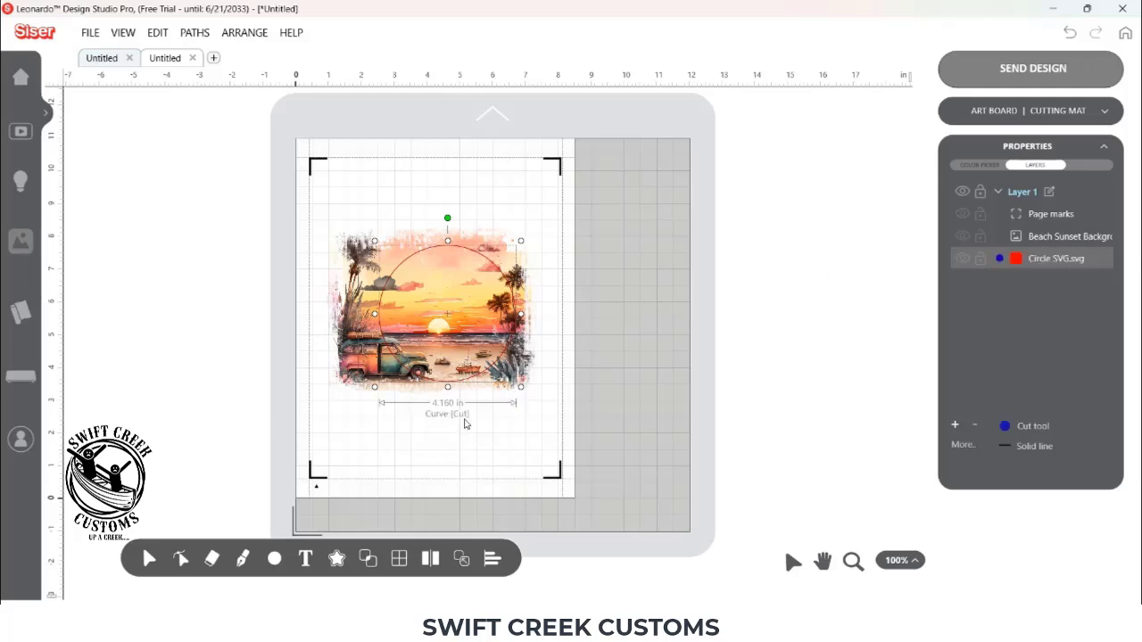
pyautogui.moveTo(987, 75)
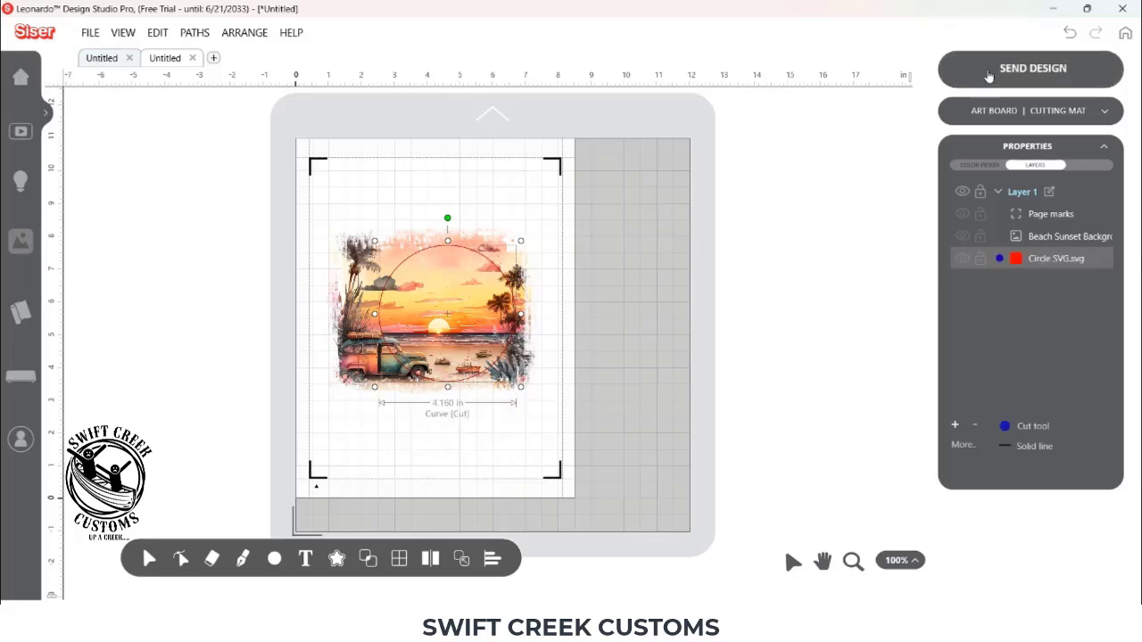
pyautogui.click(1030, 69)
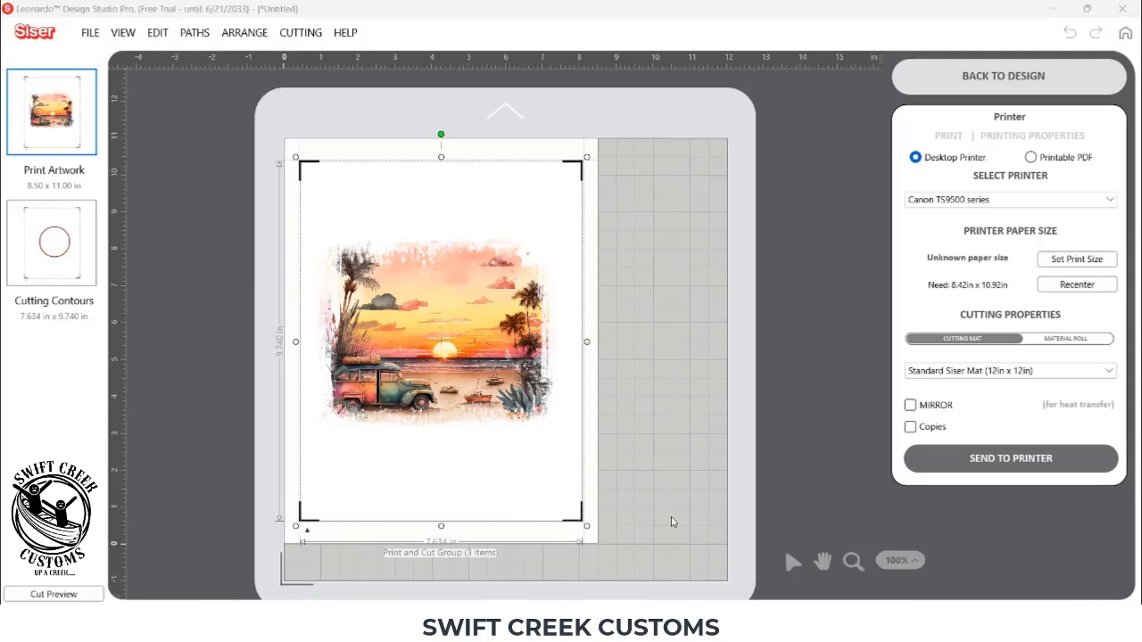
pyautogui.moveTo(667, 461)
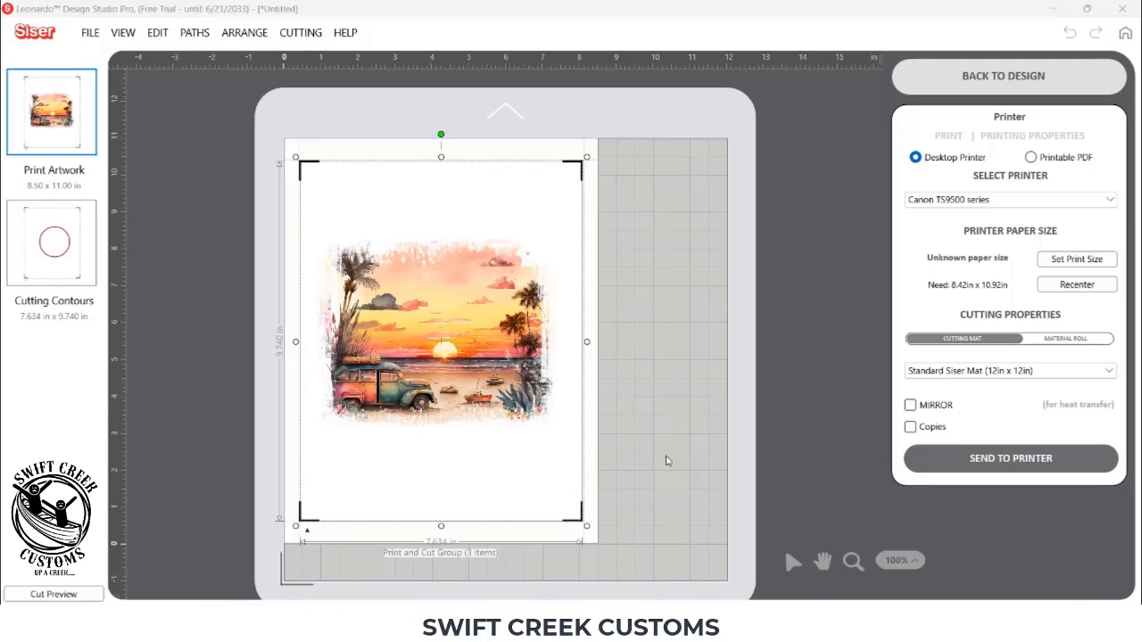
pyautogui.moveTo(457, 341)
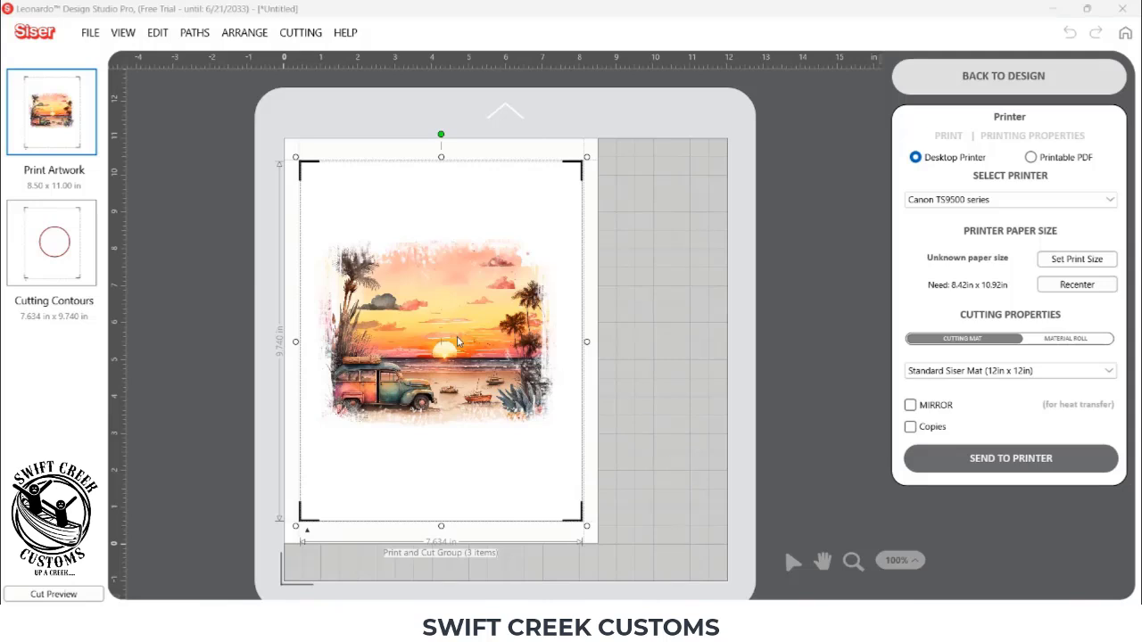
pyautogui.moveTo(487, 243)
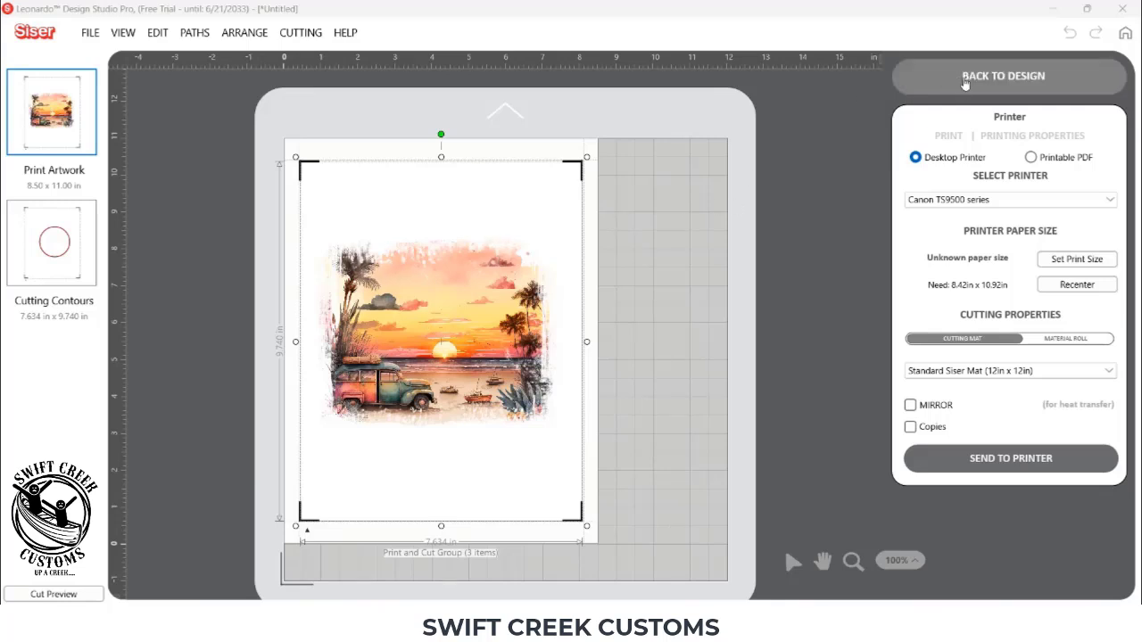
# - Return to the design and show the circle's Color Picker settings: 4.160 in, no fill
pyautogui.click(1002, 76)
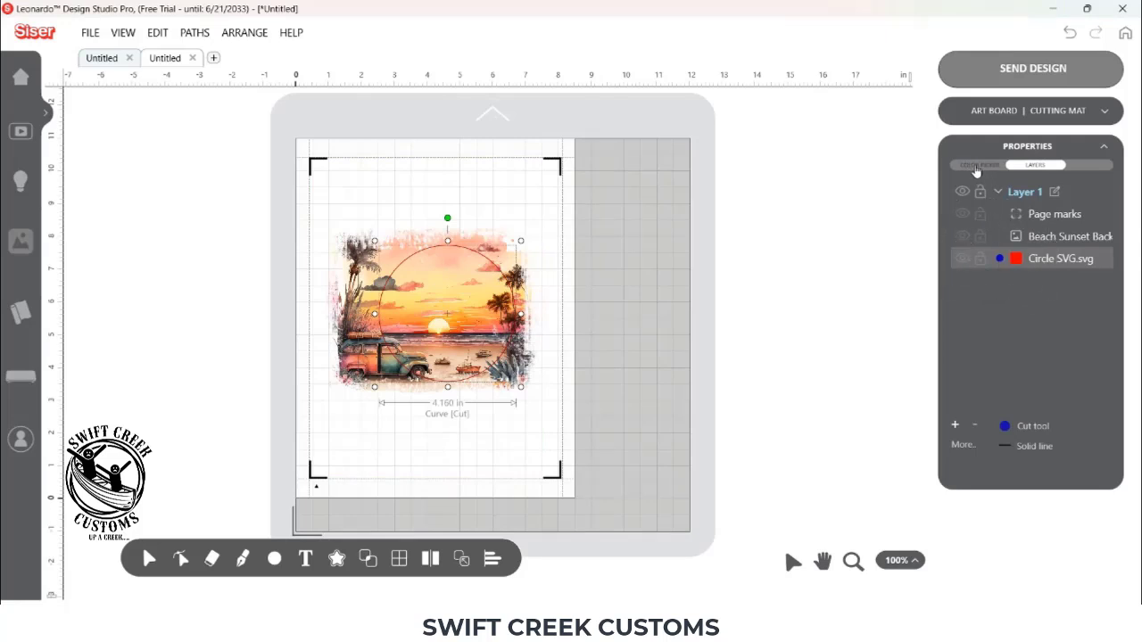
pyautogui.click(978, 164)
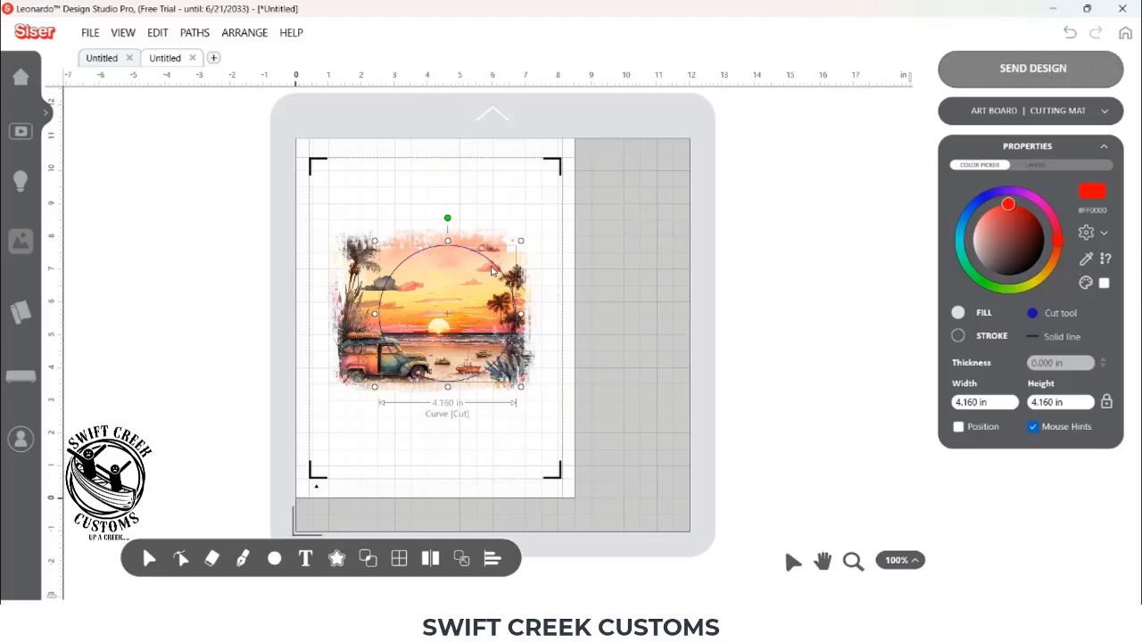
pyautogui.moveTo(500, 359)
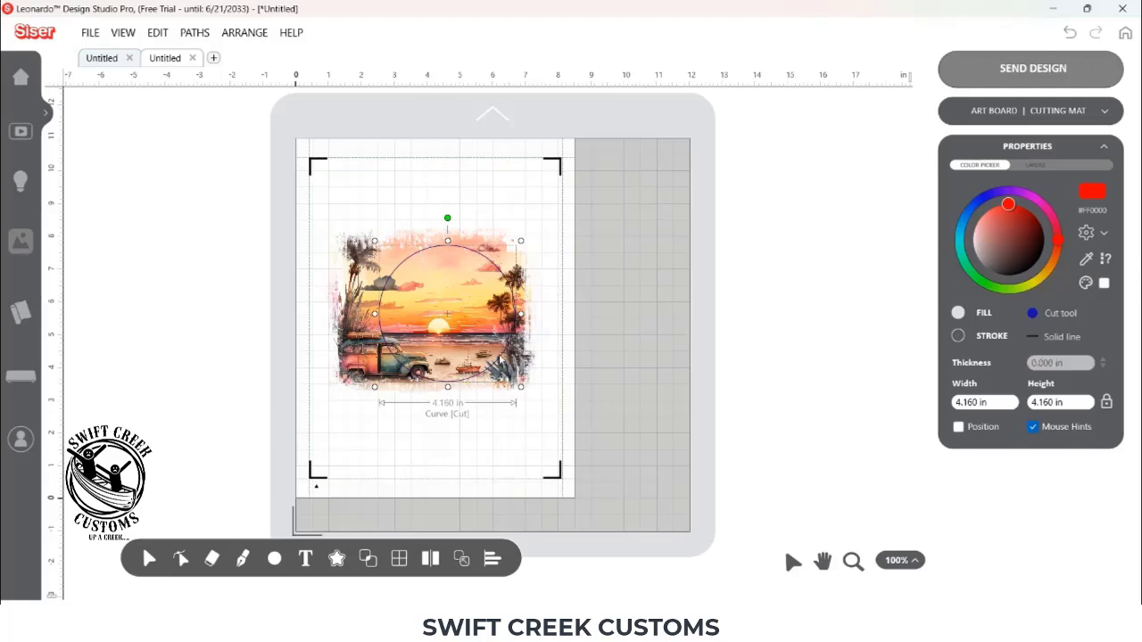
# - Intersect the sunset image with the circle, keeping only the image inside it
pyautogui.click(651, 286)
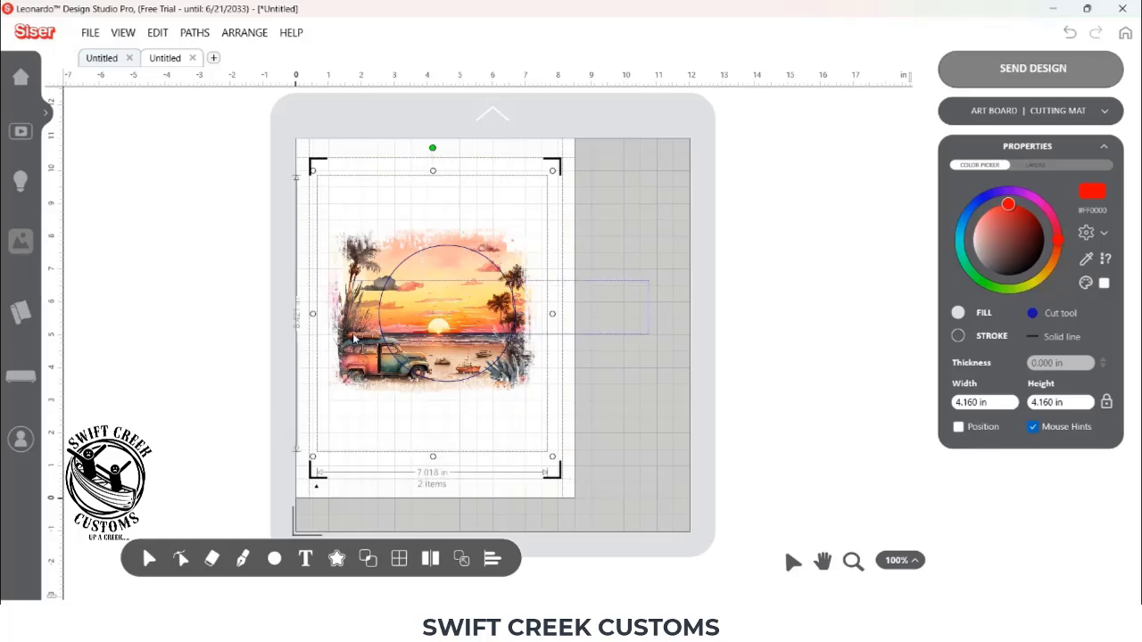
pyautogui.click(368, 559)
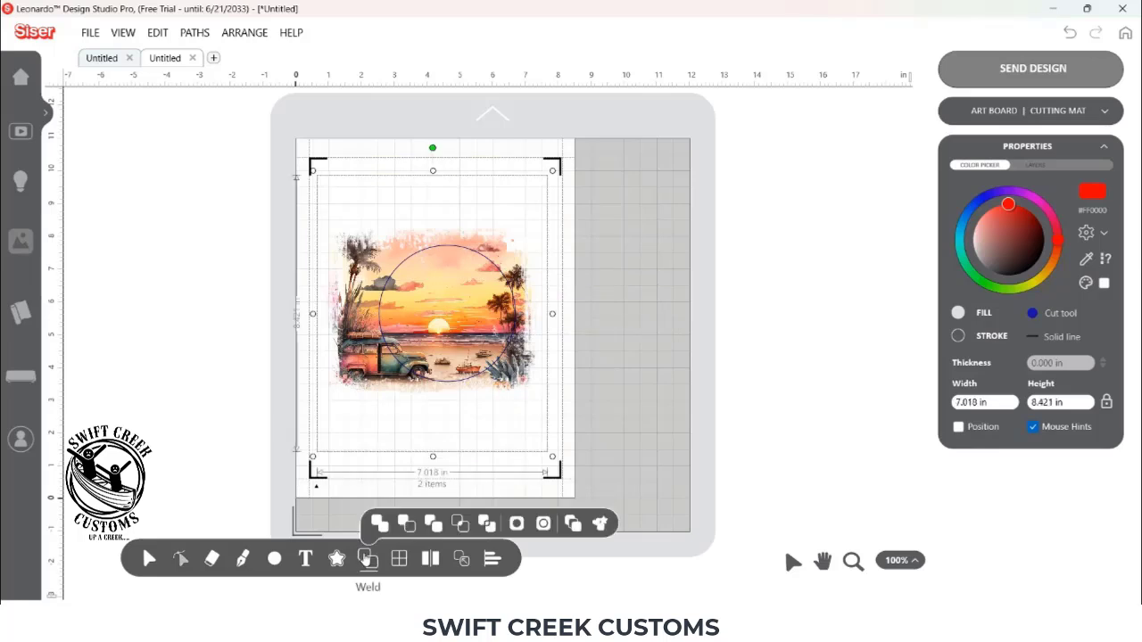
pyautogui.click(378, 523)
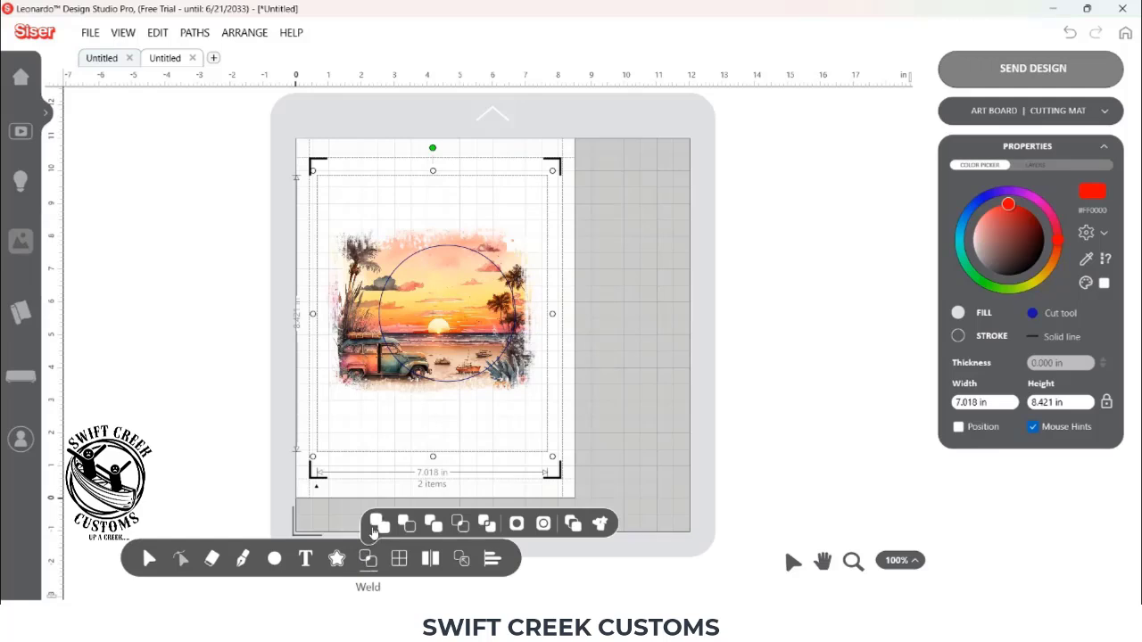
pyautogui.moveTo(460, 524)
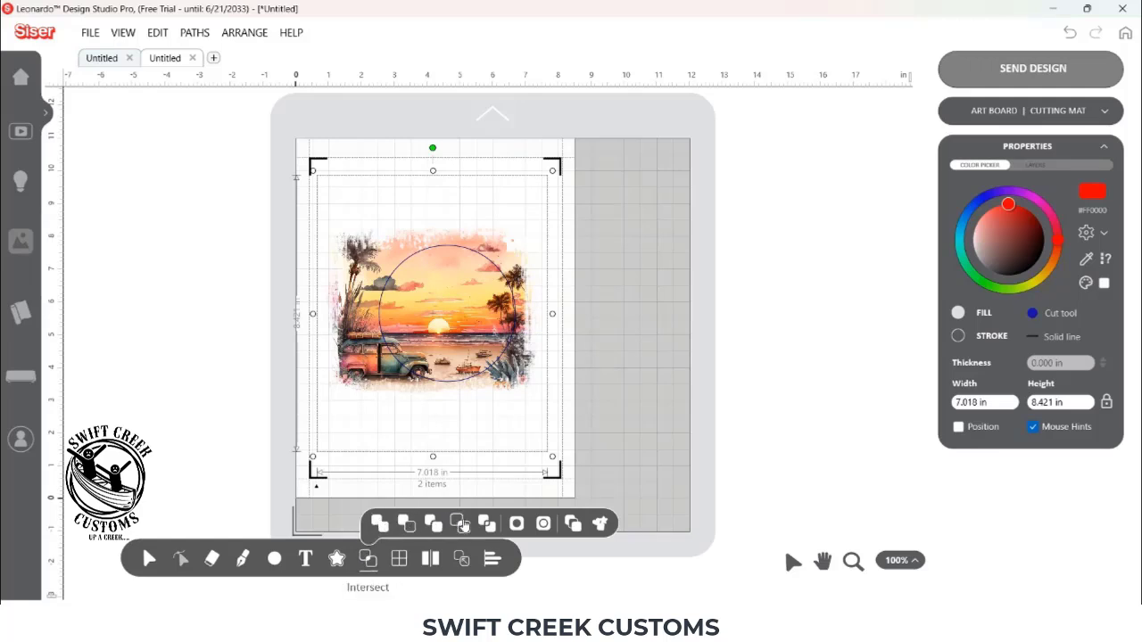
pyautogui.click(456, 524)
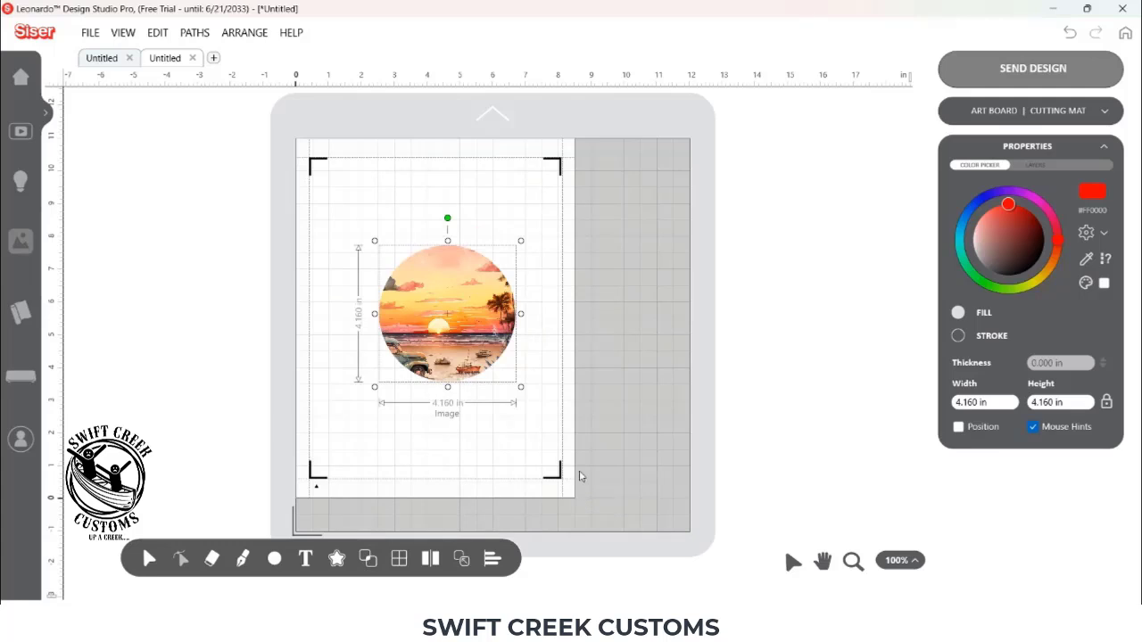
pyautogui.moveTo(451, 325)
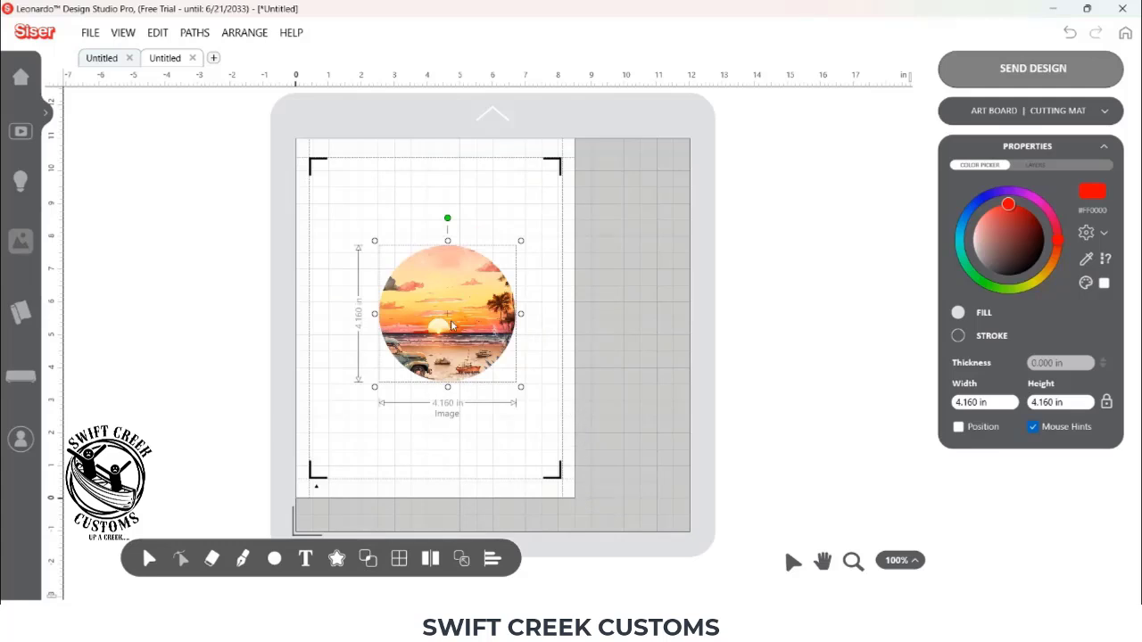
pyautogui.moveTo(572, 350)
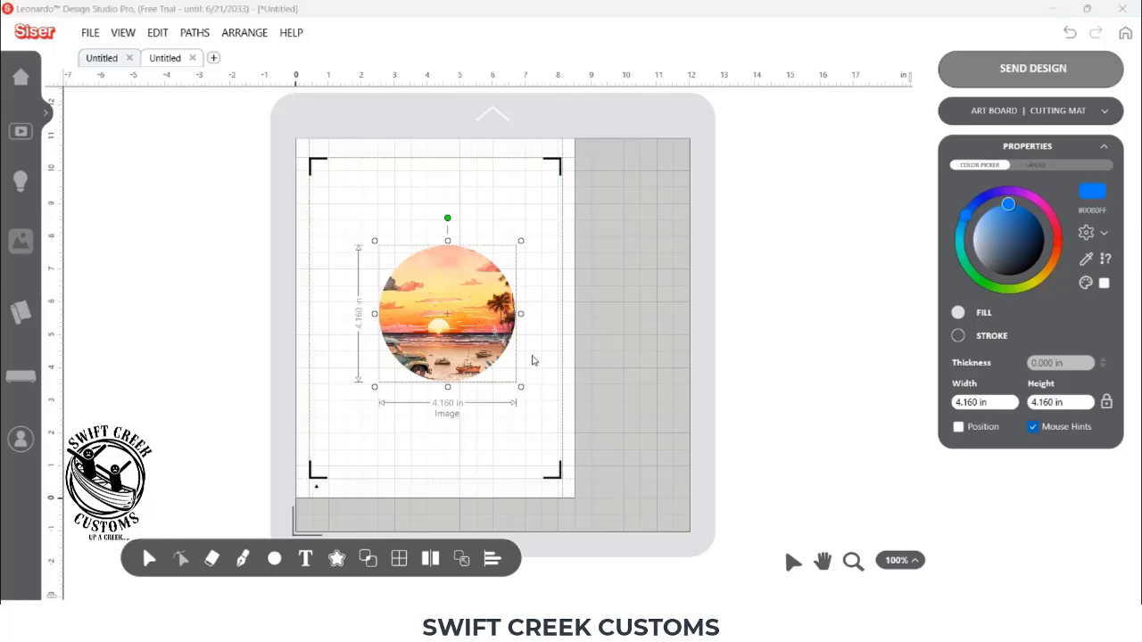
pyautogui.moveTo(432, 326)
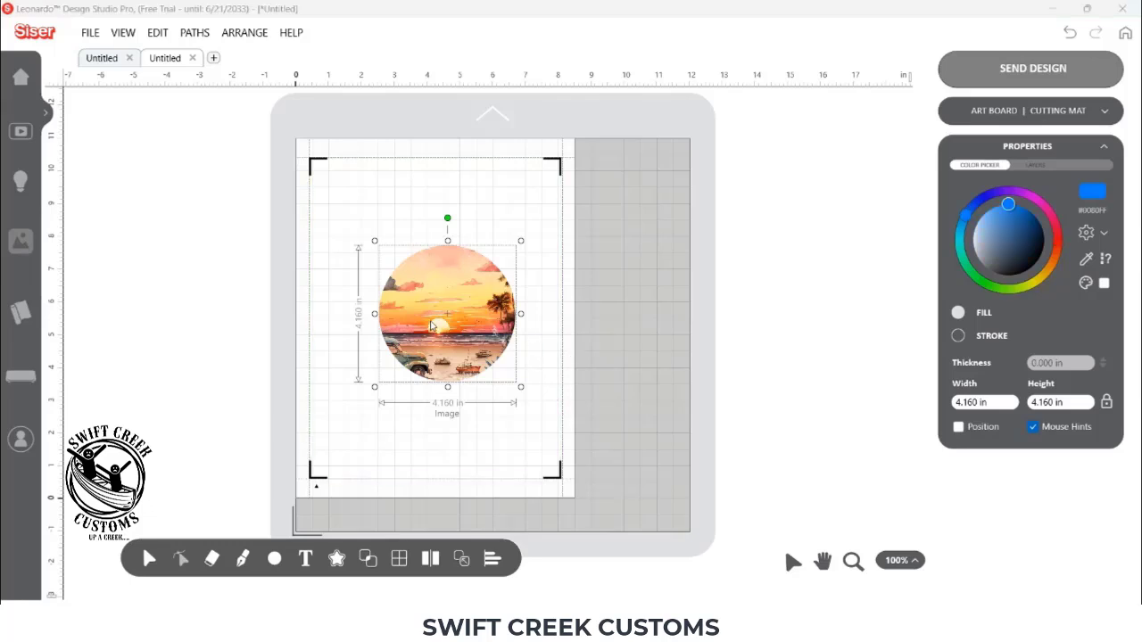
pyautogui.moveTo(446, 326)
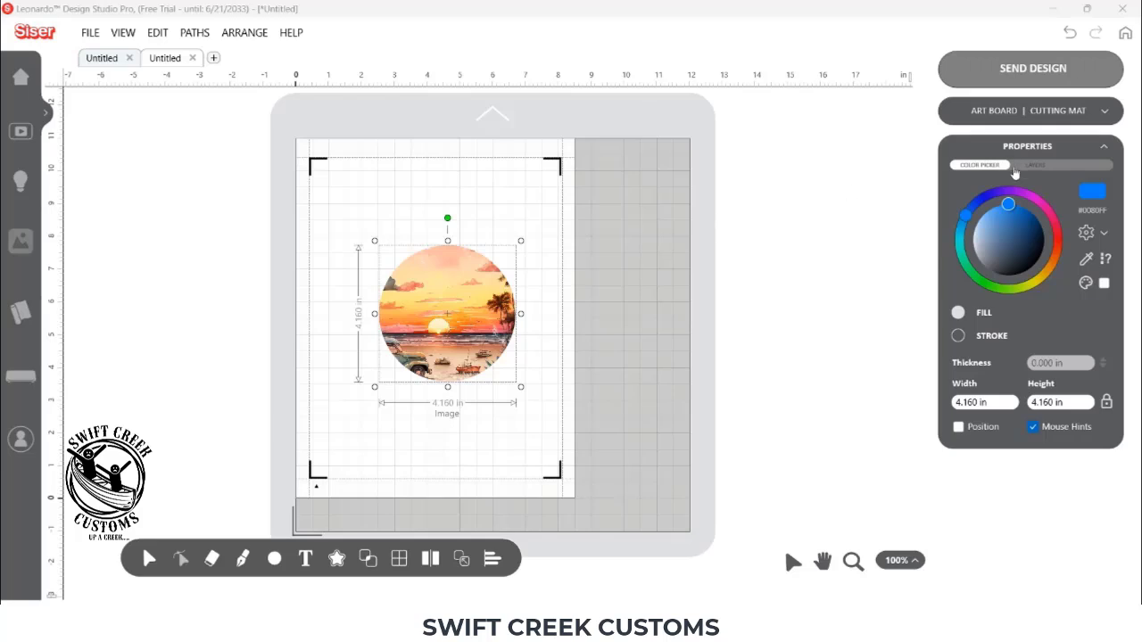
# - Show the layer list and the sunset image layer's print and cut line type choices
pyautogui.click(1036, 165)
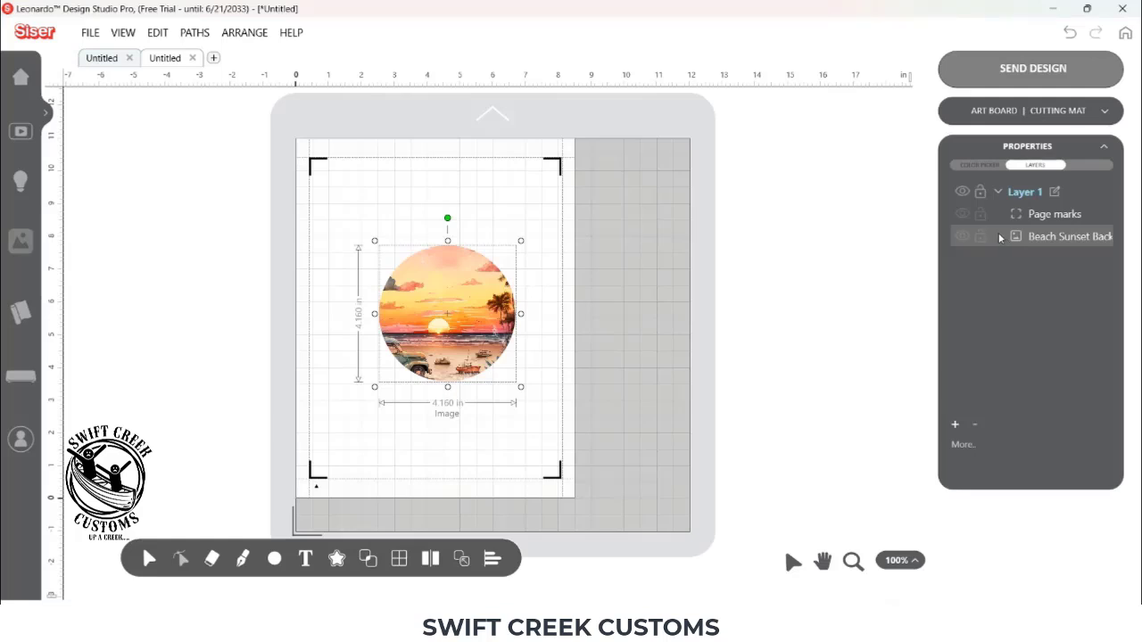
pyautogui.click(1014, 237)
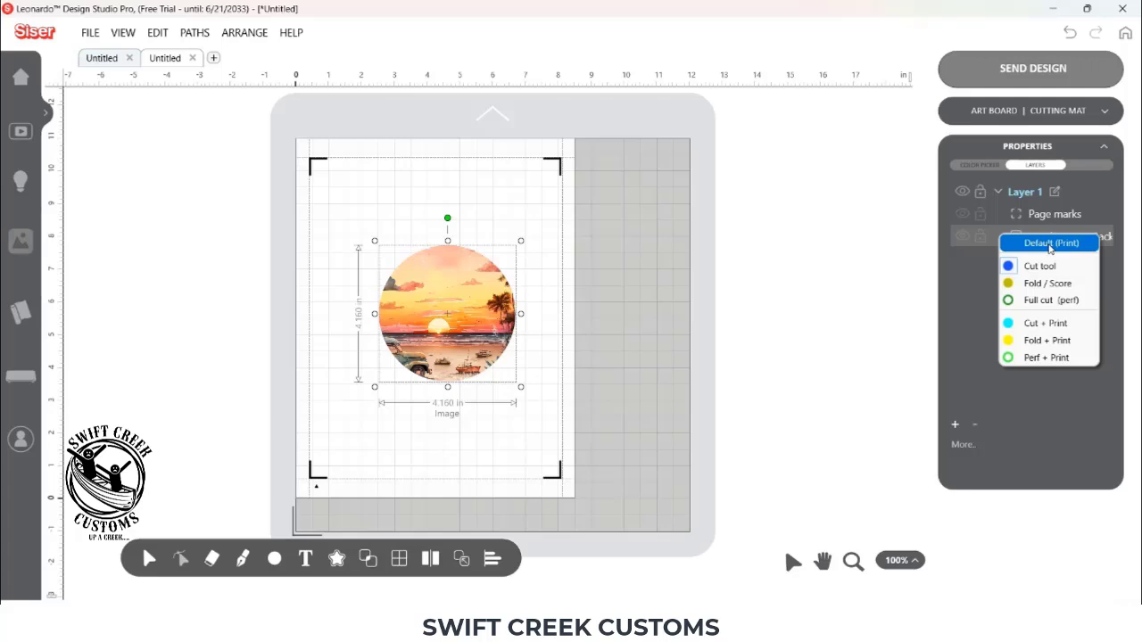
pyautogui.moveTo(504, 320)
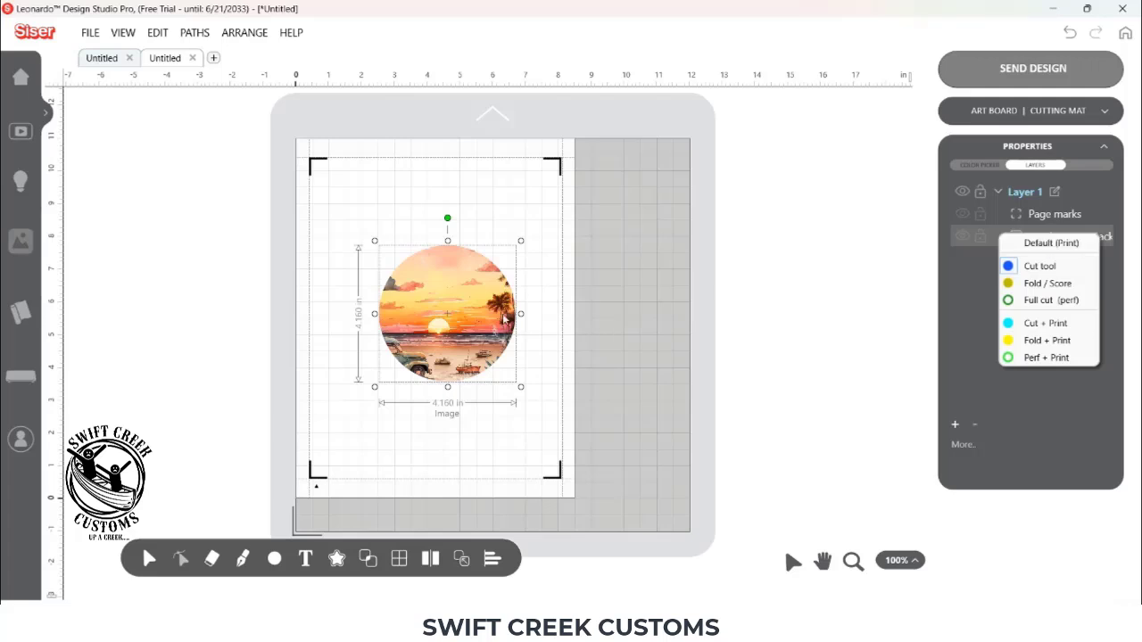
pyautogui.moveTo(428, 306)
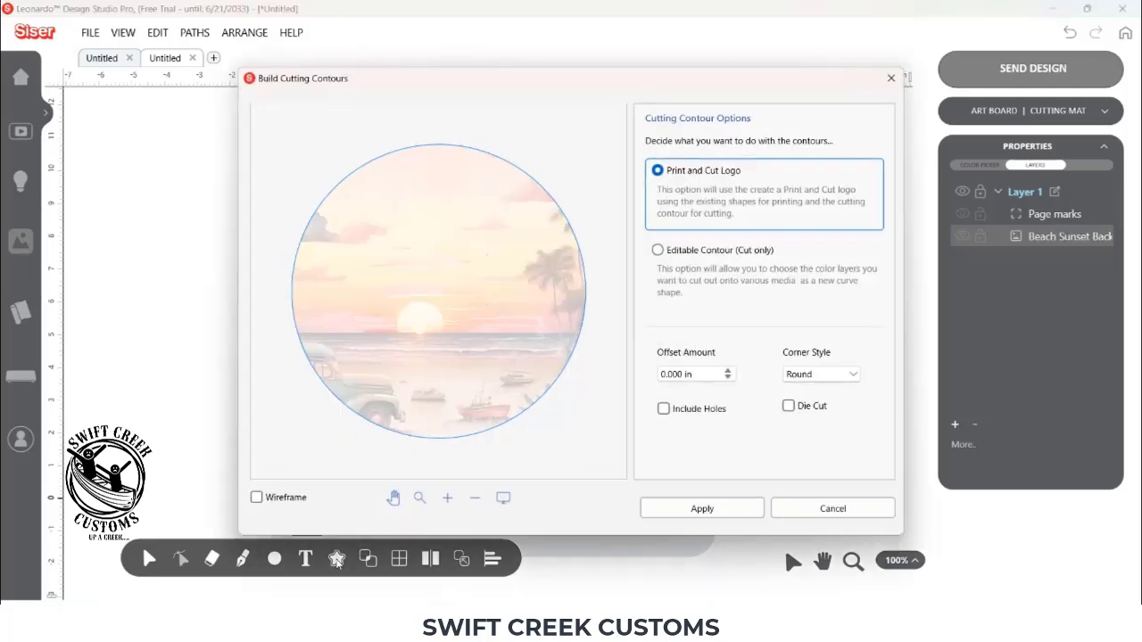
pyautogui.moveTo(652, 225)
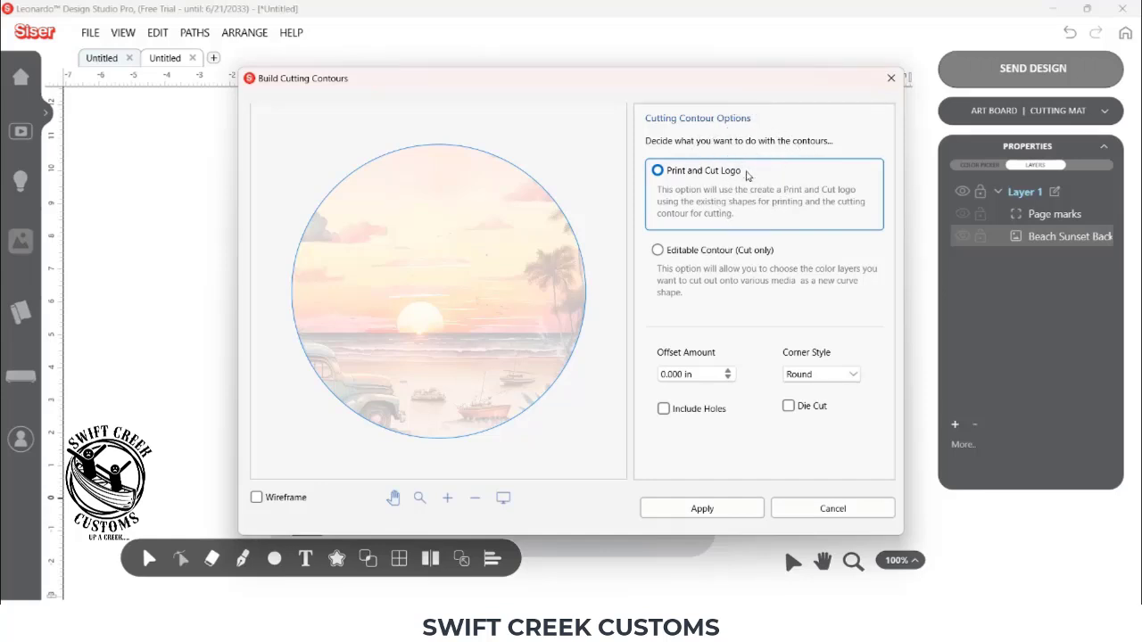
pyautogui.moveTo(538, 296)
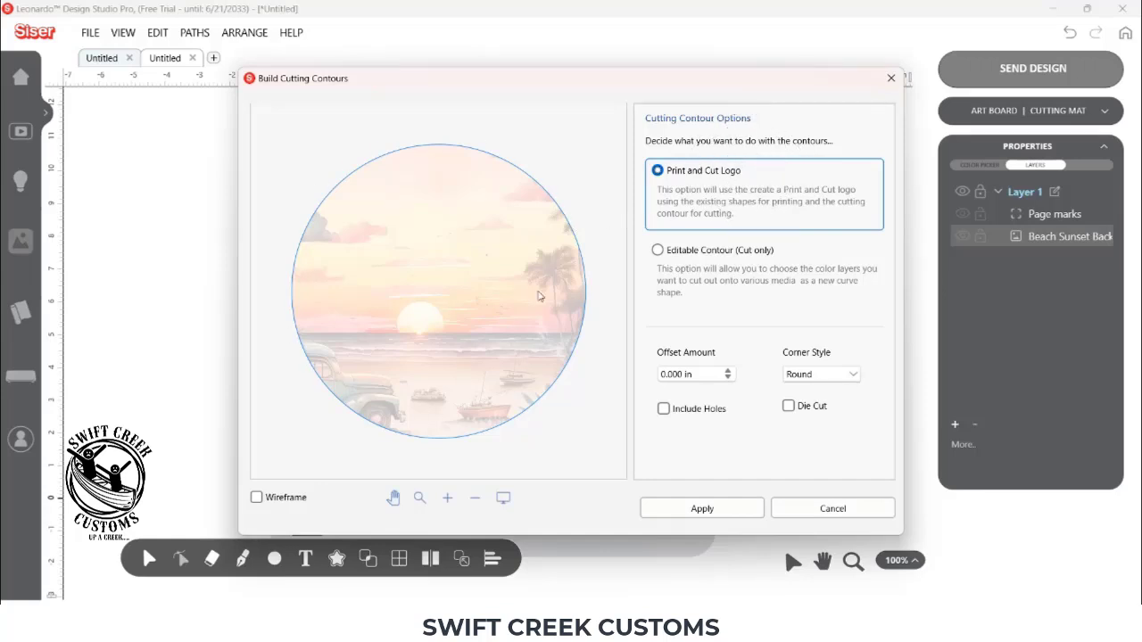
pyautogui.moveTo(587, 311)
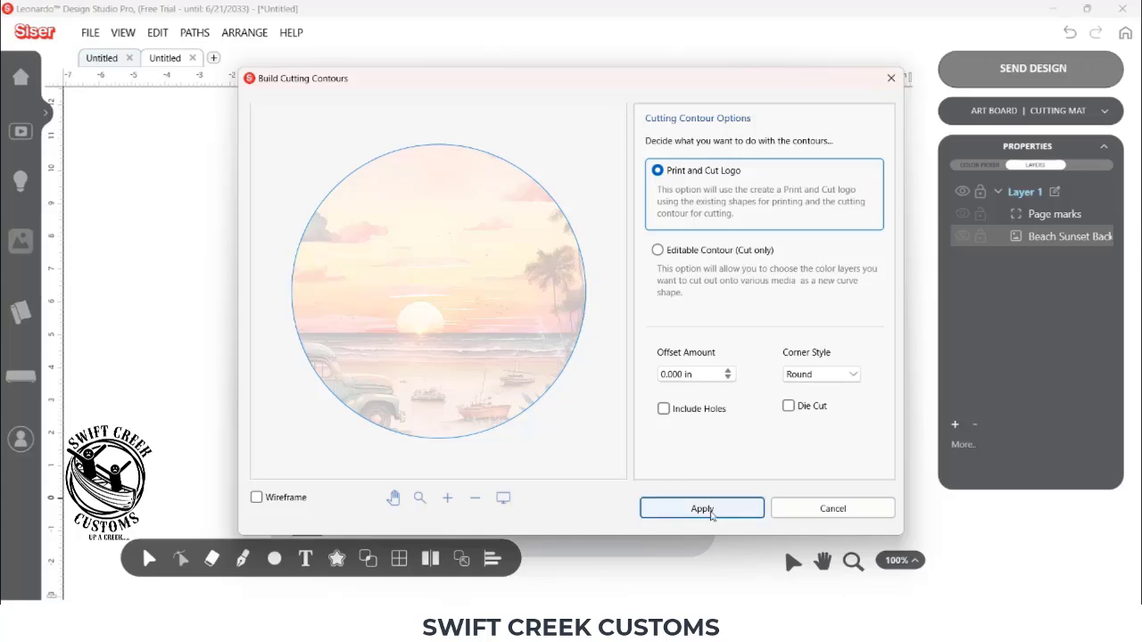
# - Apply a Print and Cut Logo contour with 0.000 in offset and round corners
pyautogui.click(701, 507)
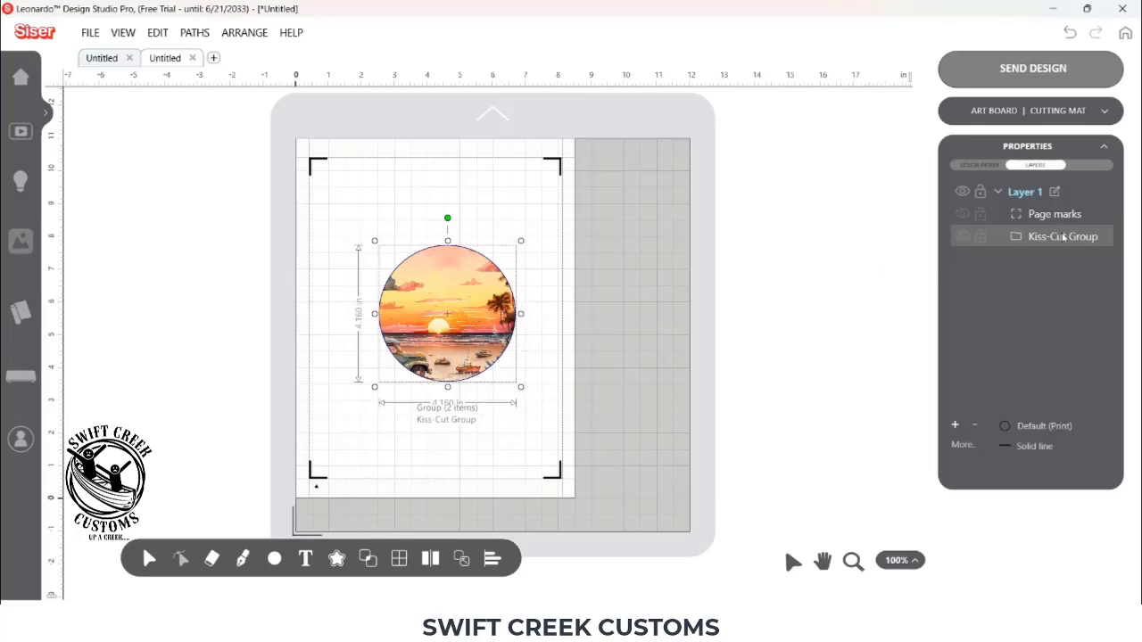
pyautogui.moveTo(997, 239)
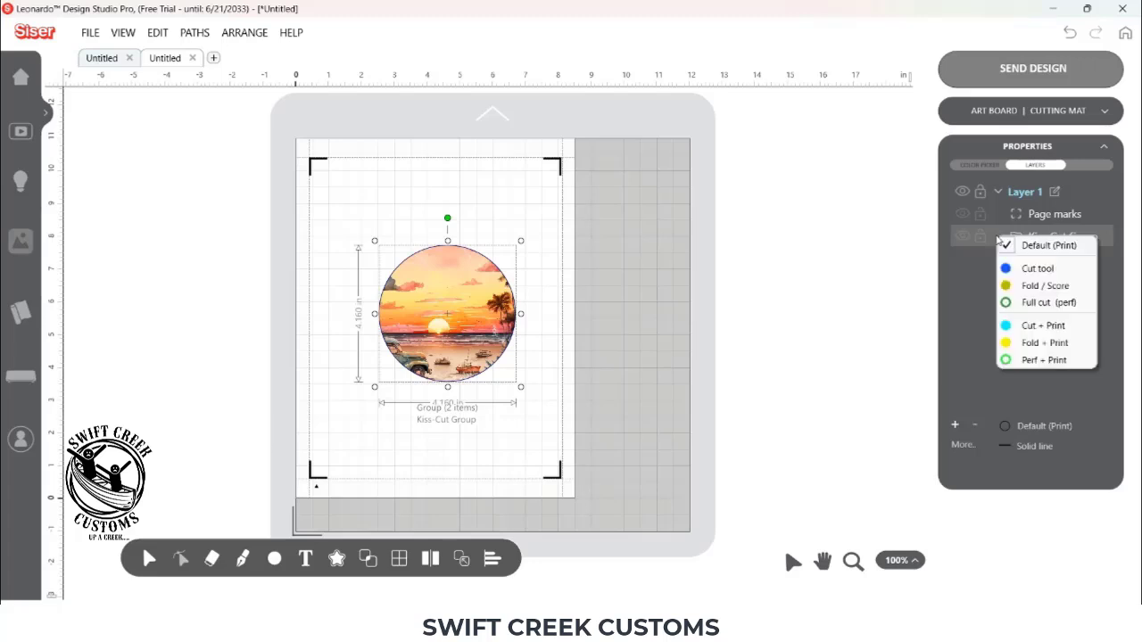
pyautogui.moveTo(1036, 268)
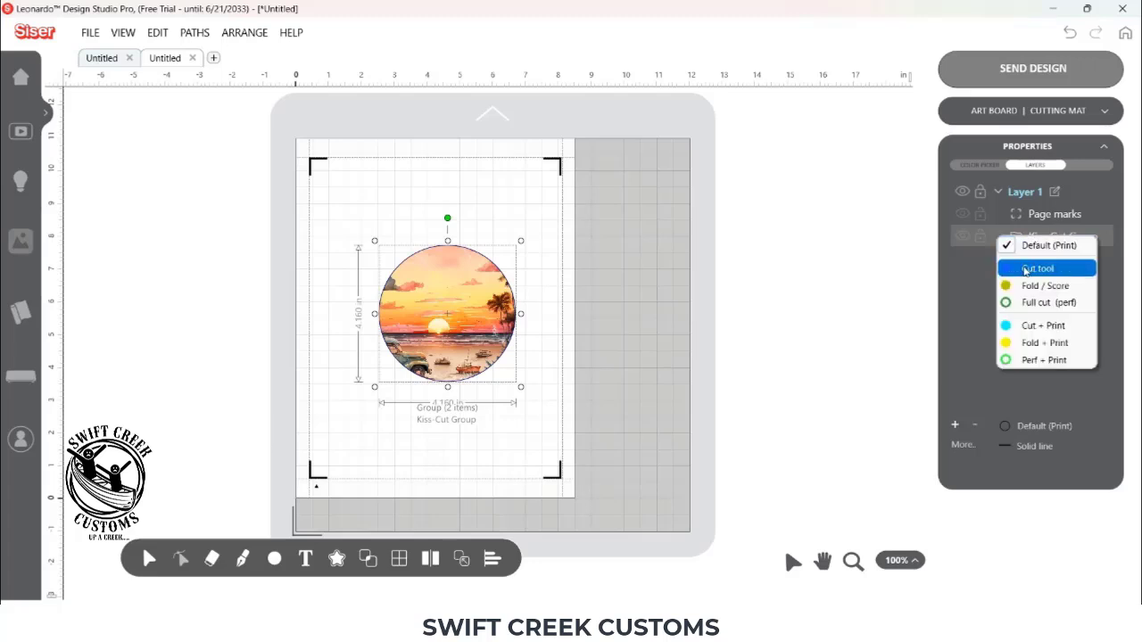
pyautogui.moveTo(907, 289)
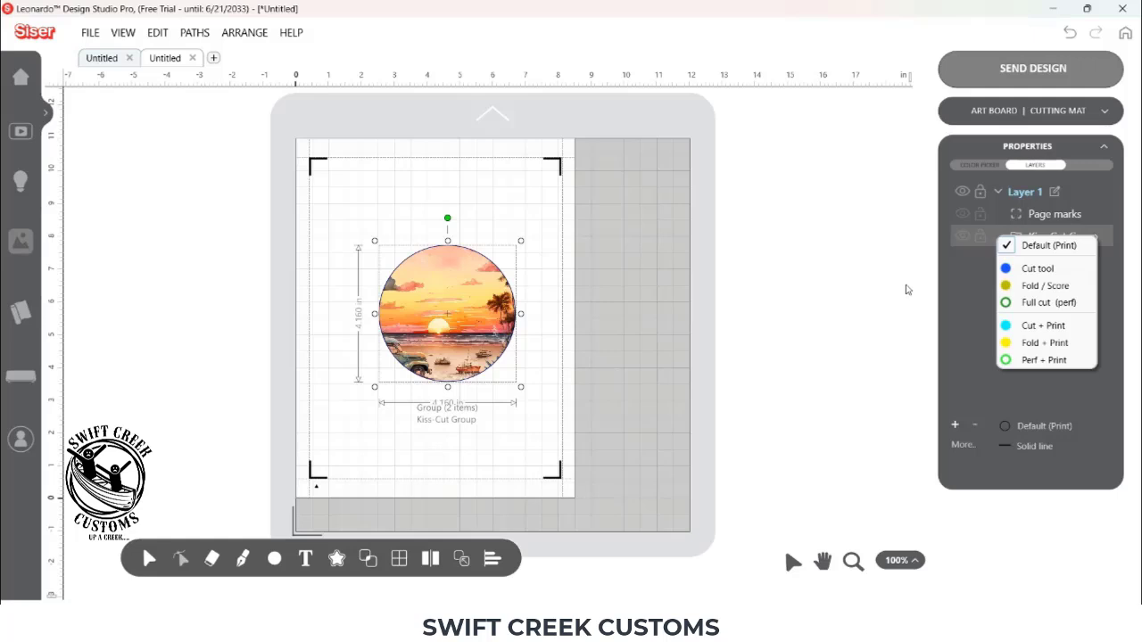
pyautogui.moveTo(926, 154)
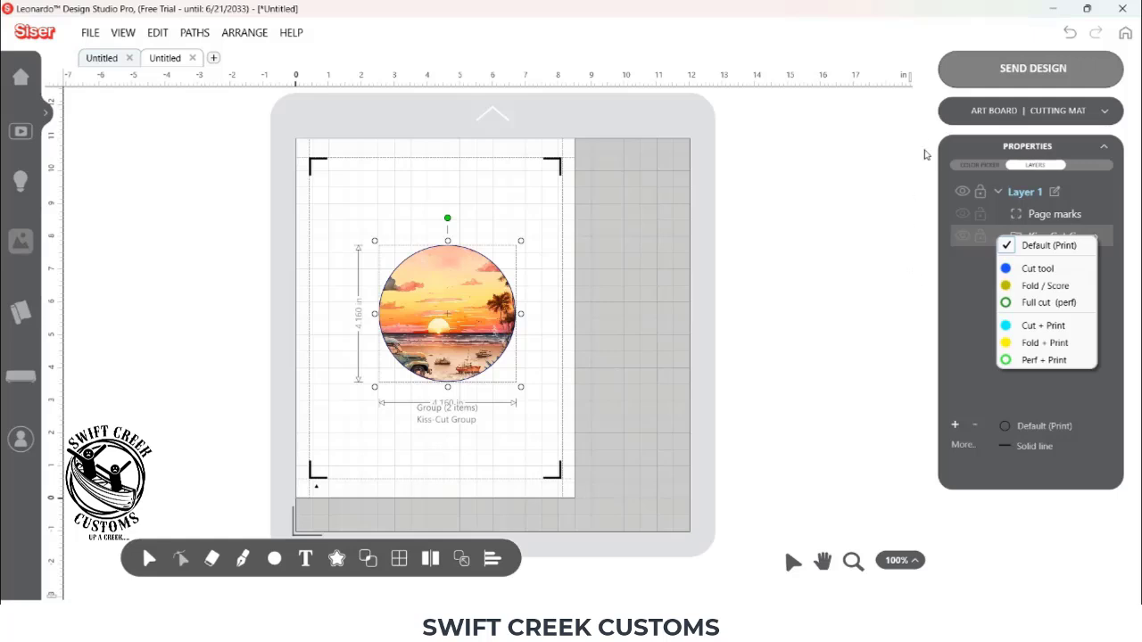
pyautogui.moveTo(1017, 76)
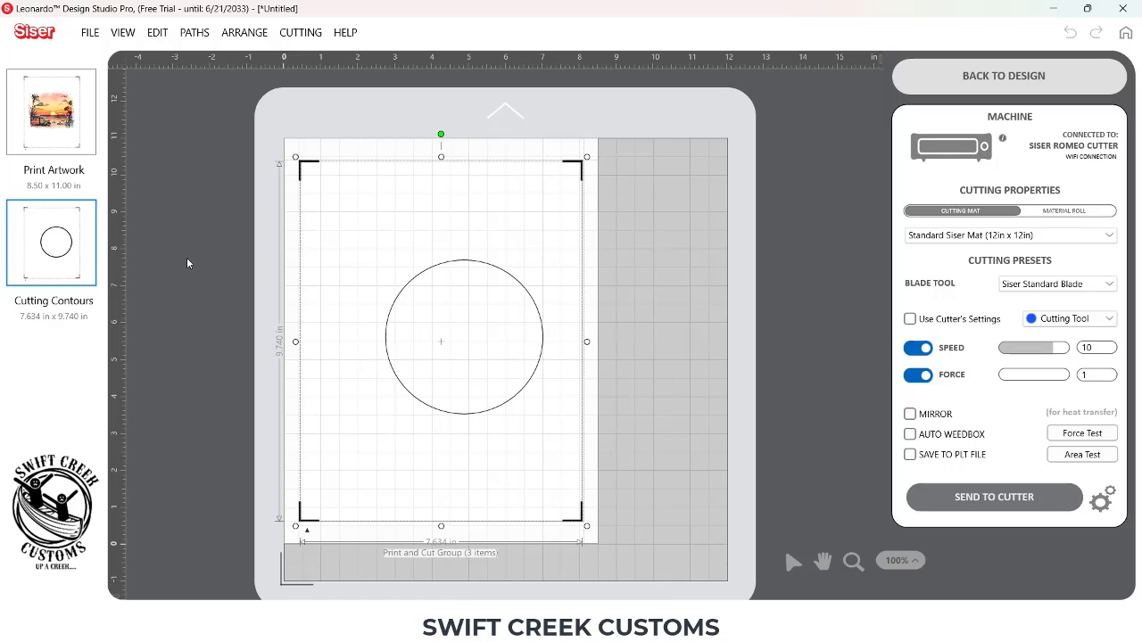
pyautogui.moveTo(981, 161)
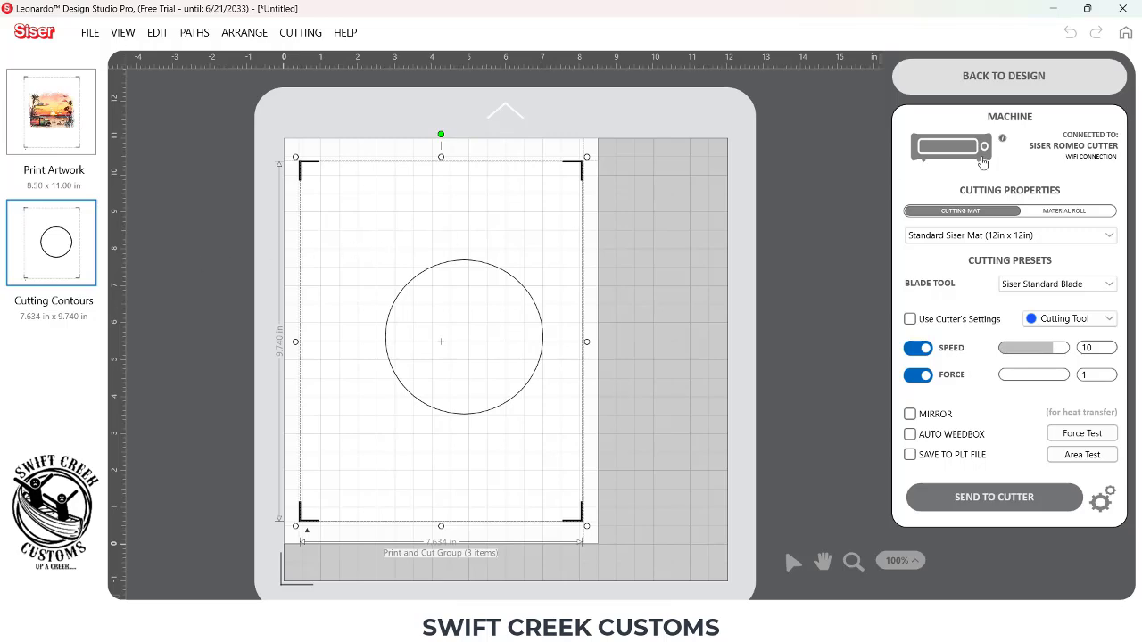